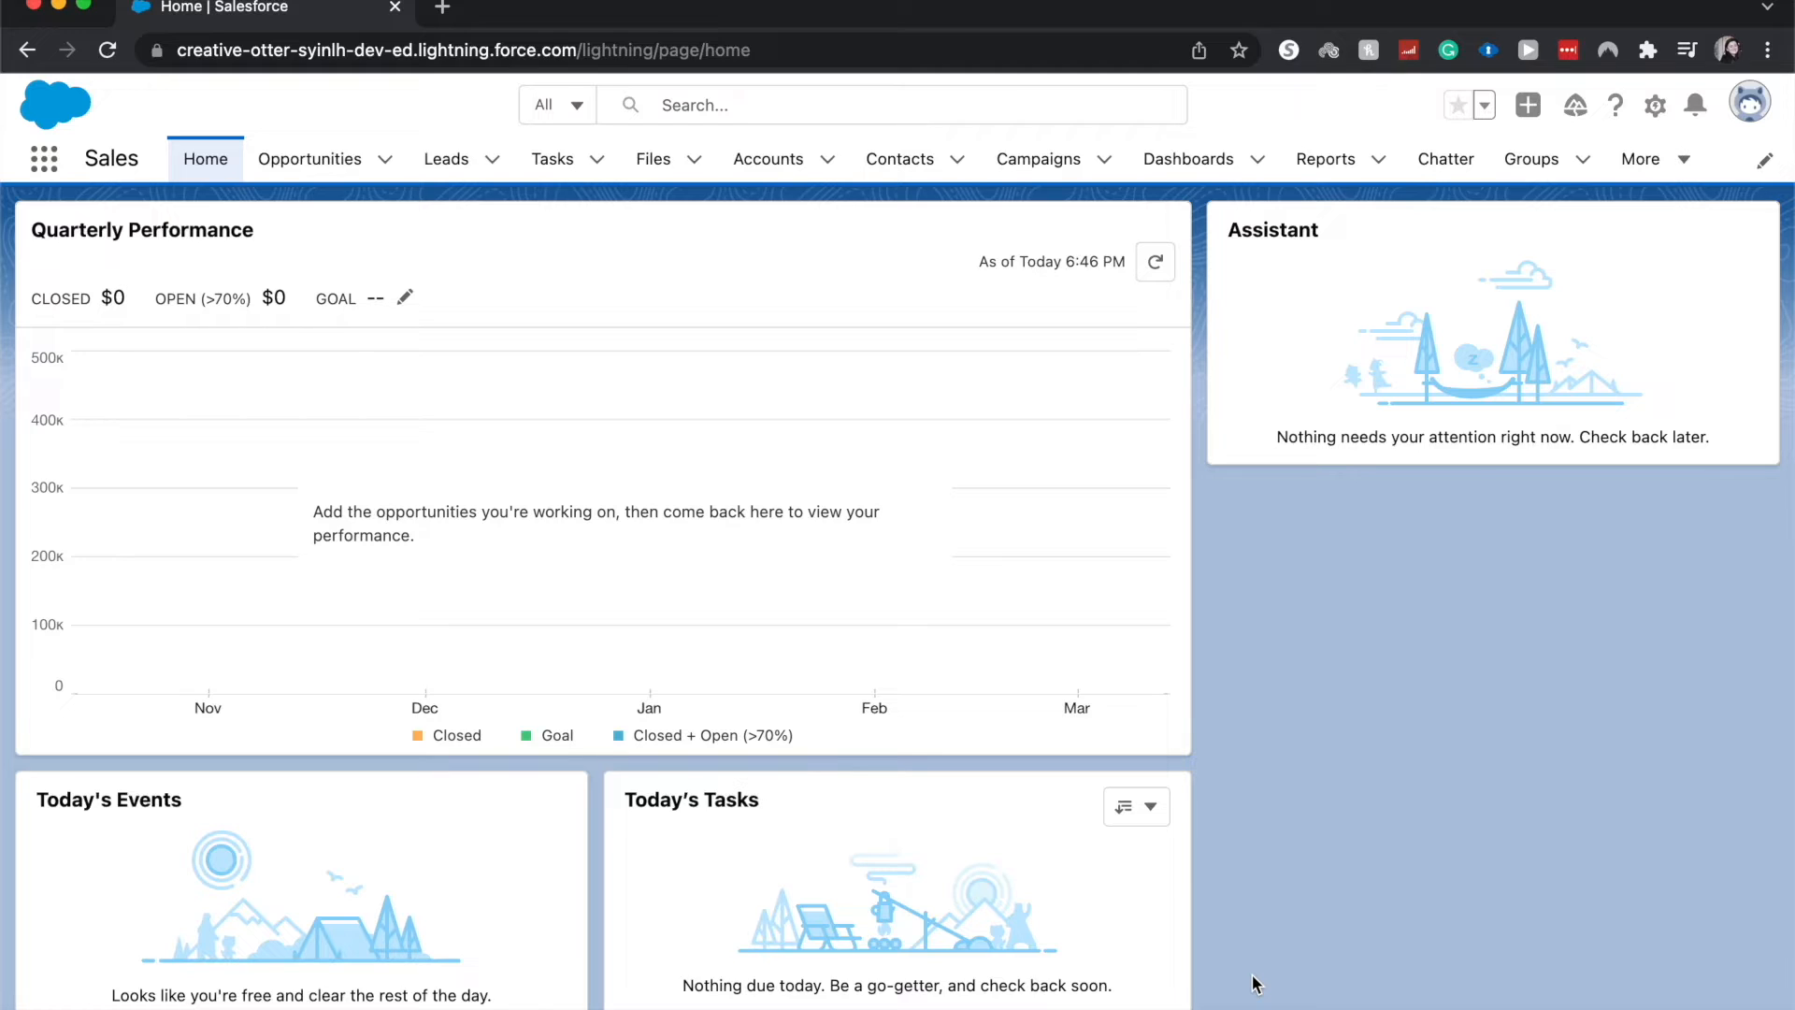
mouse_move(1086, 137)
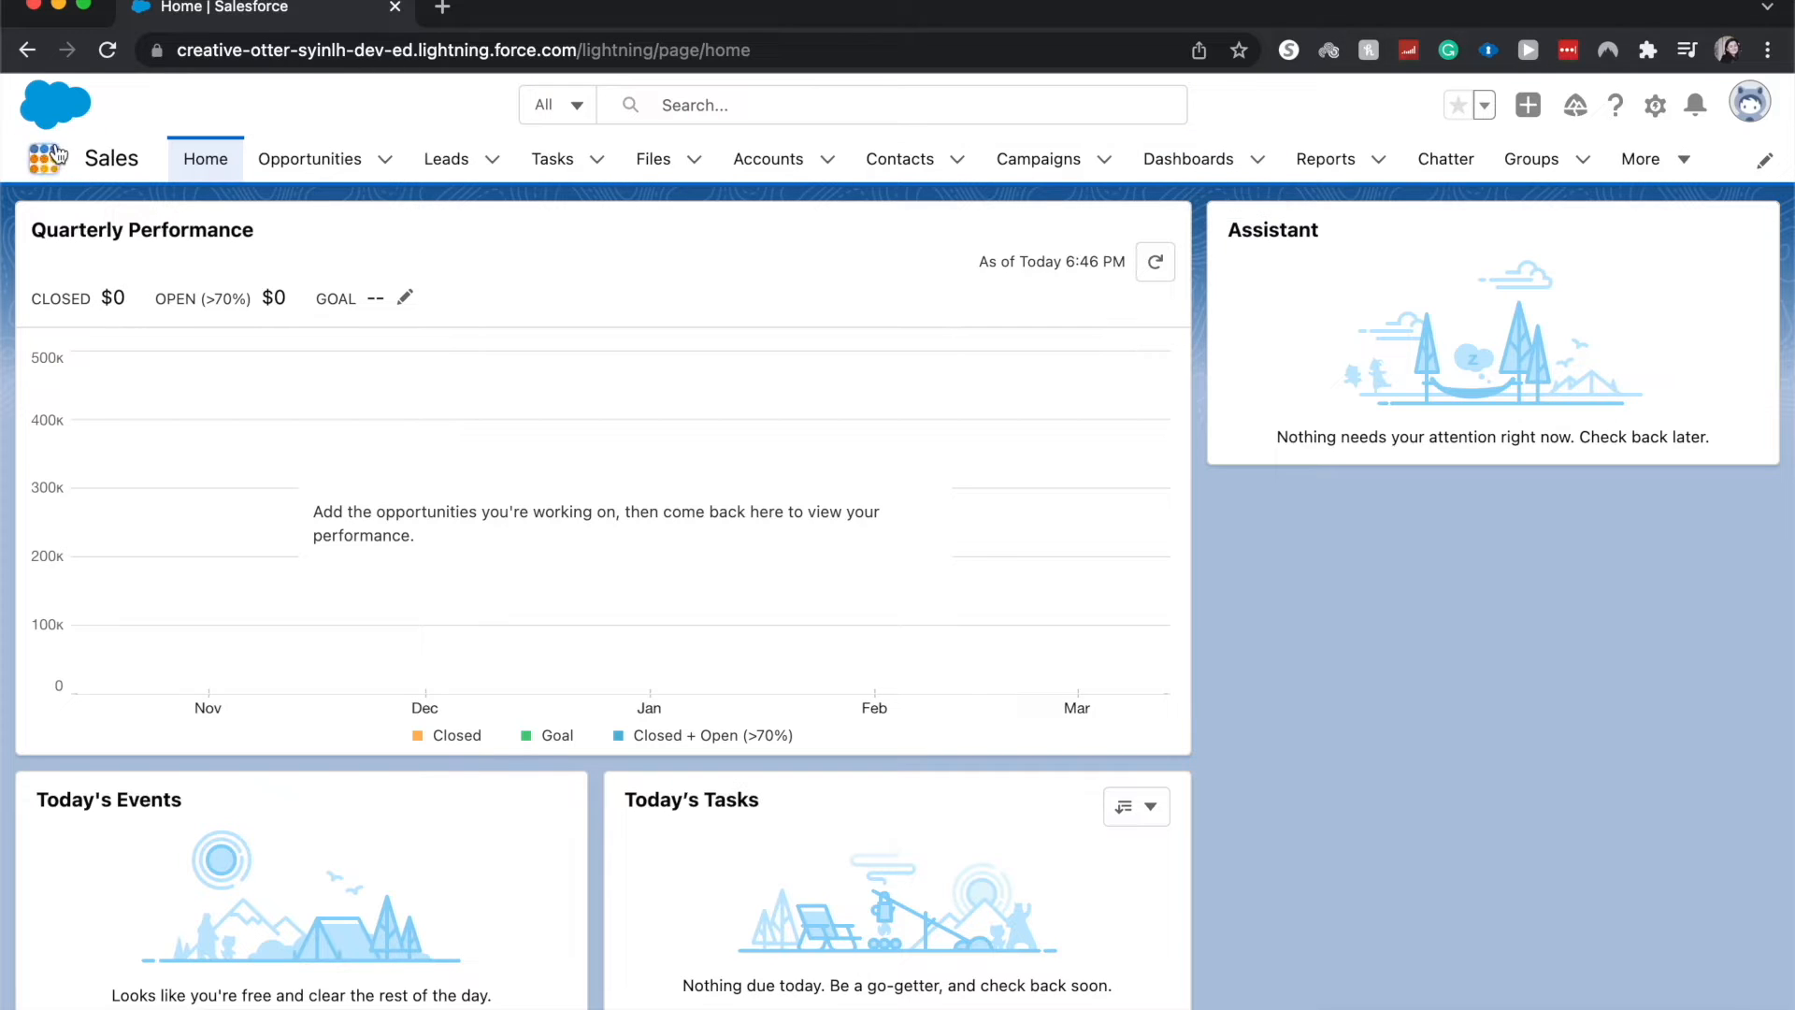
Glance at the App Launcher, then bring up the recent Dashboards list.
left_click(44, 158)
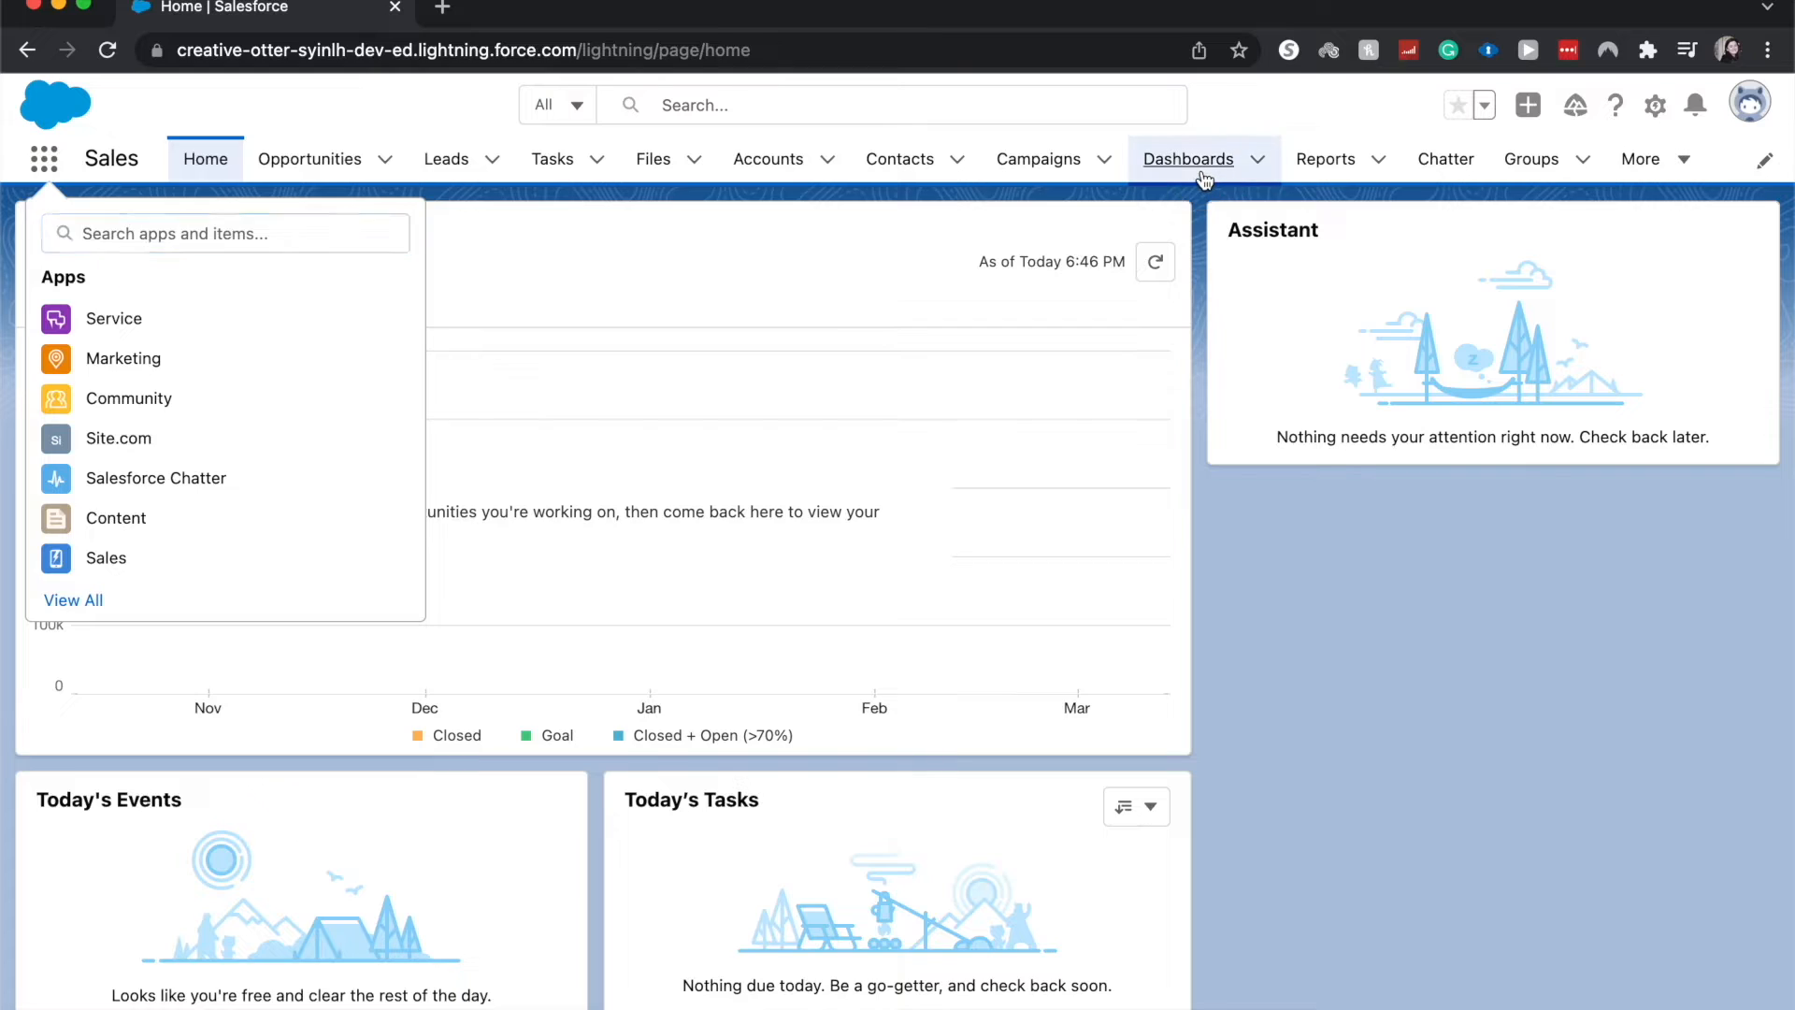
left_click(1187, 158)
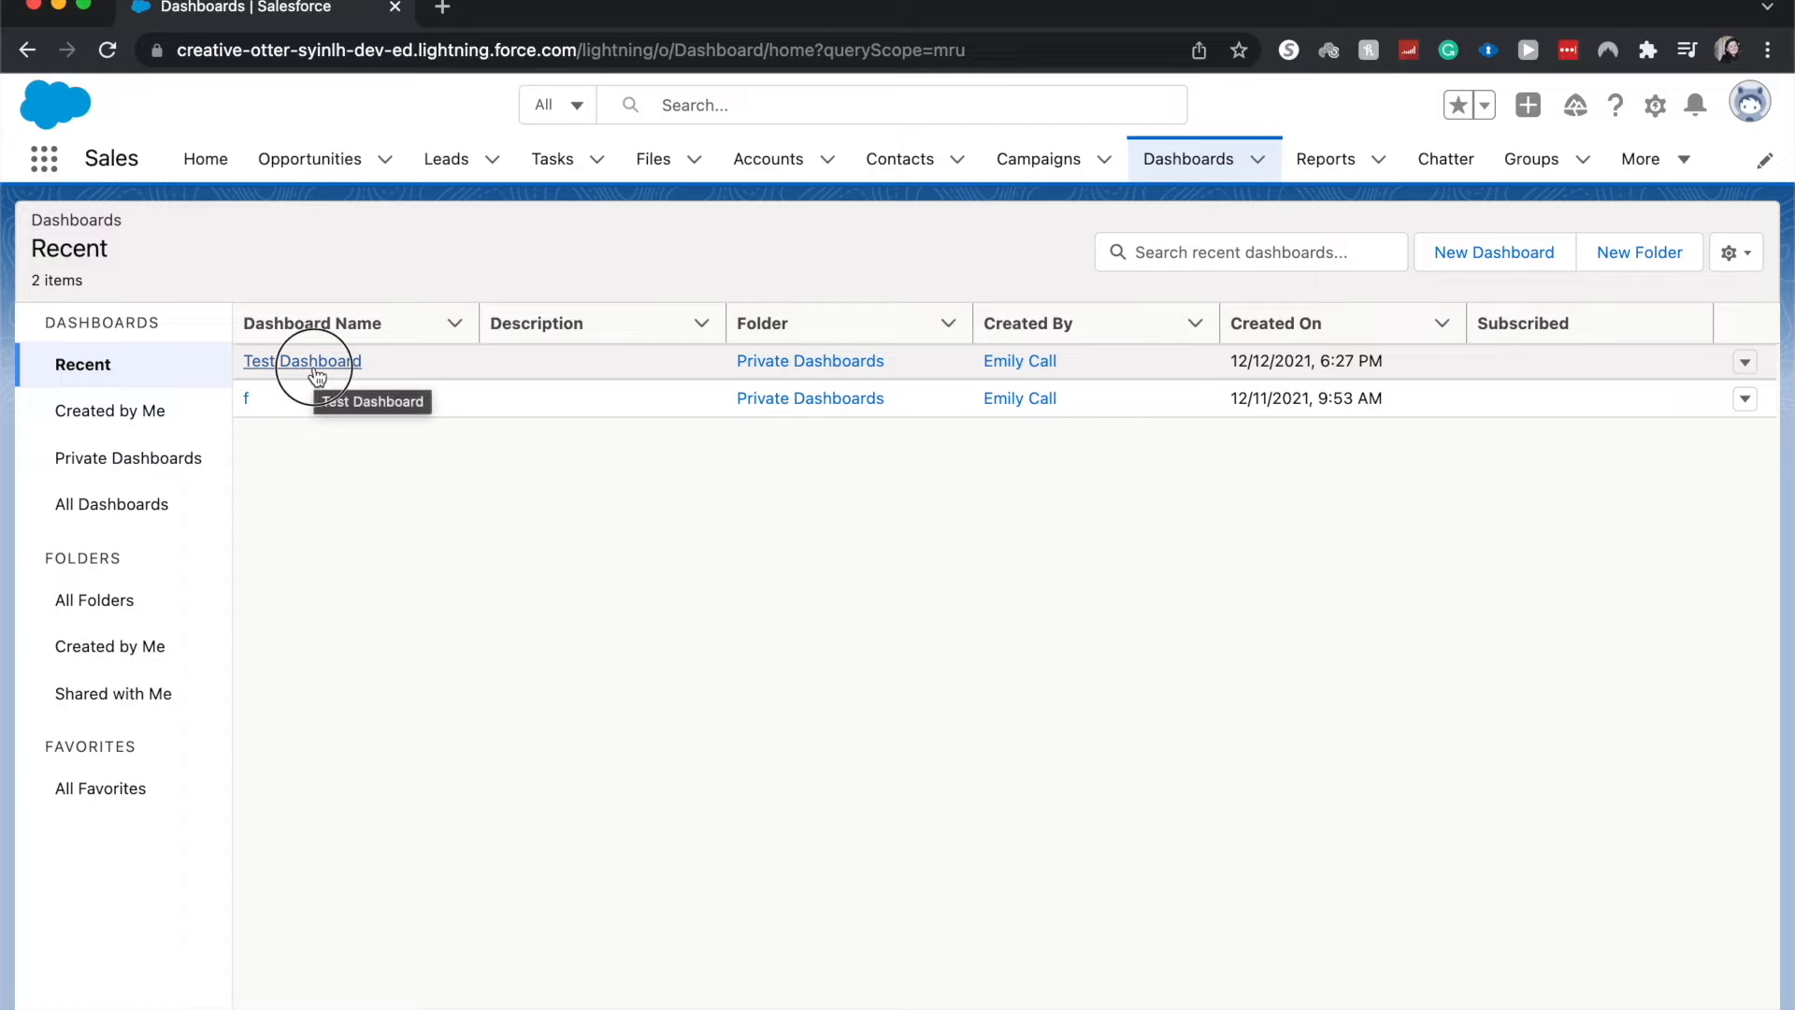
Open Test Dashboard from the Recent list and enter edit mode.
left_click(302, 361)
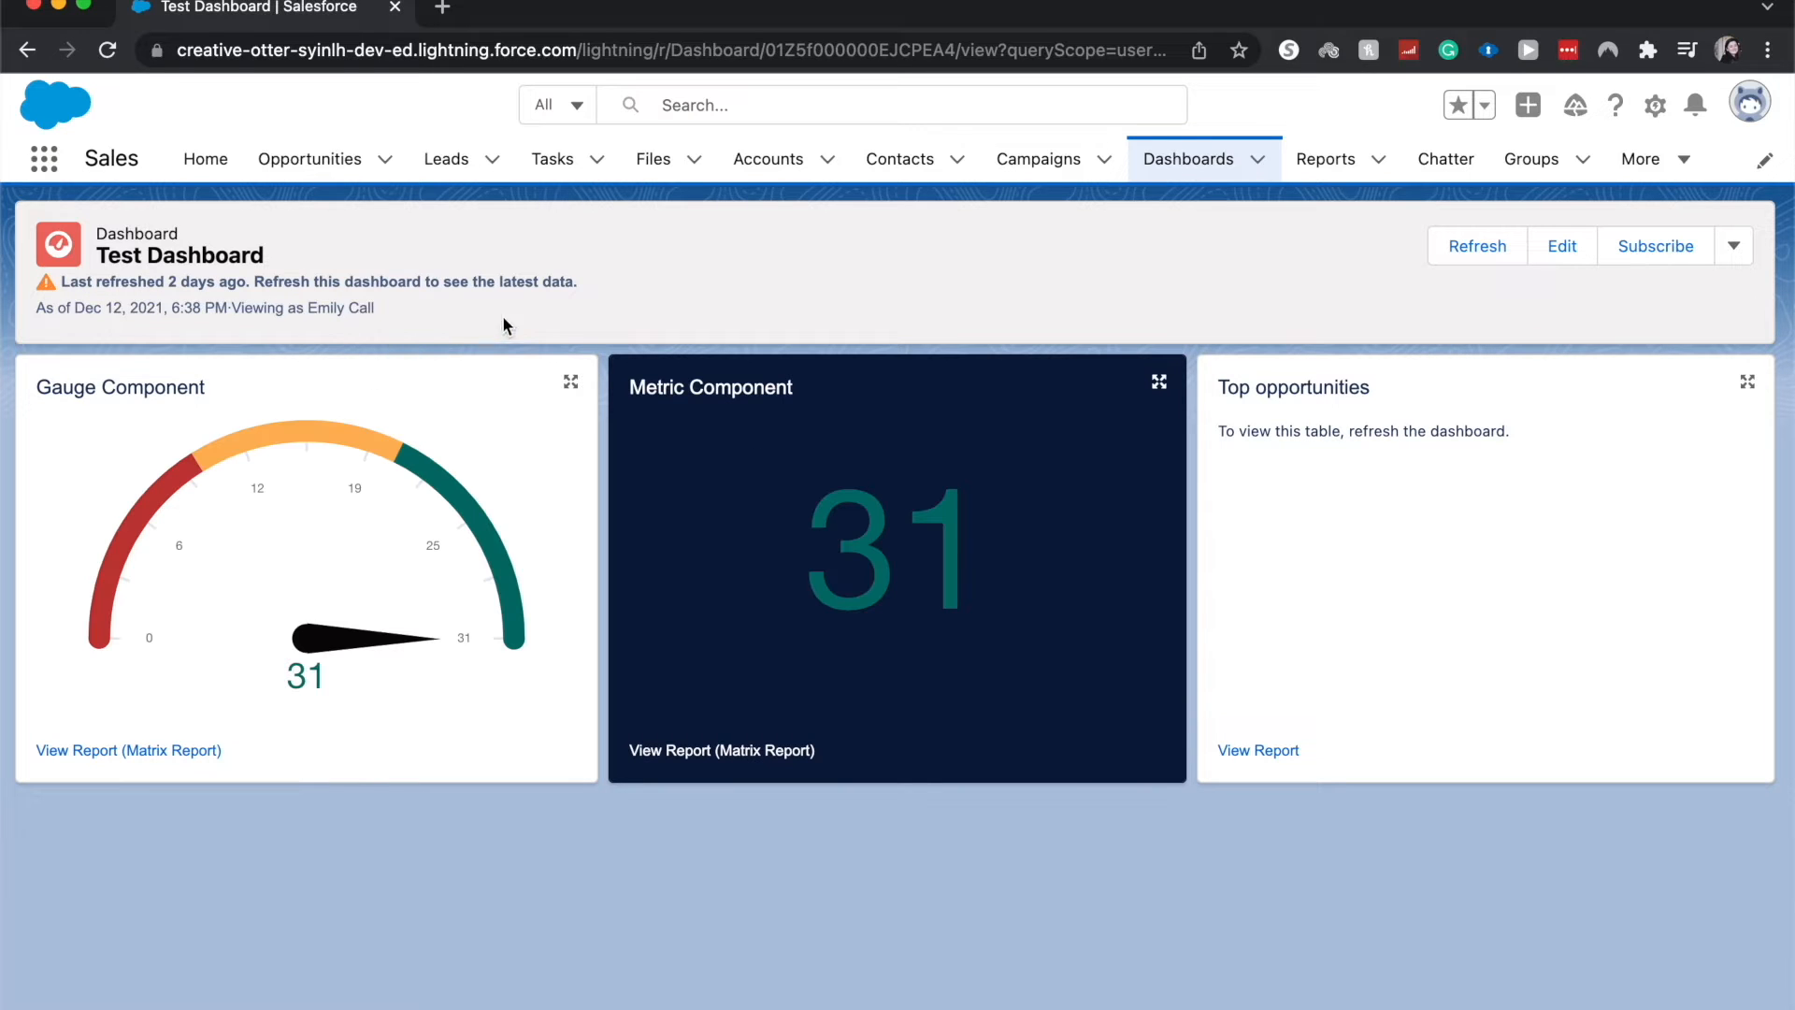
left_click(1560, 245)
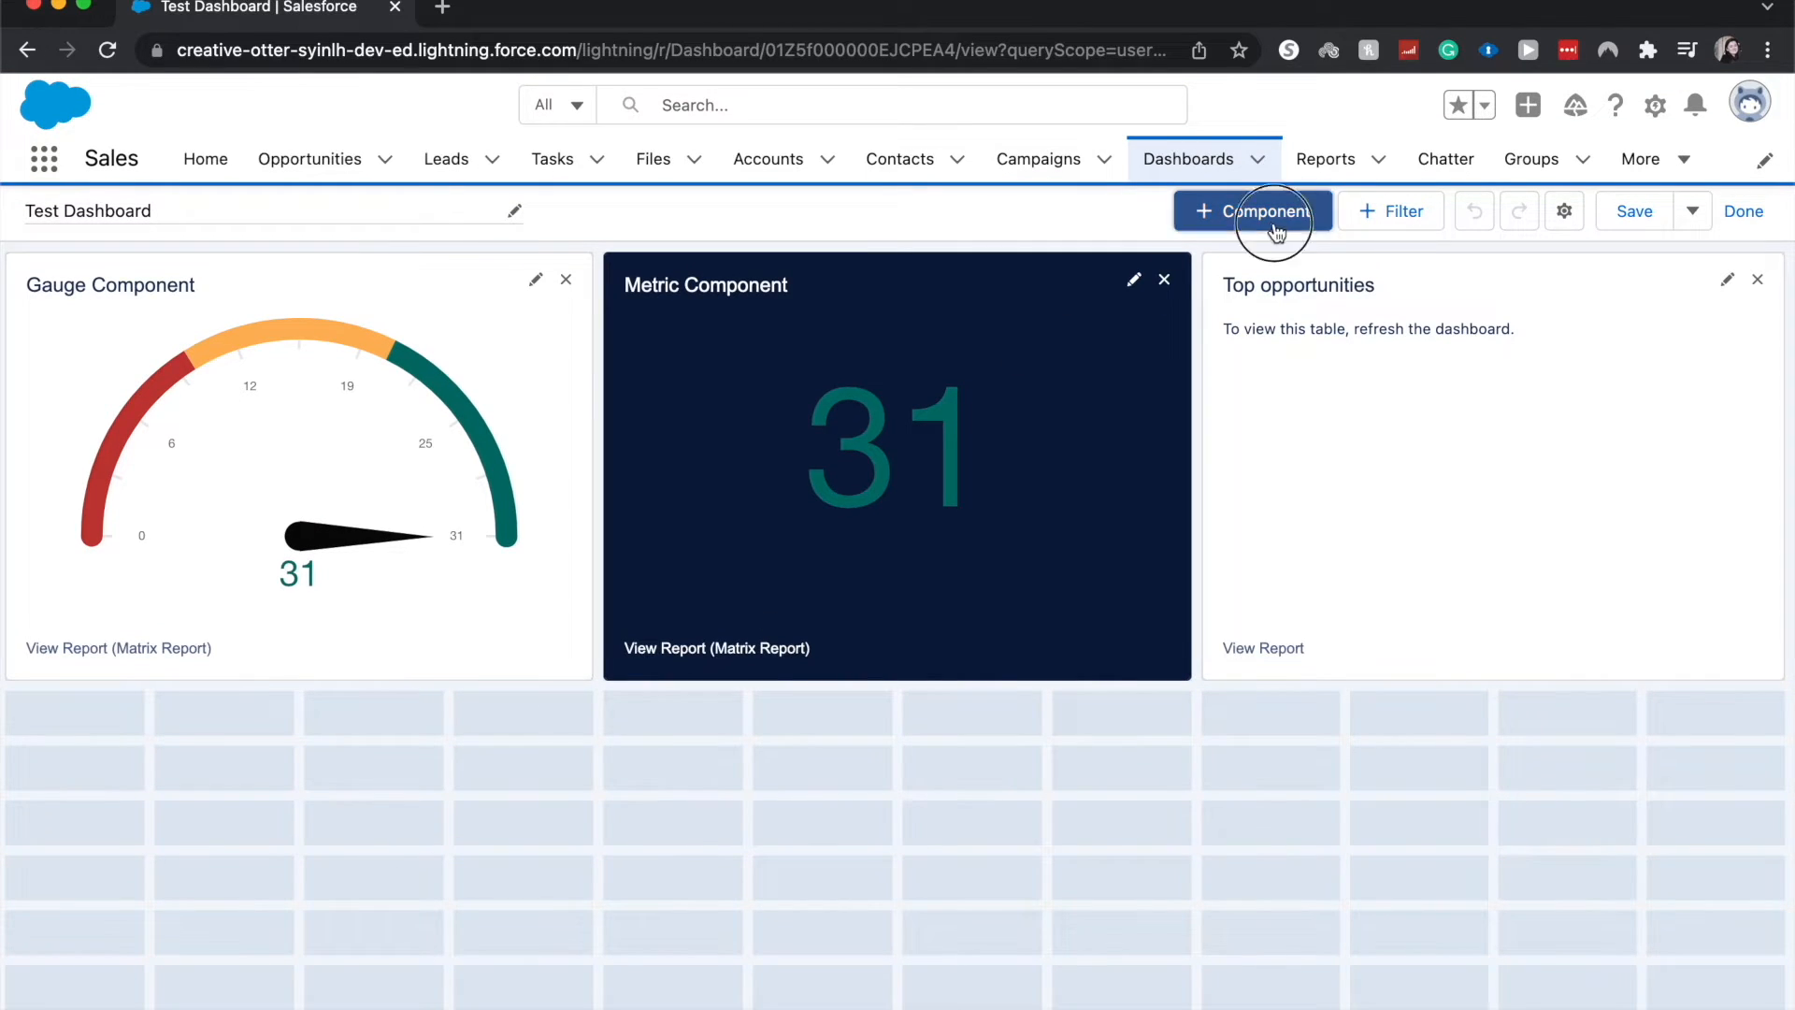
Add a new dashboard component using the Matrix Report as its data source.
left_click(1253, 210)
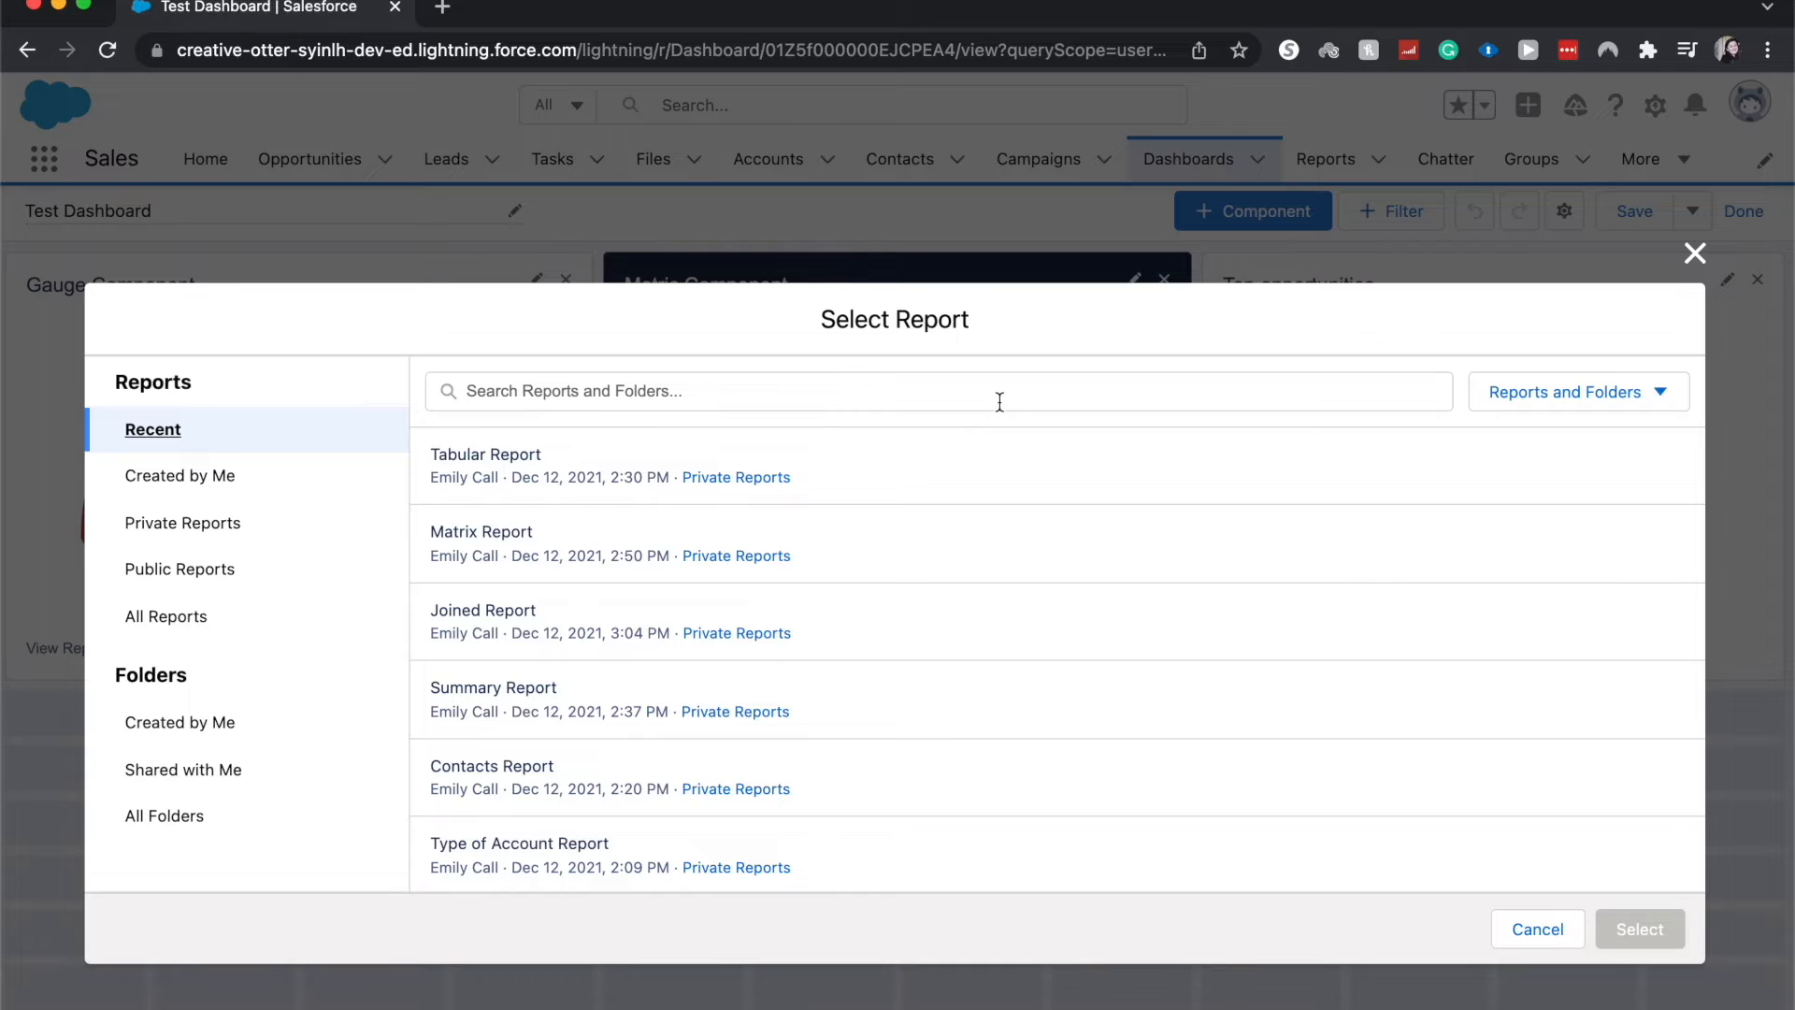
mouse_move(1002, 476)
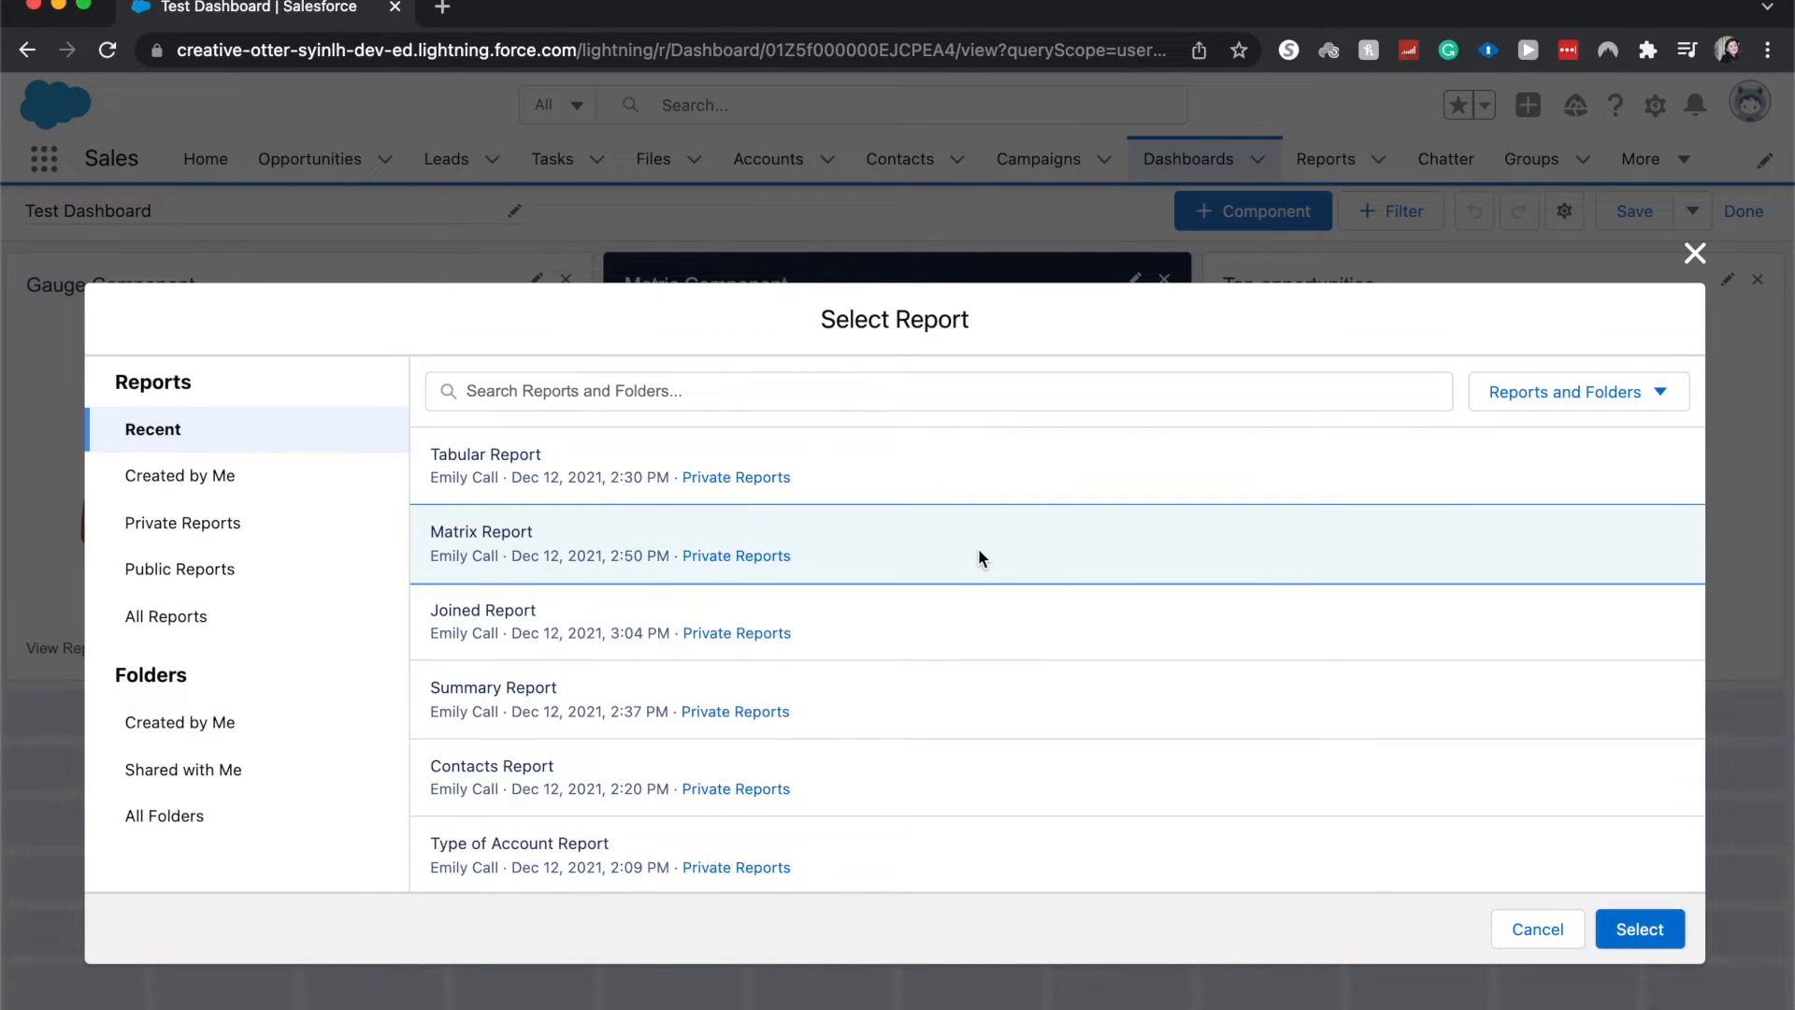
left_click(1639, 928)
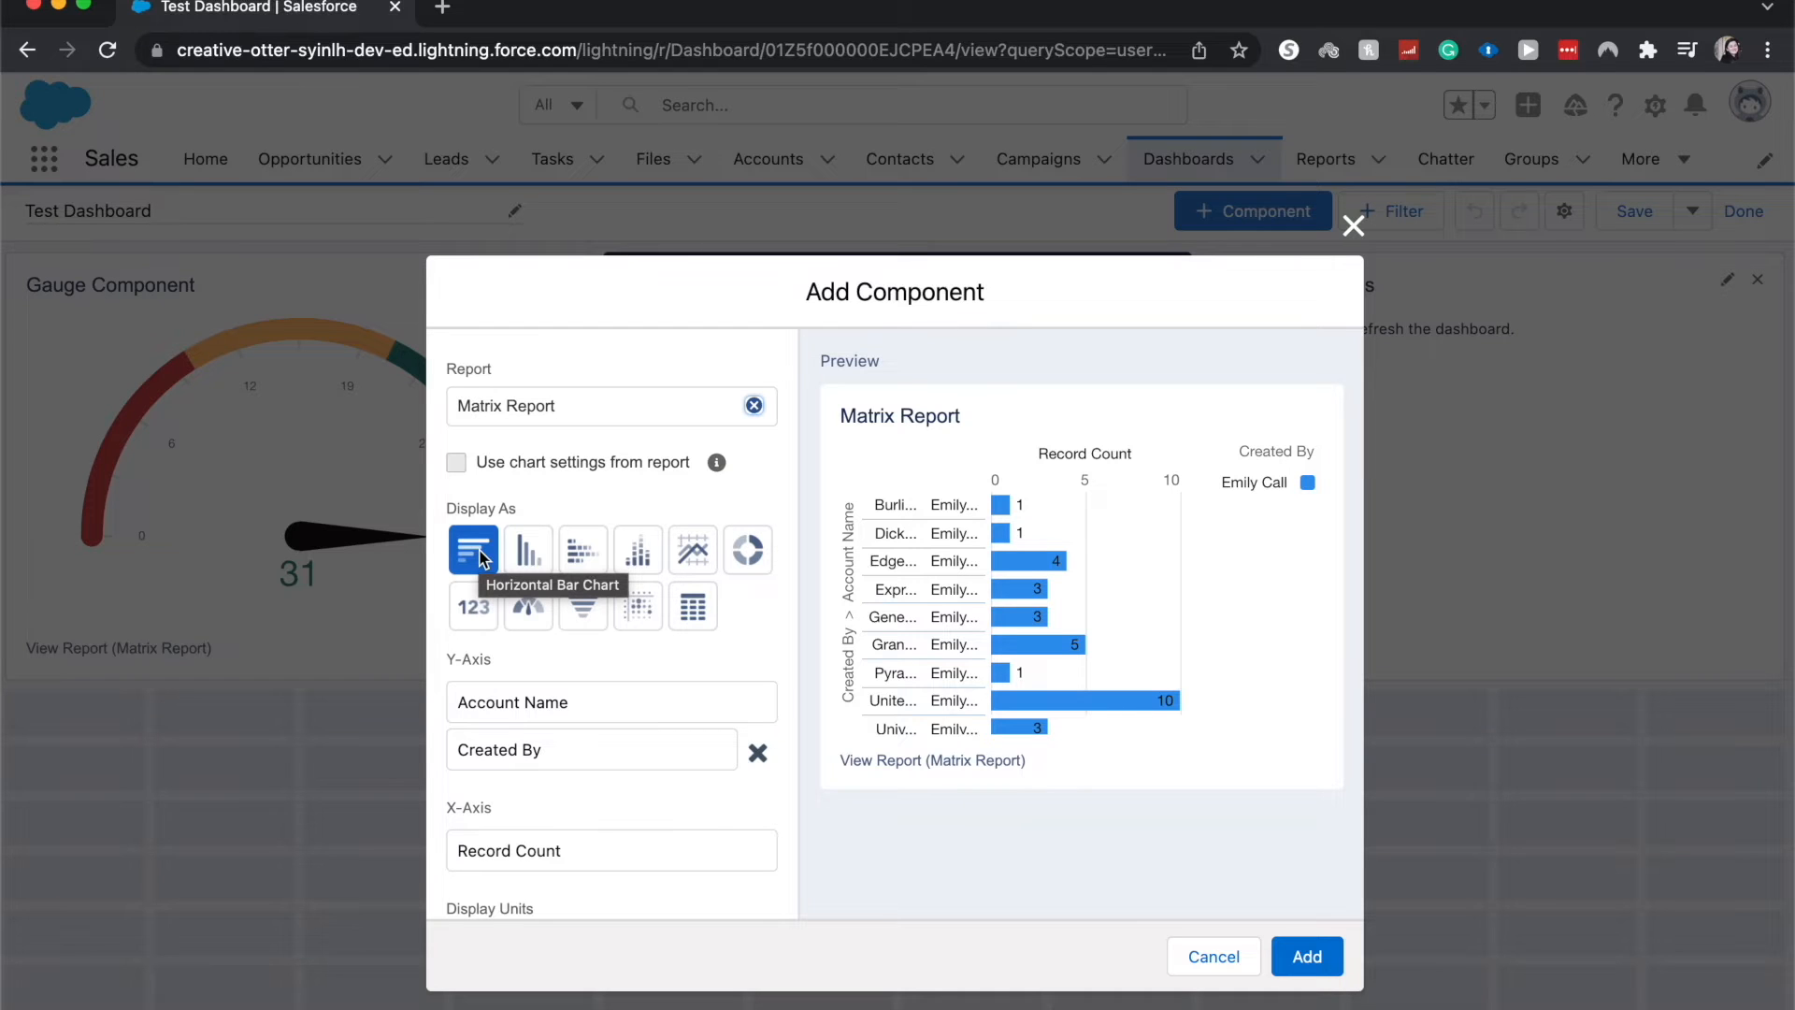
mouse_move(444, 622)
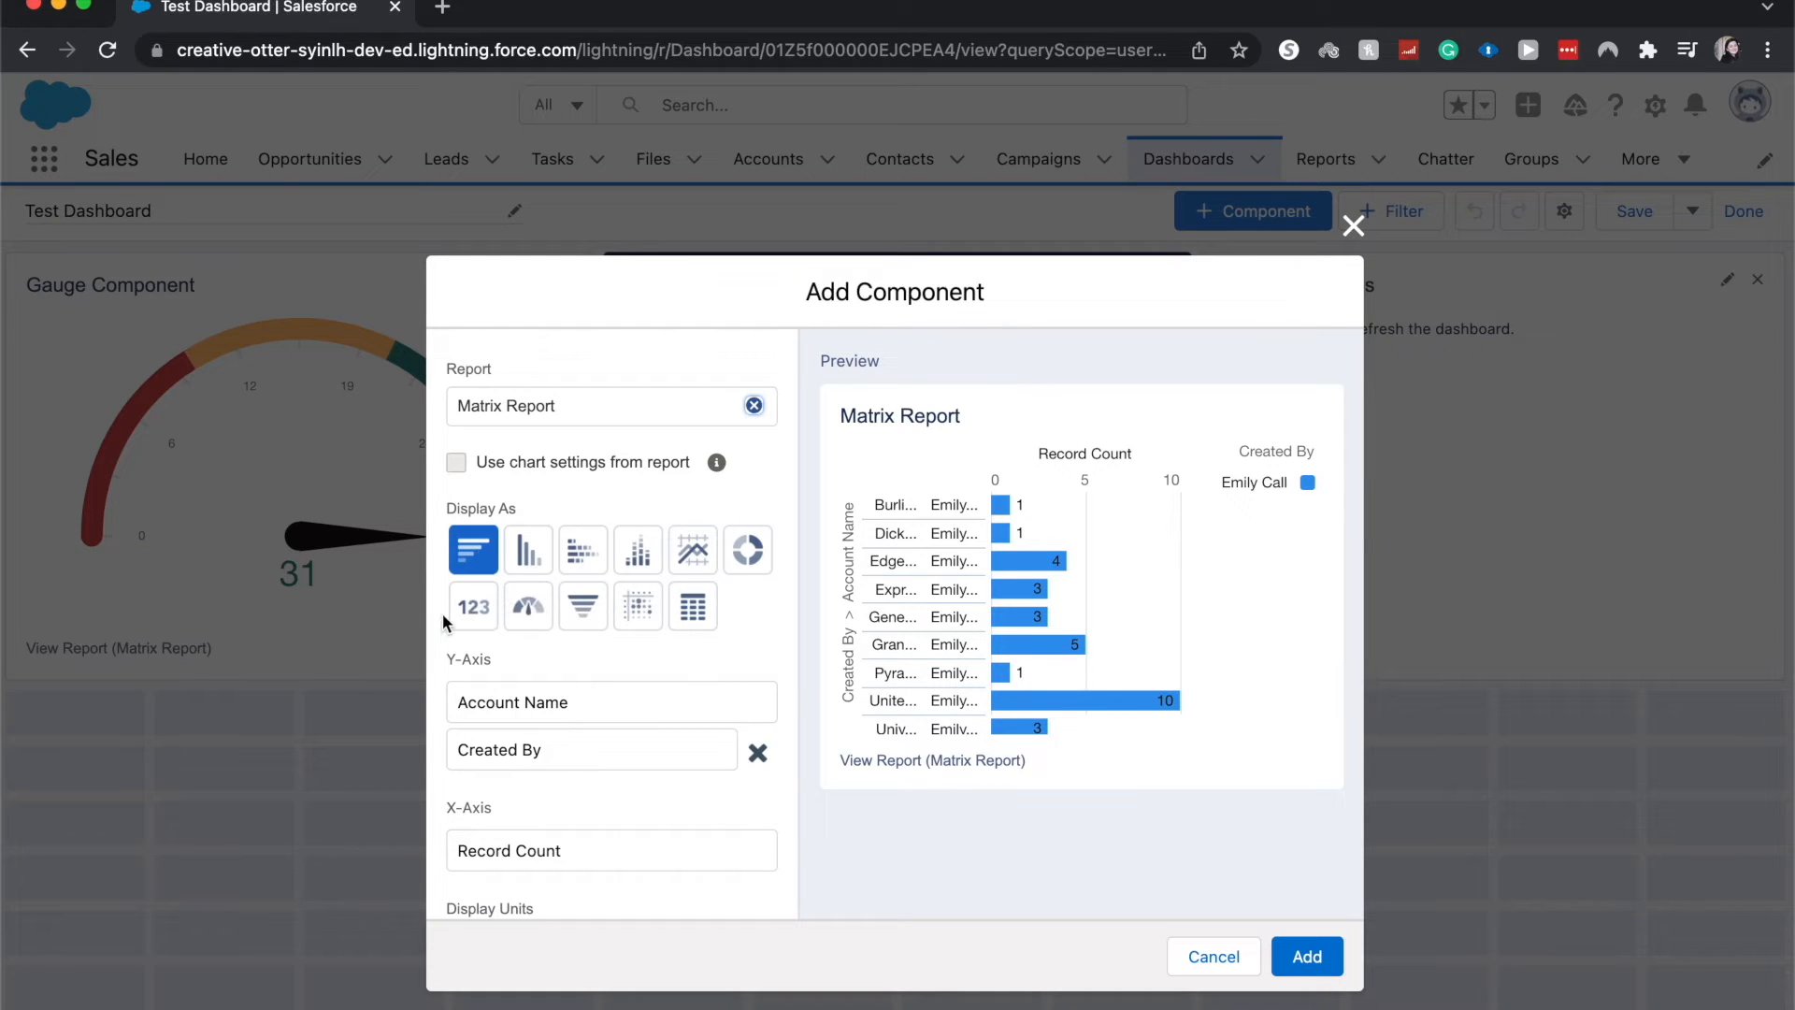
mouse_move(647, 684)
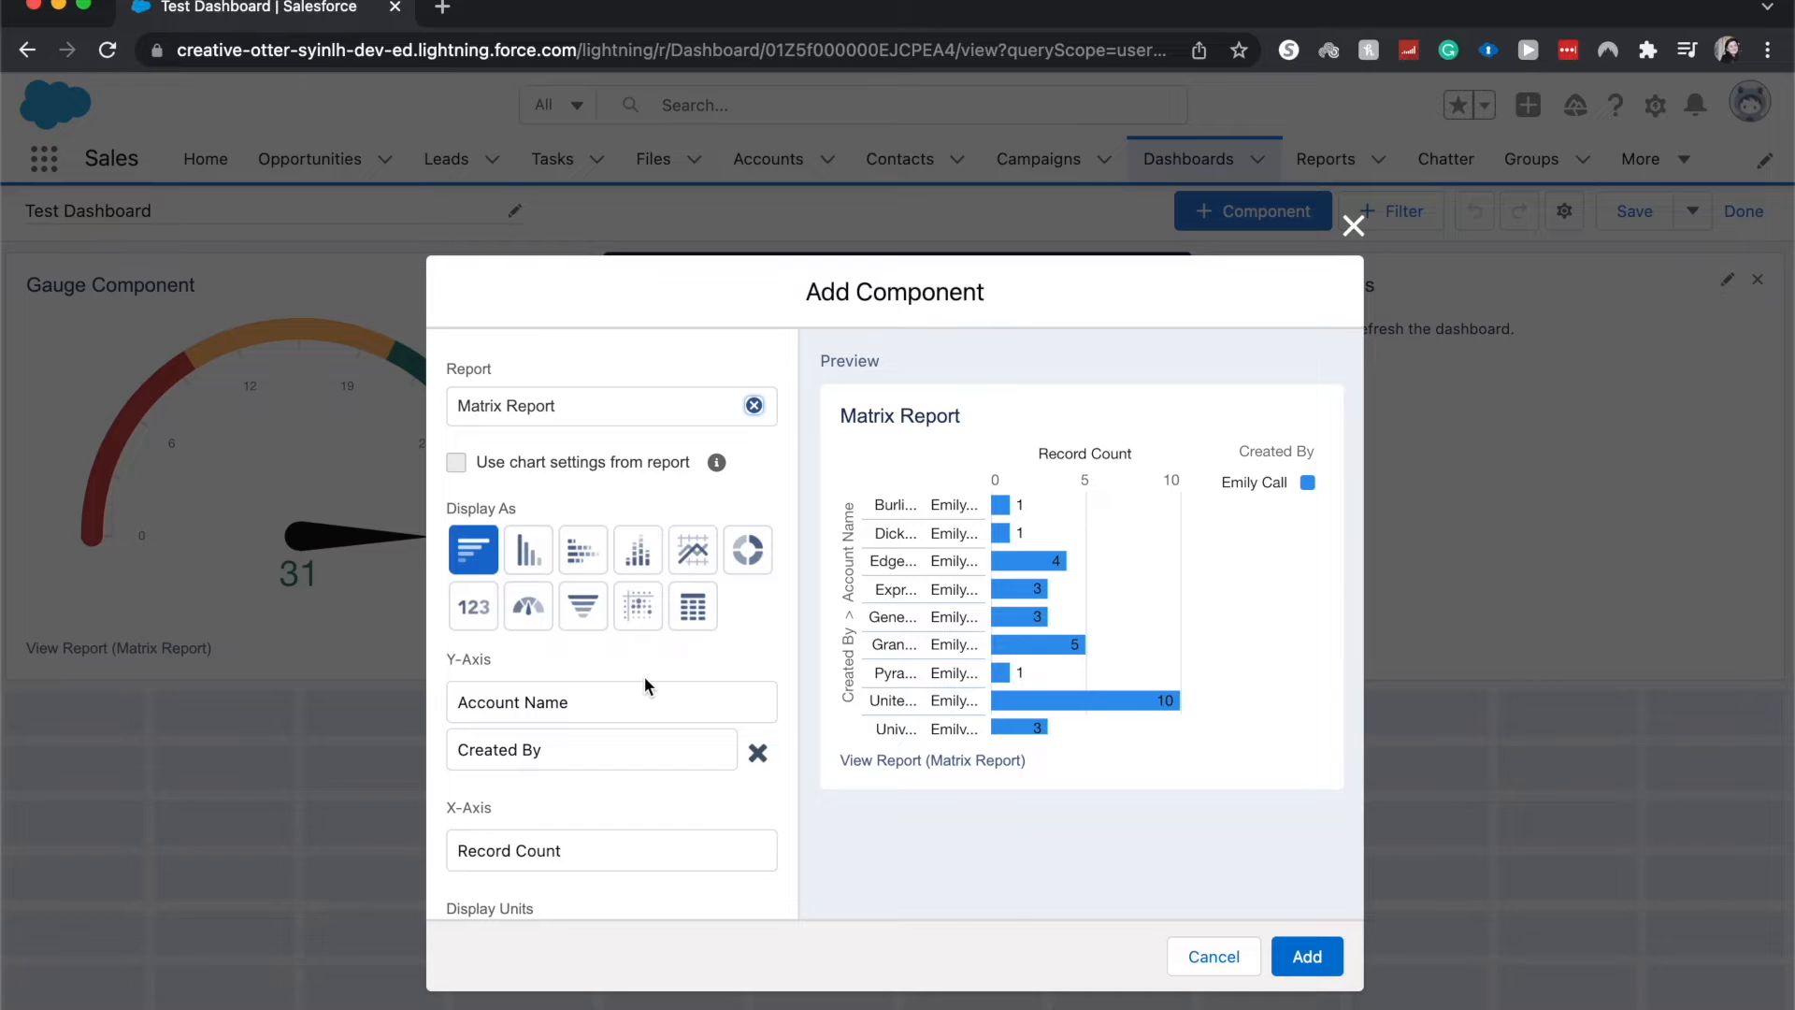
Set the horizontal bar chart's first Y-Axis grouping to Created By.
scroll("down", 3)
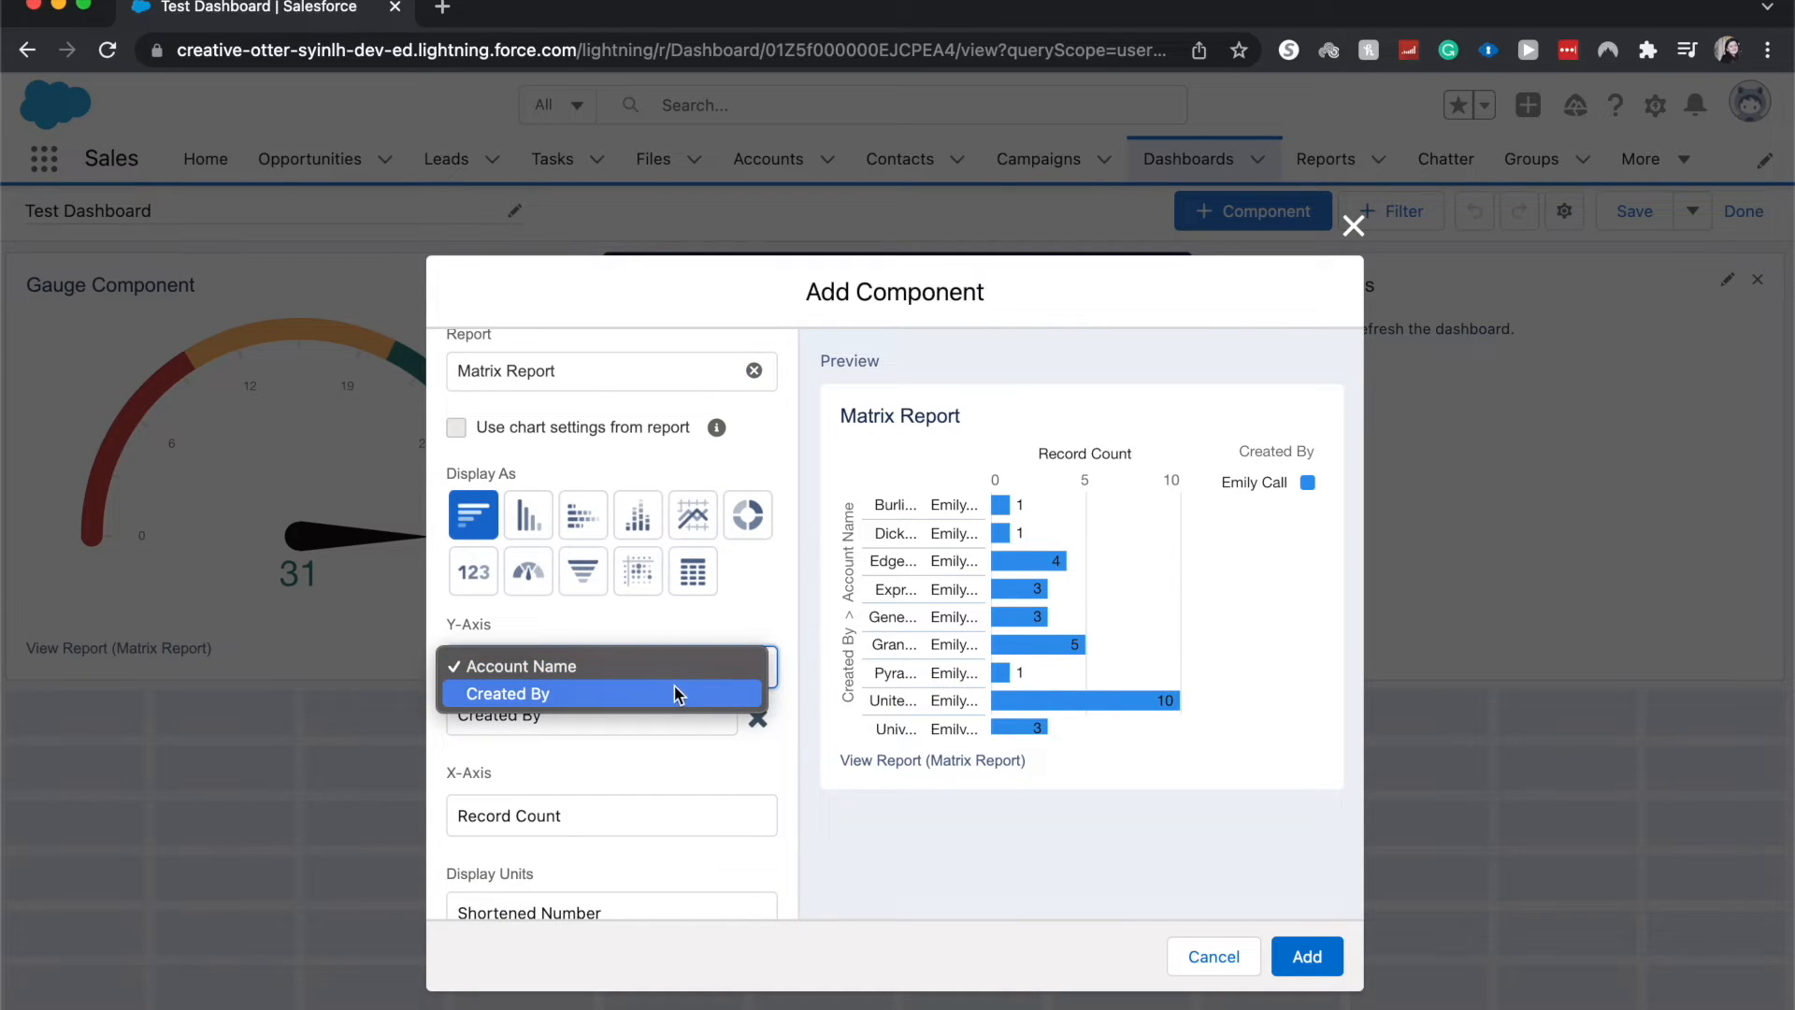
left_click(511, 693)
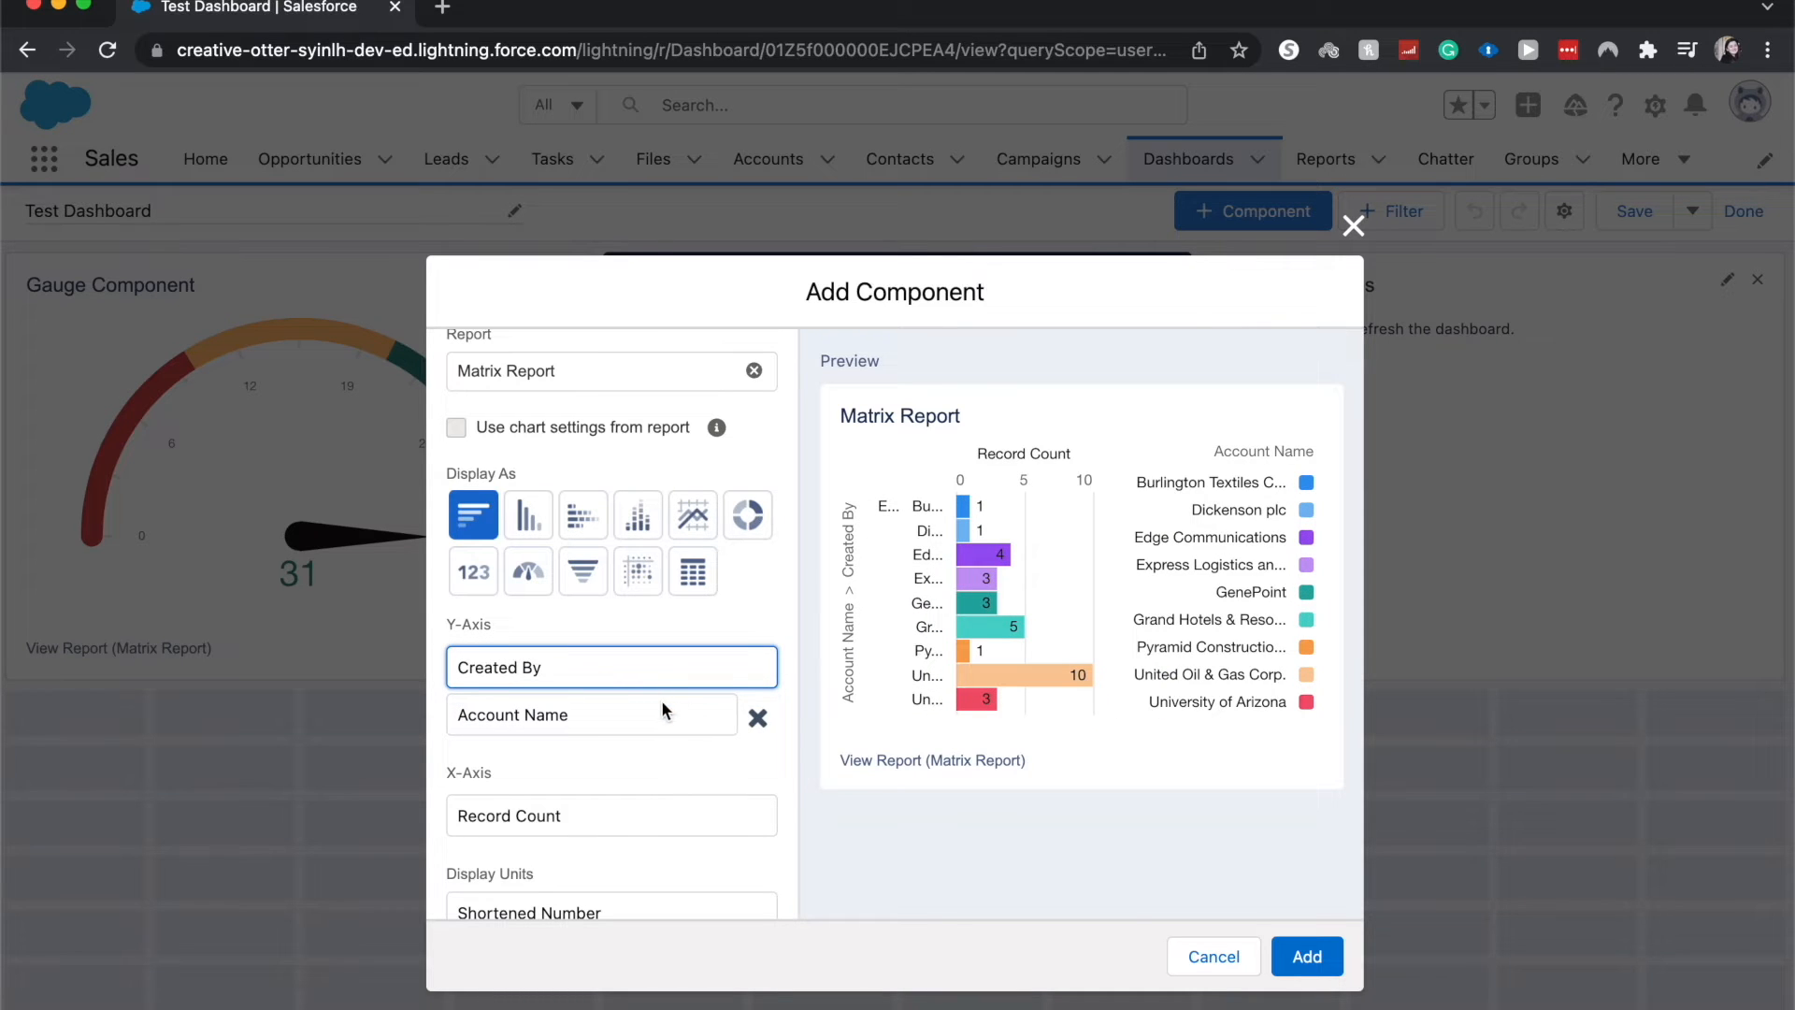
scroll("down", 3)
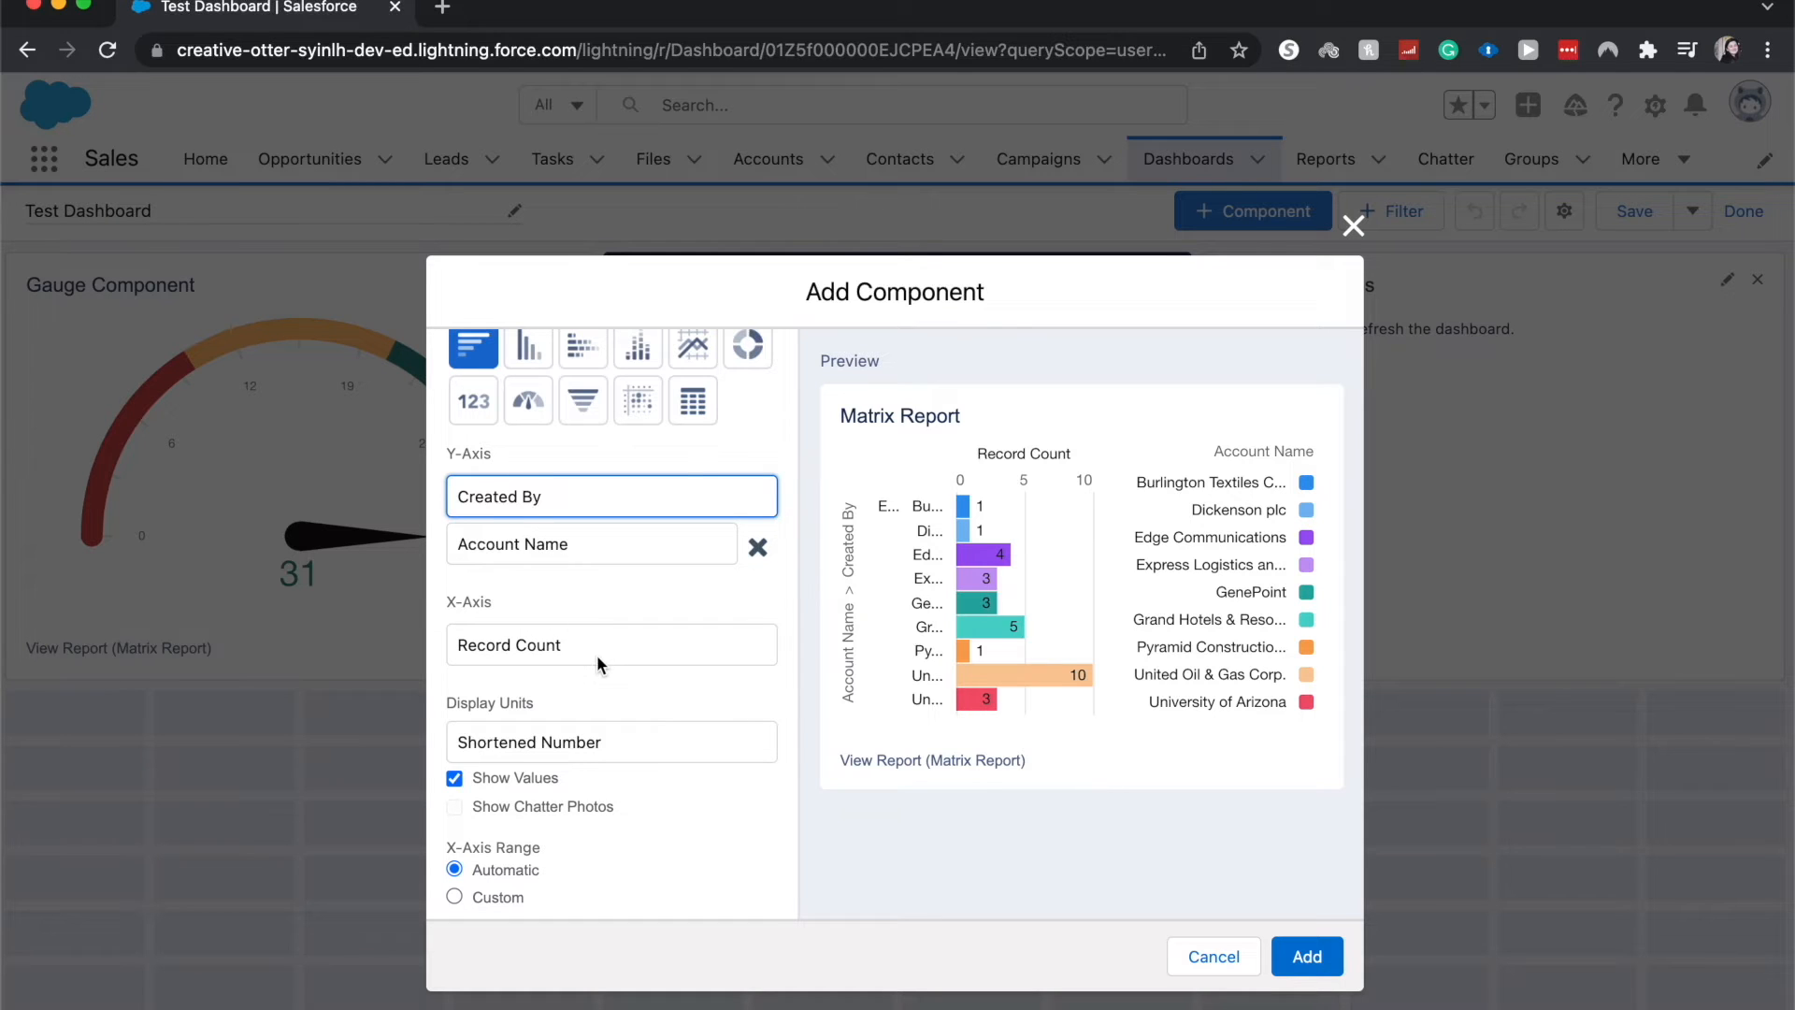
left_click(612, 644)
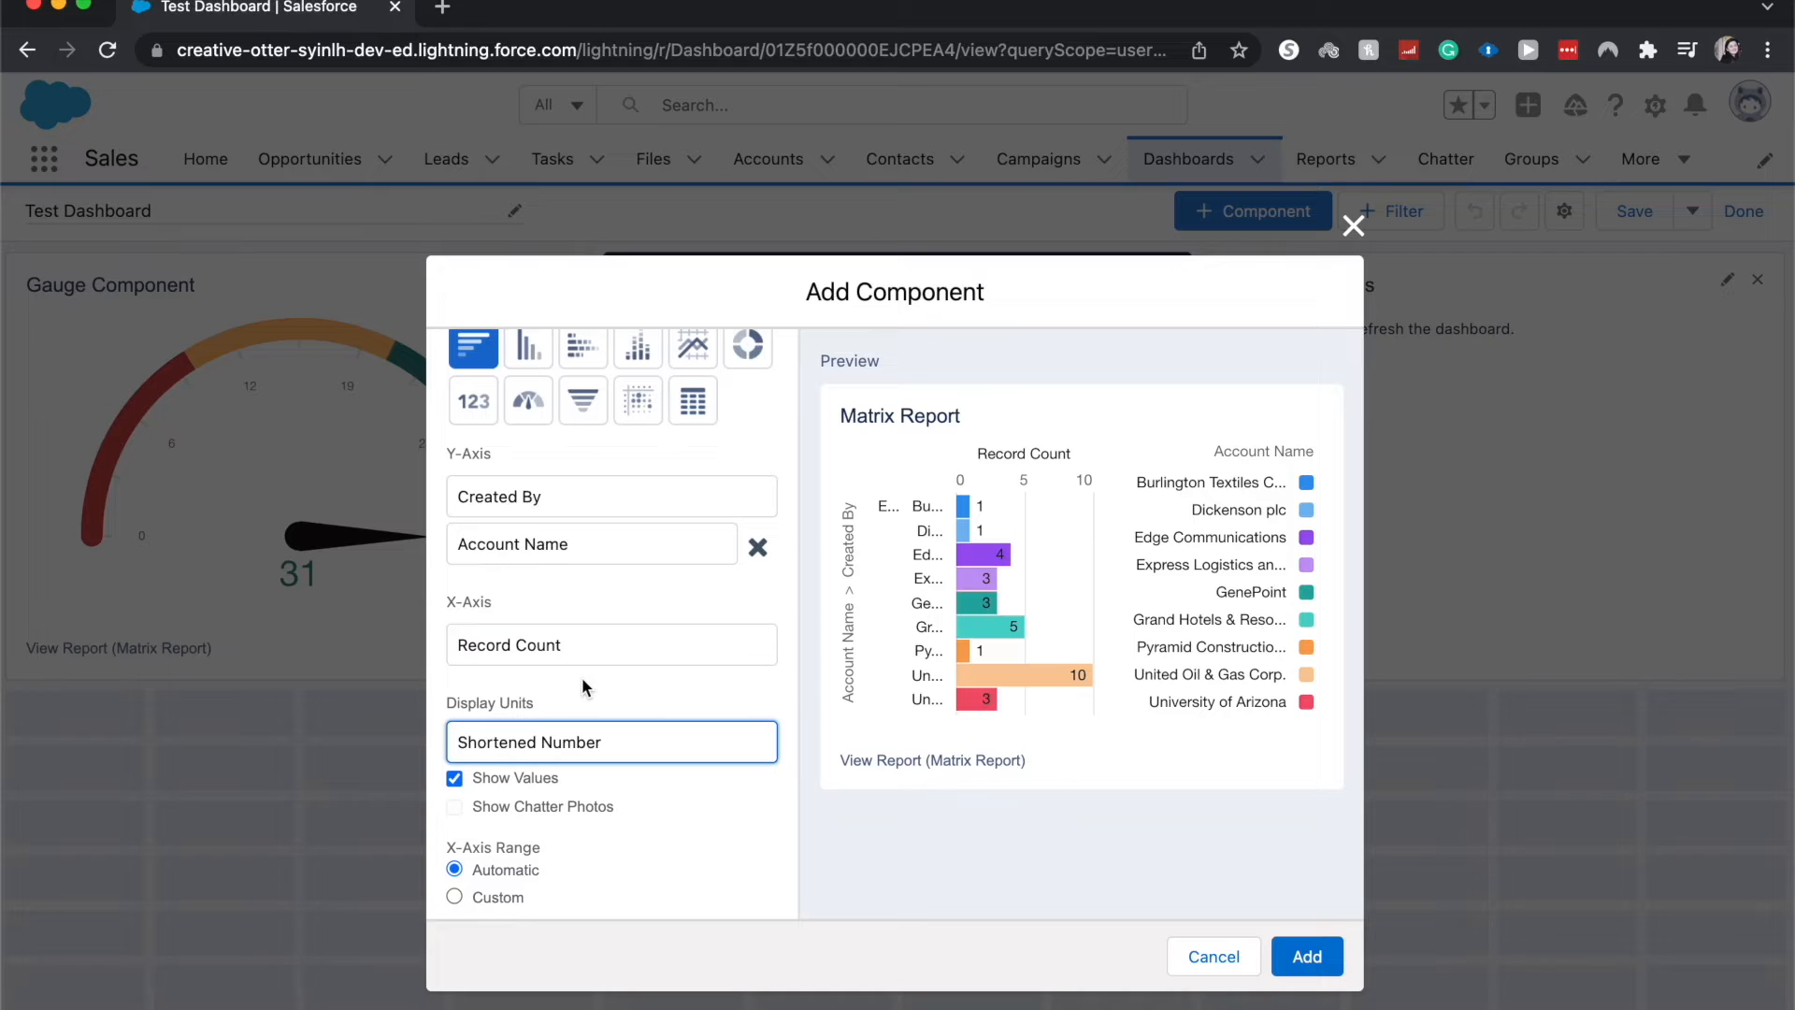
Switch the X-Axis Range to Custom, then back to Automatic.
scroll("down", 3)
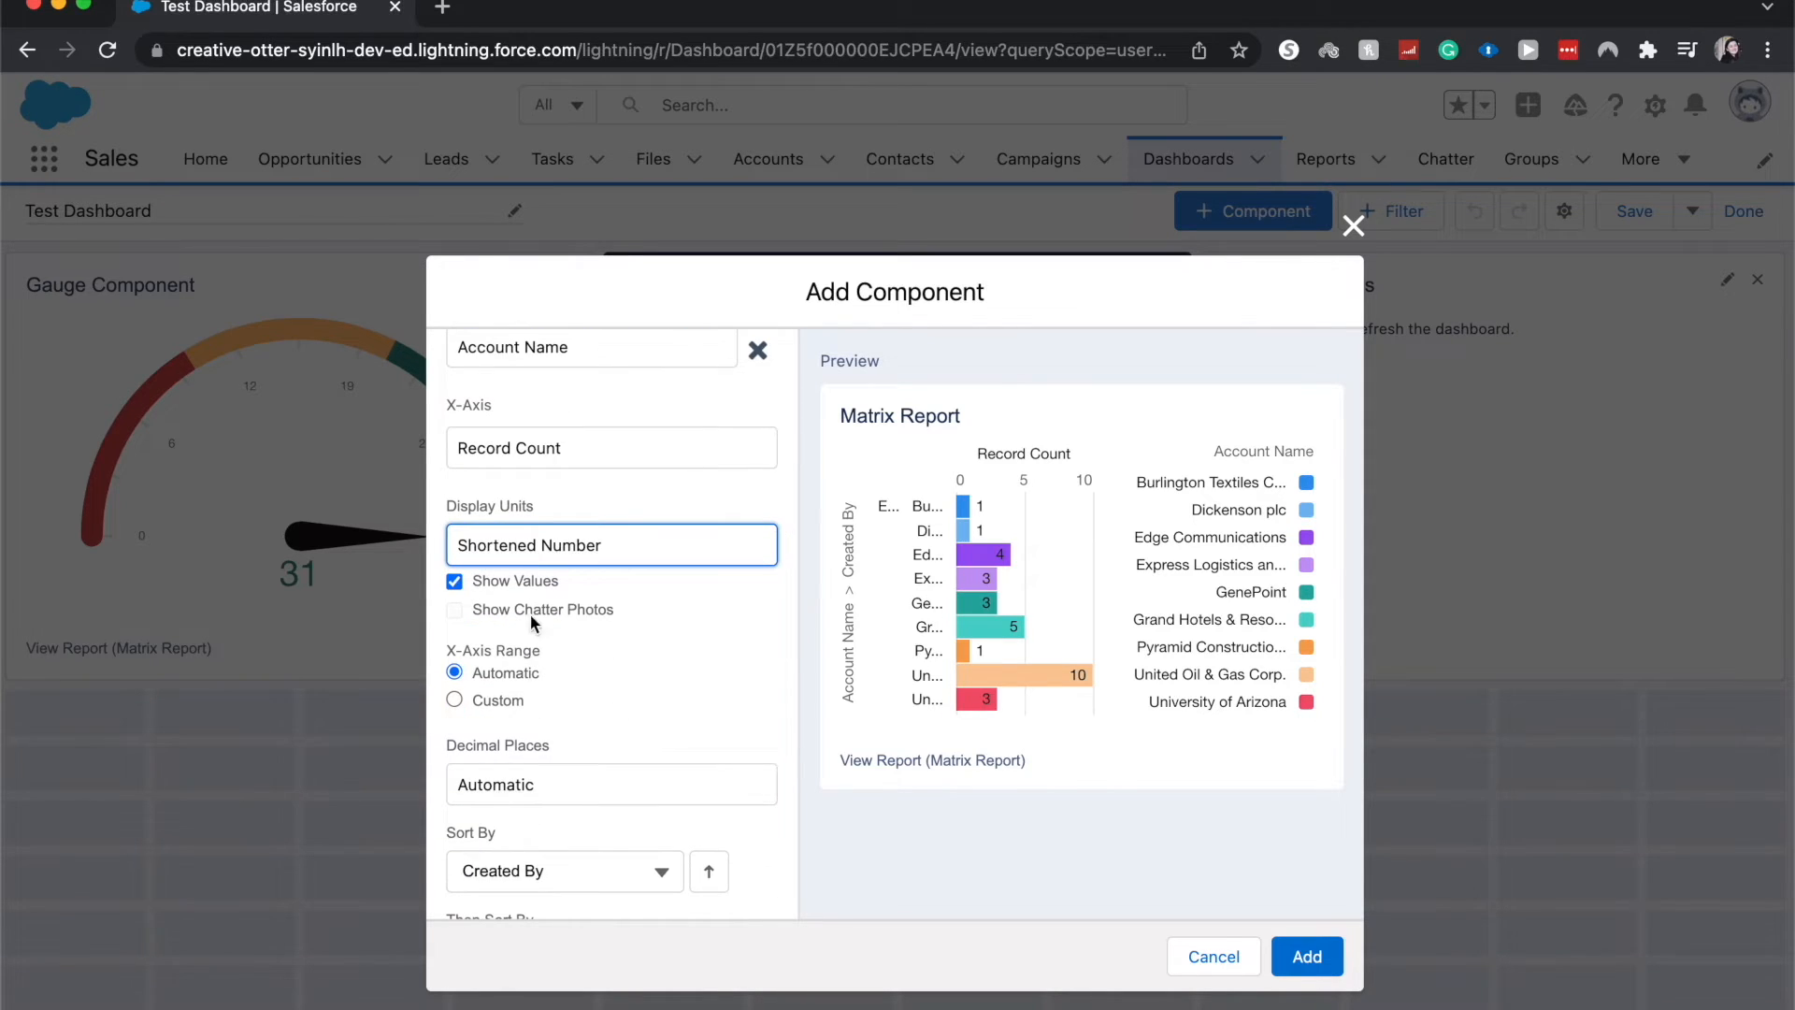
scroll("down", 3)
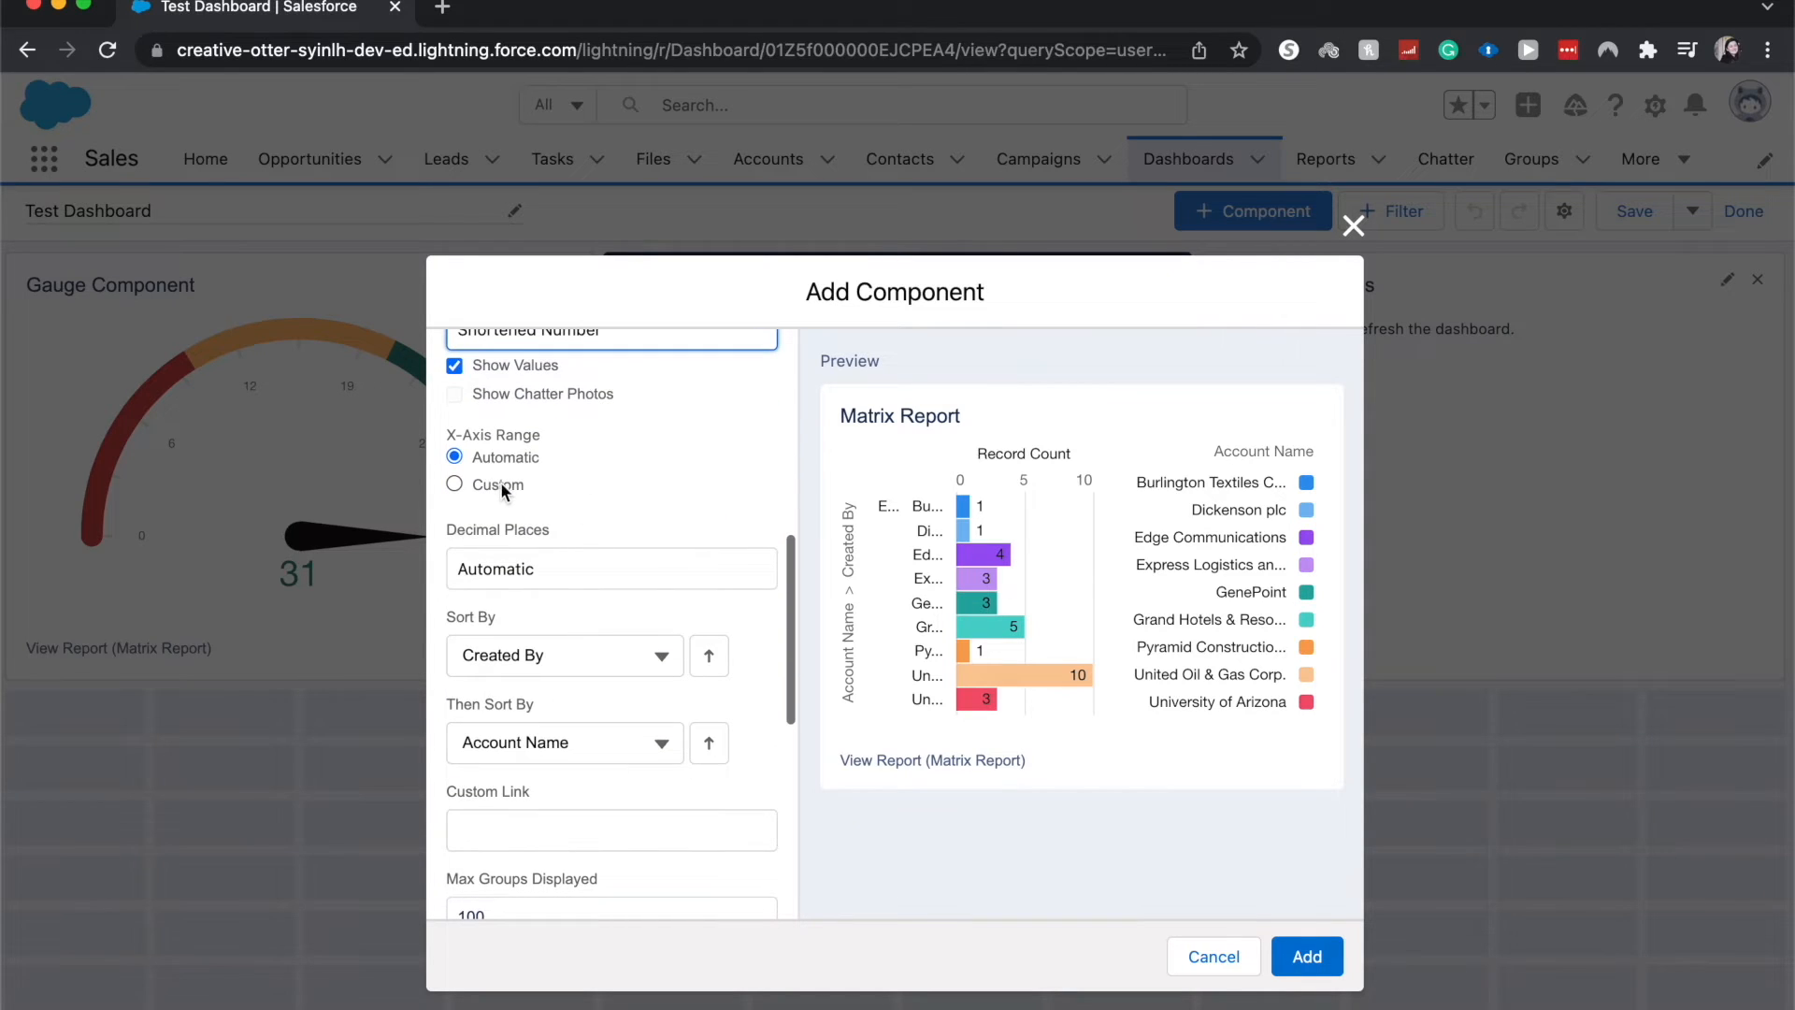
left_click(455, 483)
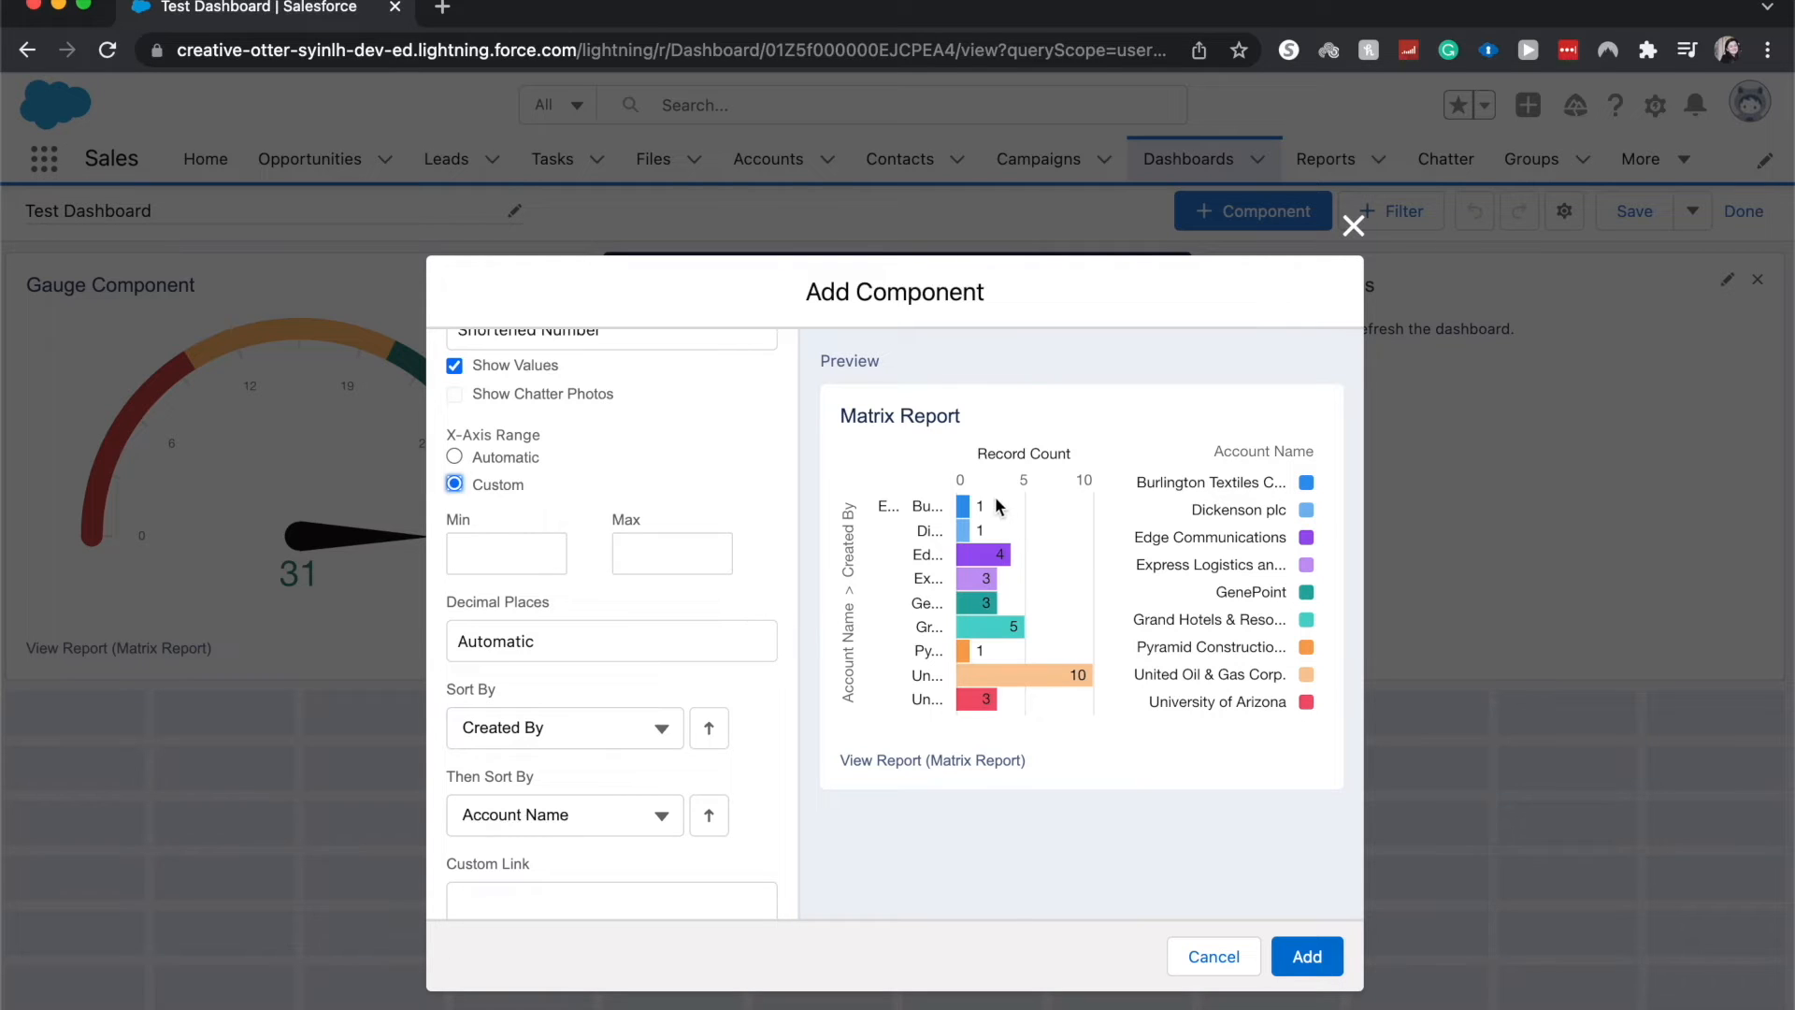
mouse_move(1031, 490)
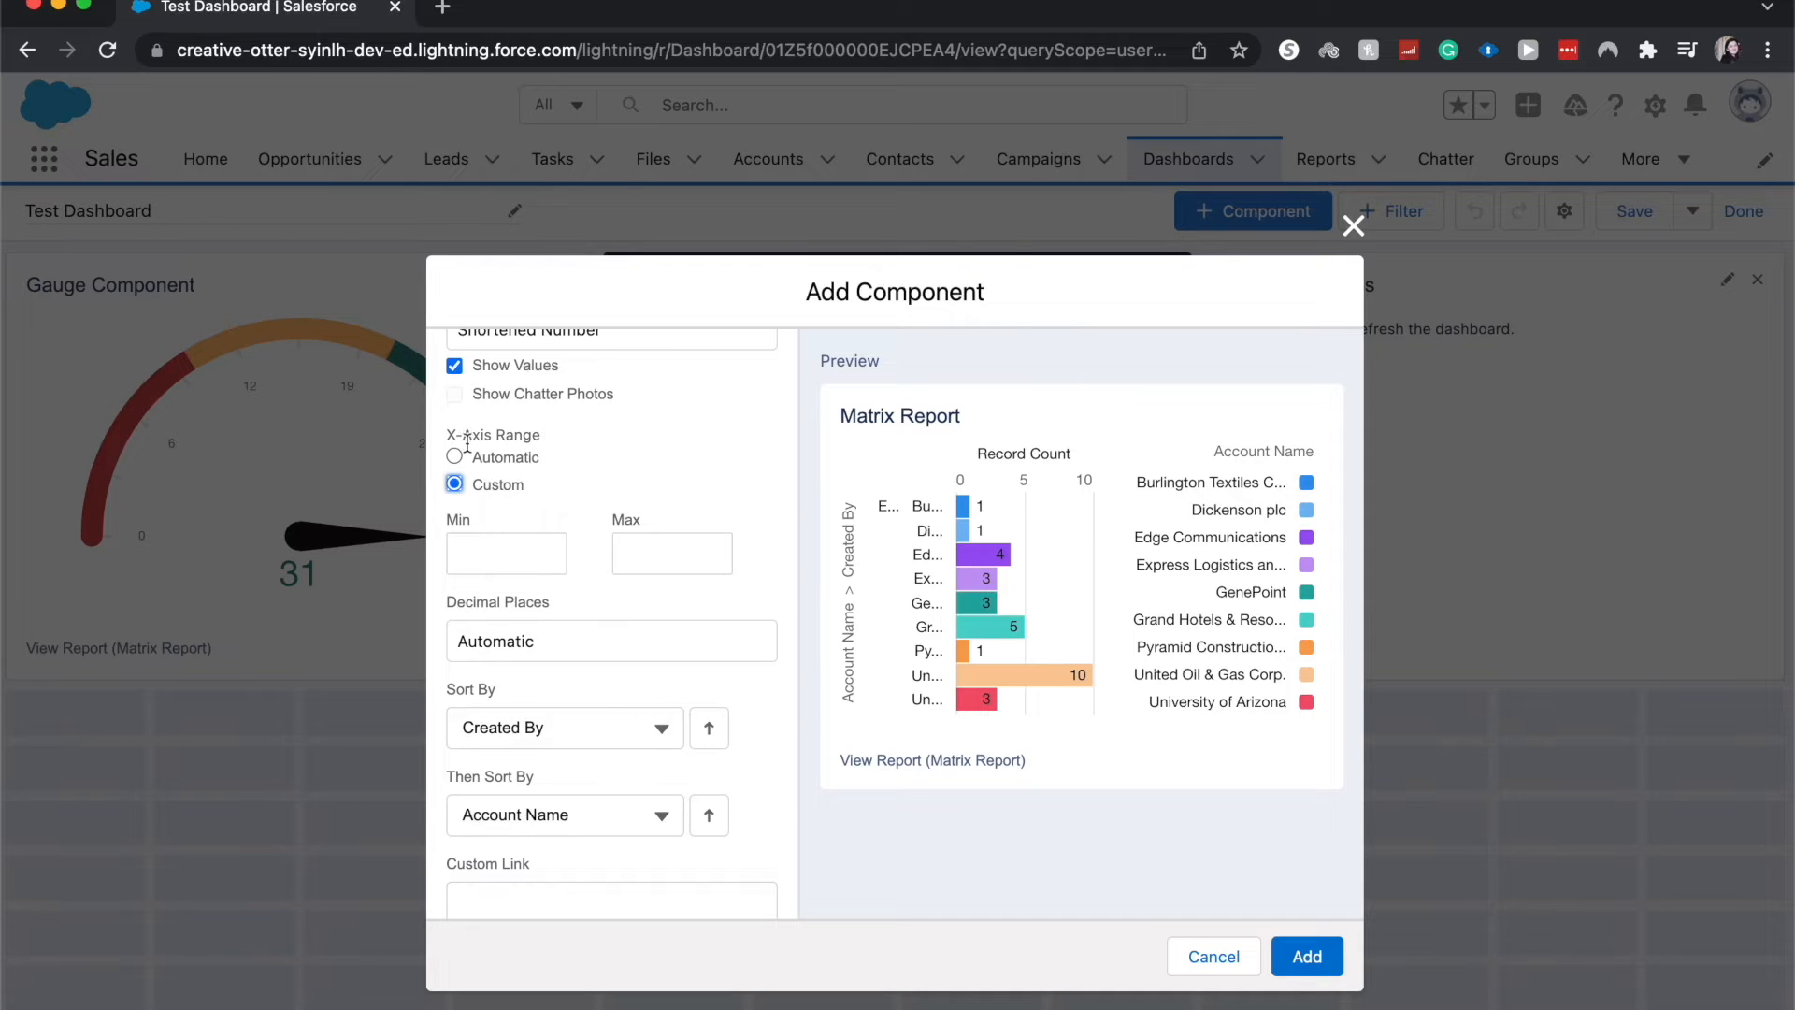
left_click(455, 458)
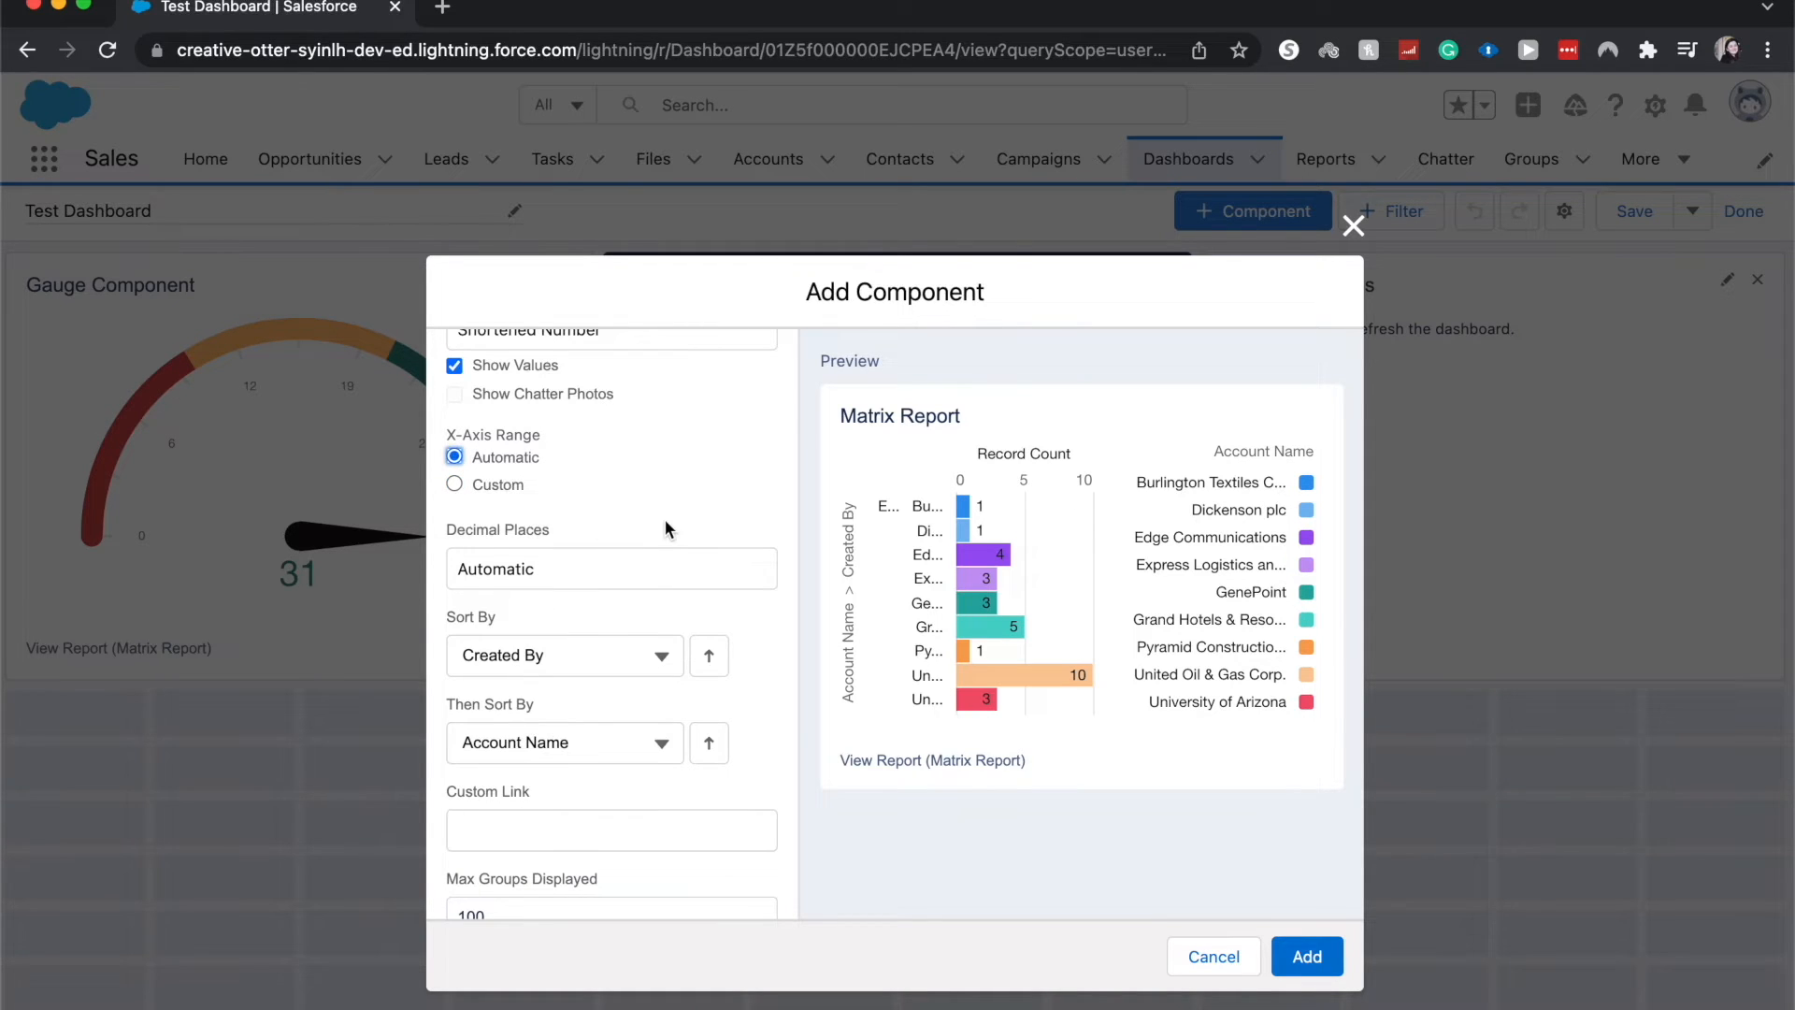
scroll("down", 3)
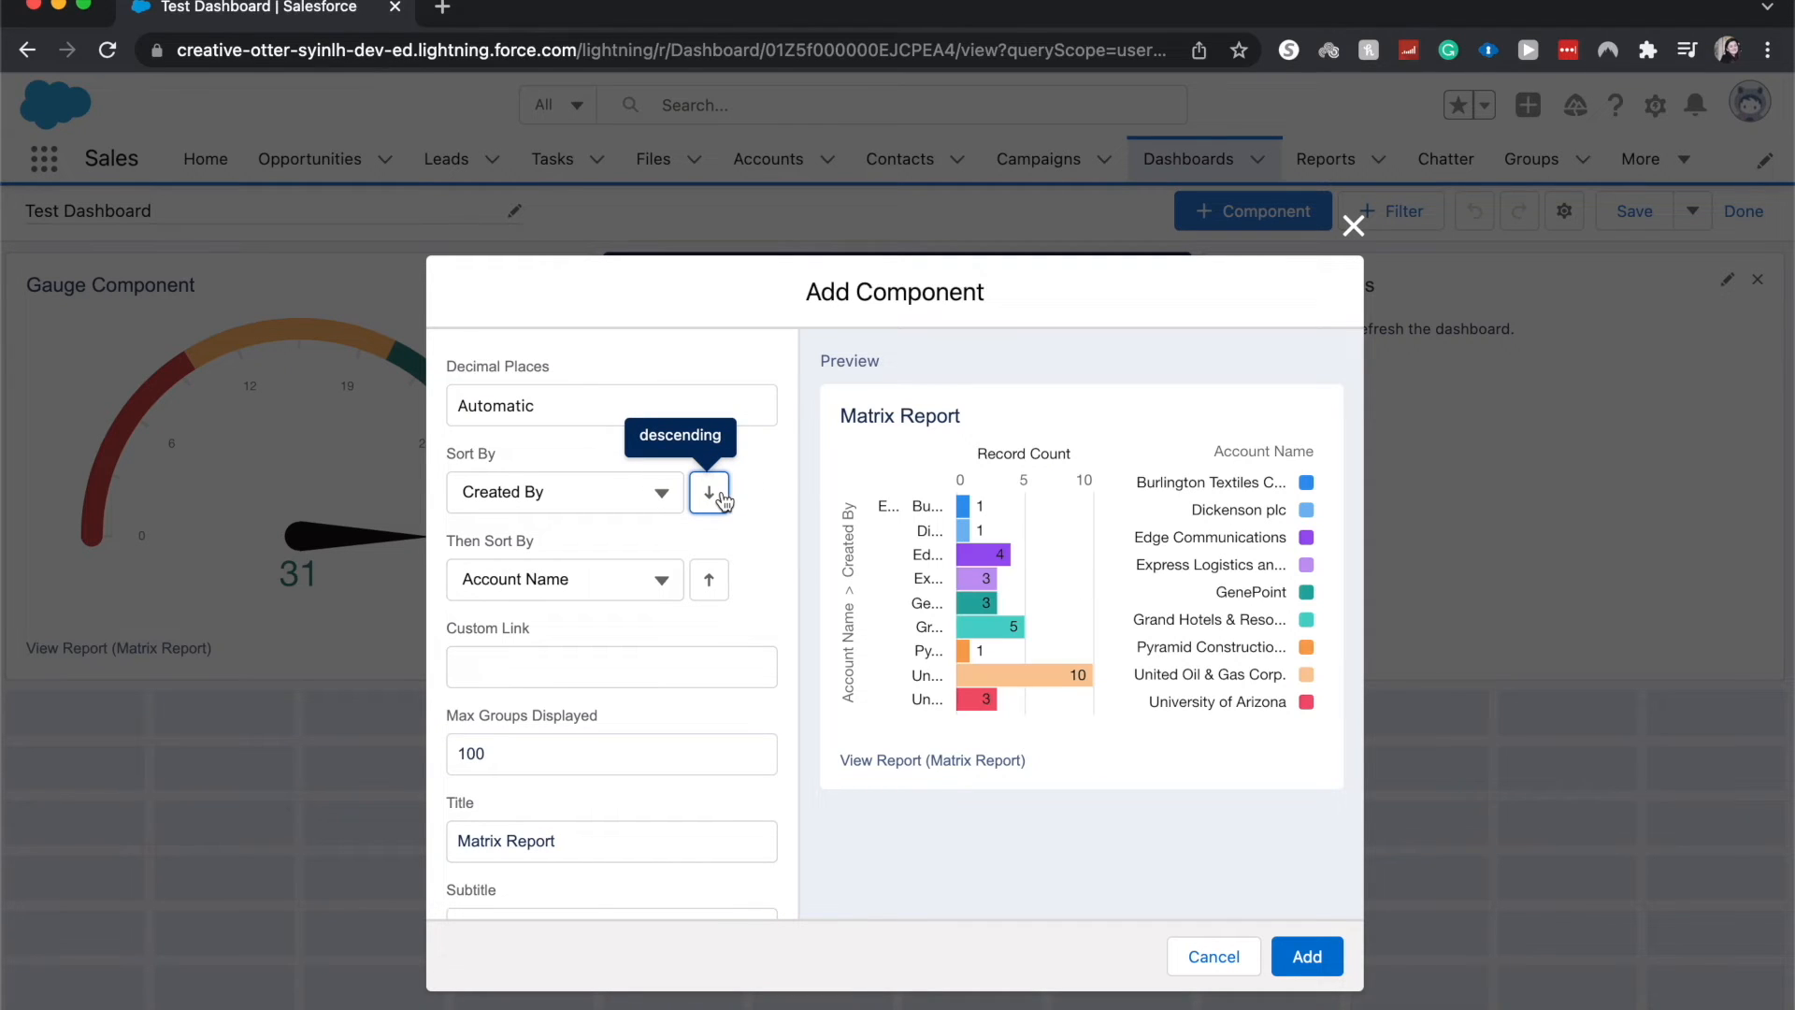
Sort by Record Count ascending, then by Account Name descending.
left_click(708, 491)
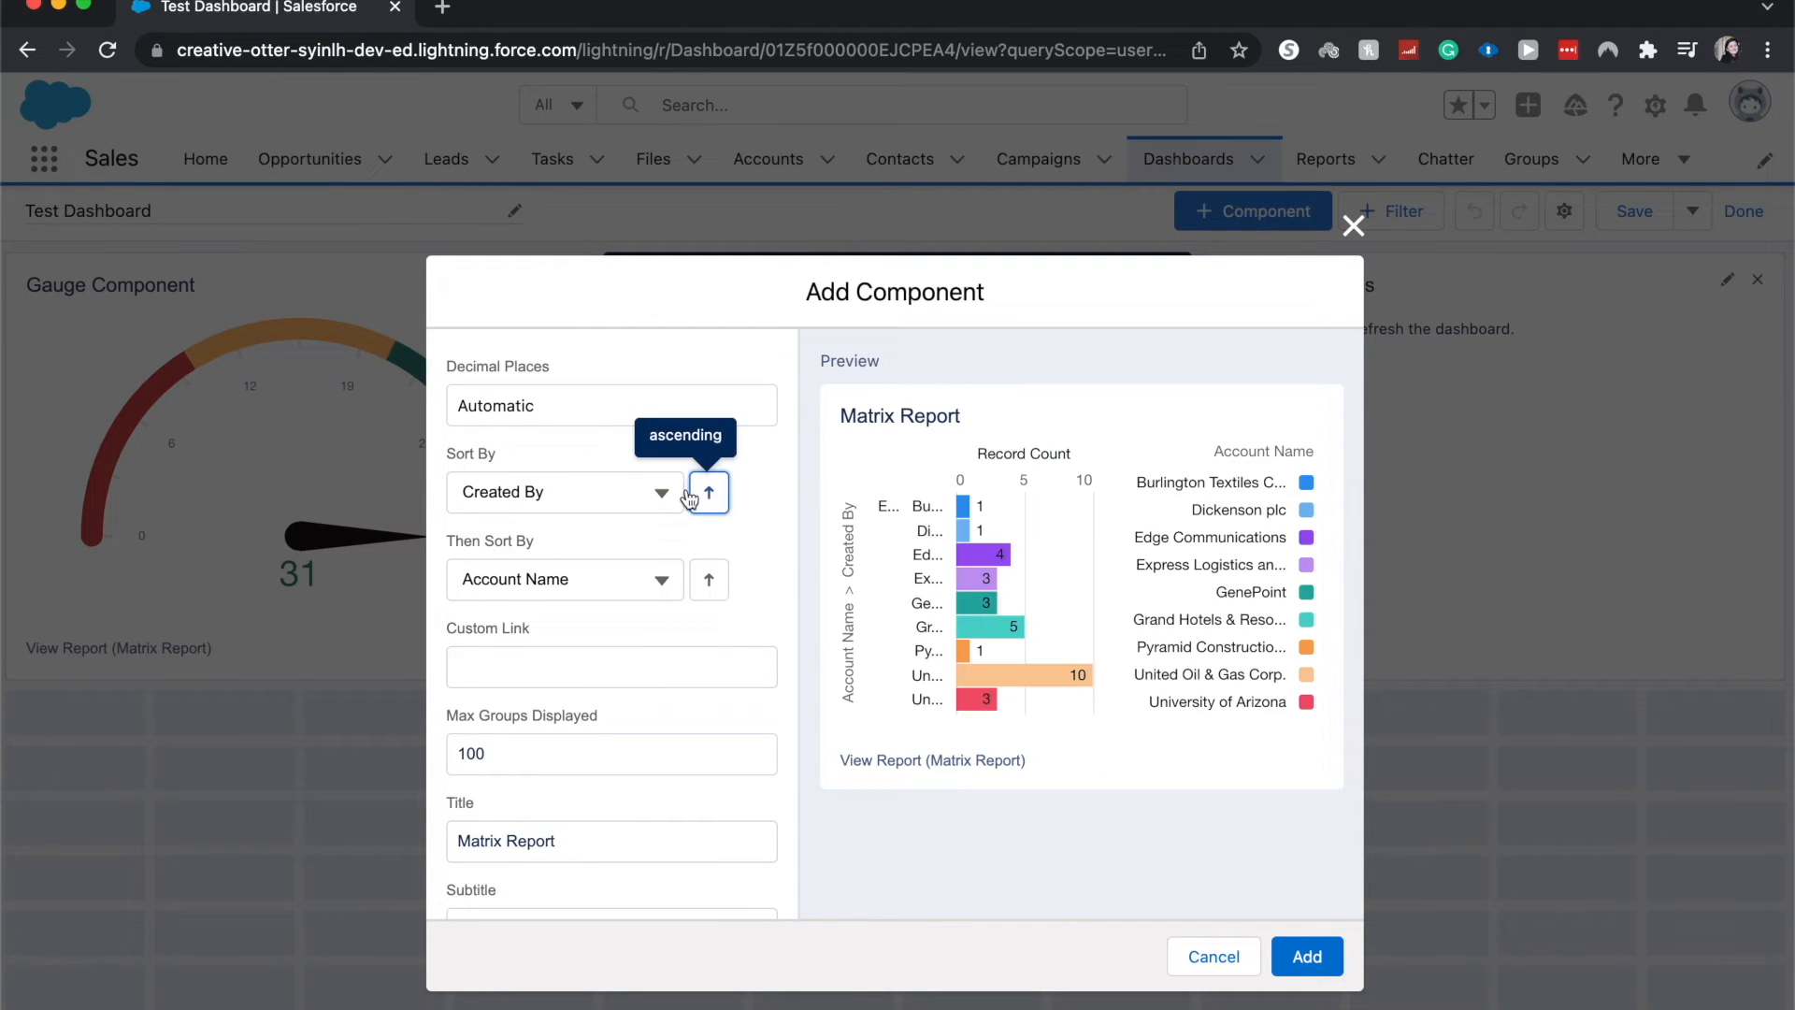
left_click(562, 491)
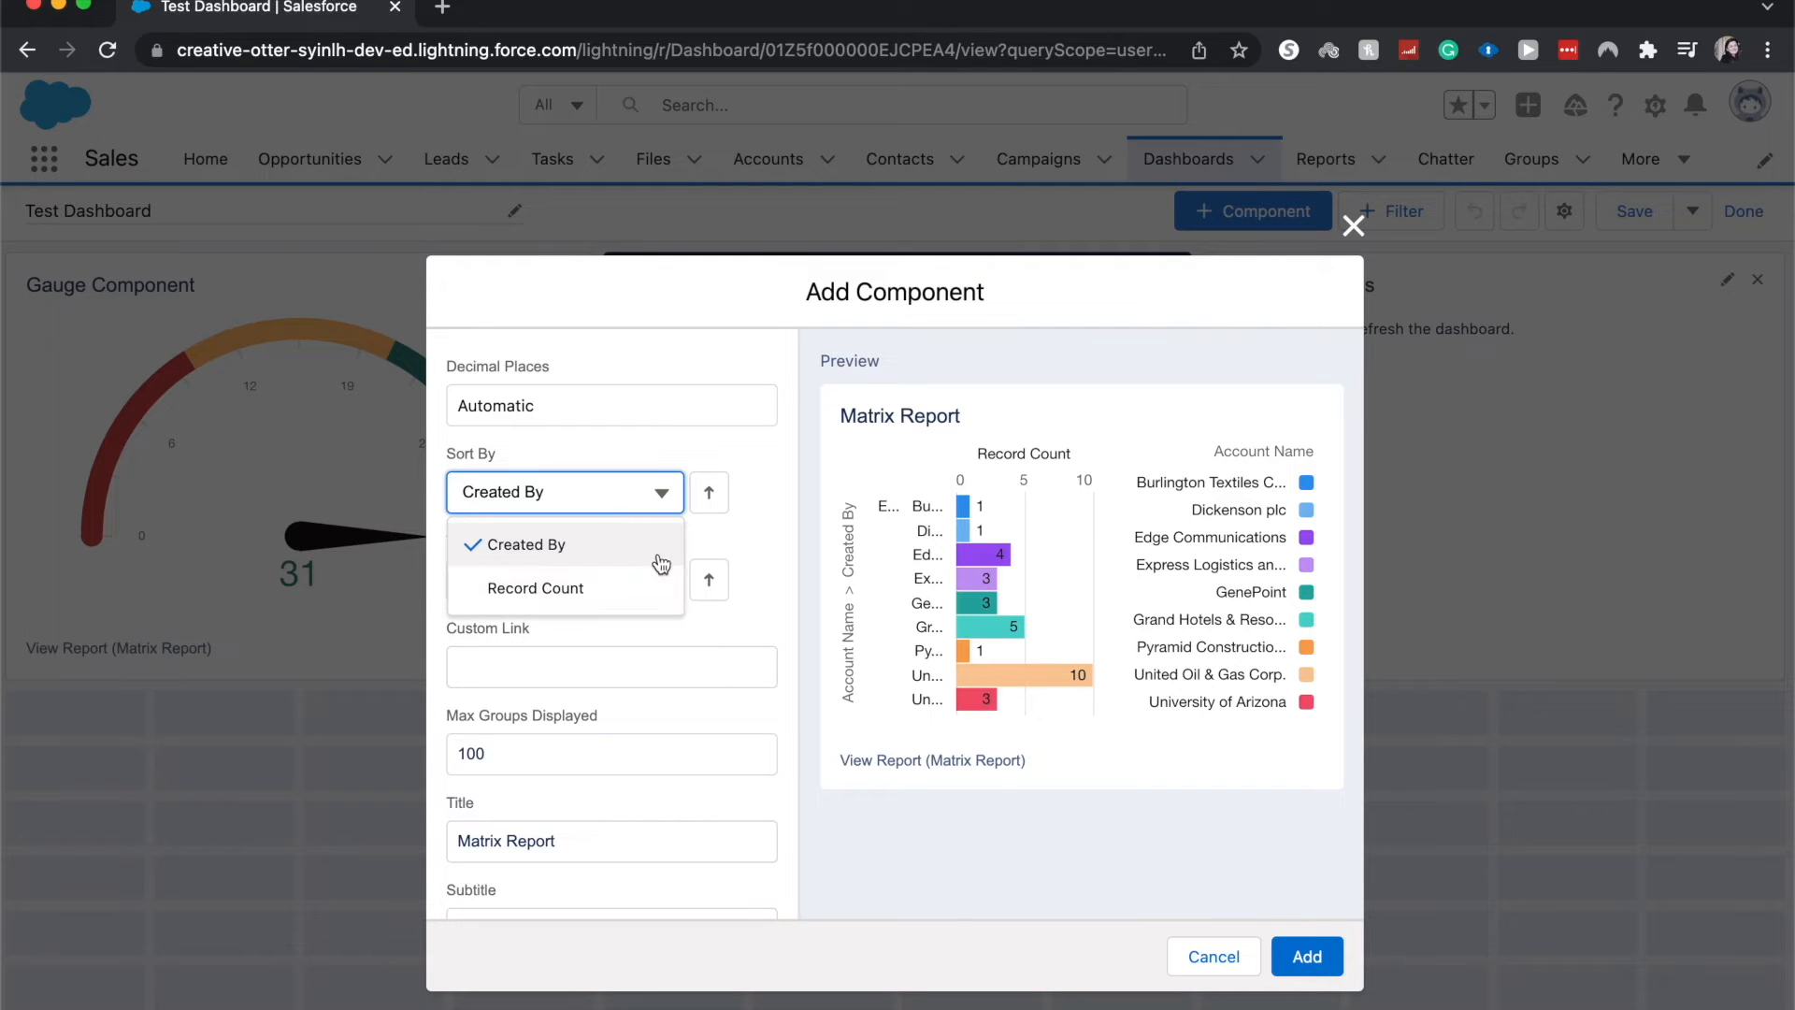
left_click(535, 587)
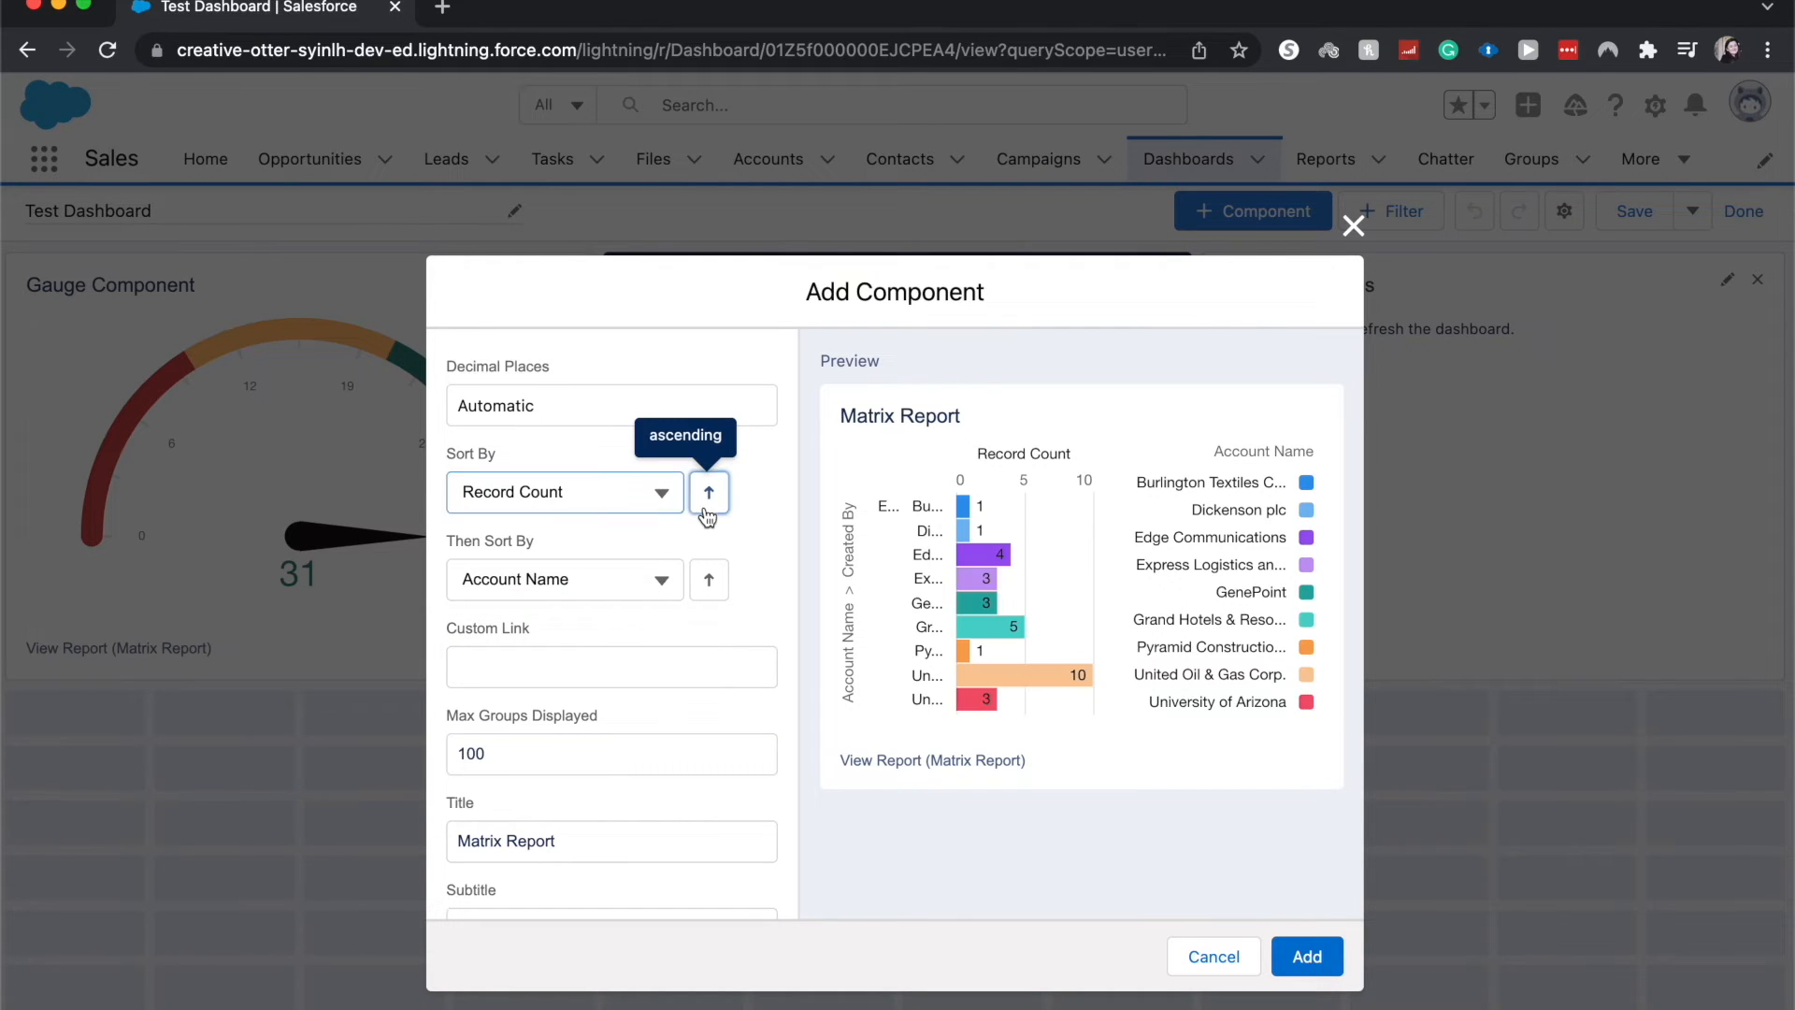
left_click(709, 491)
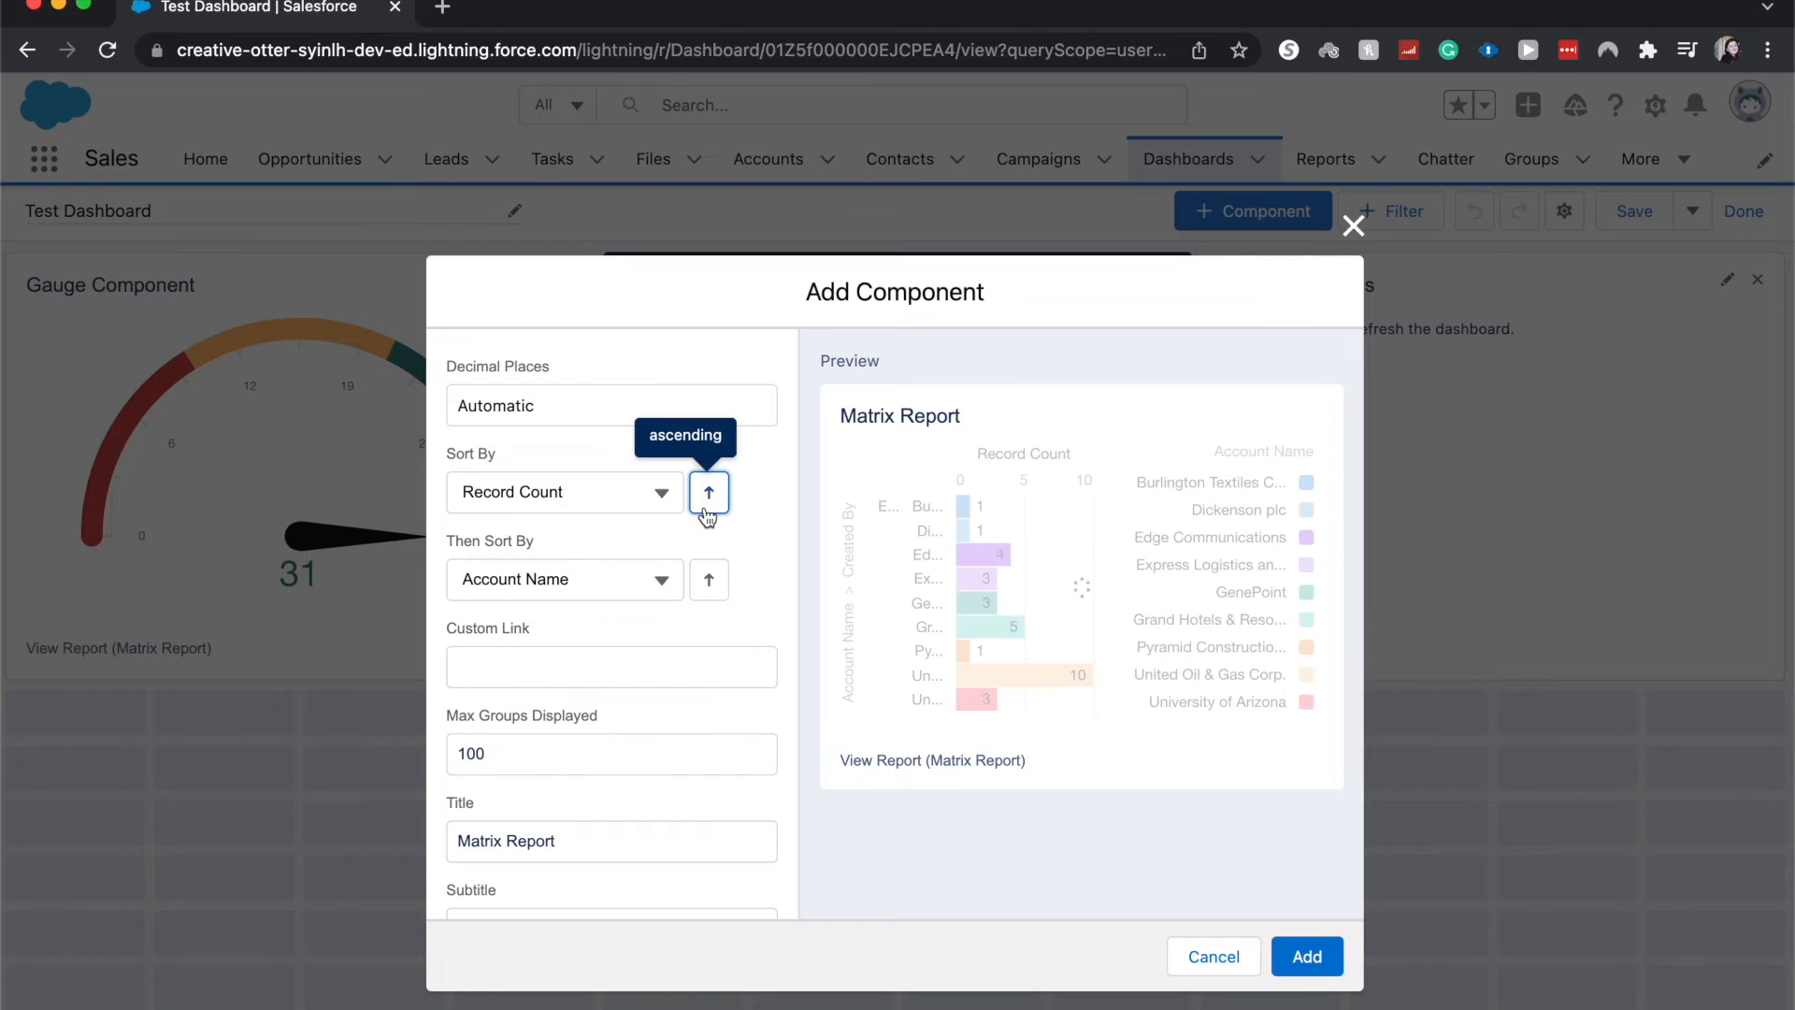
left_click(563, 578)
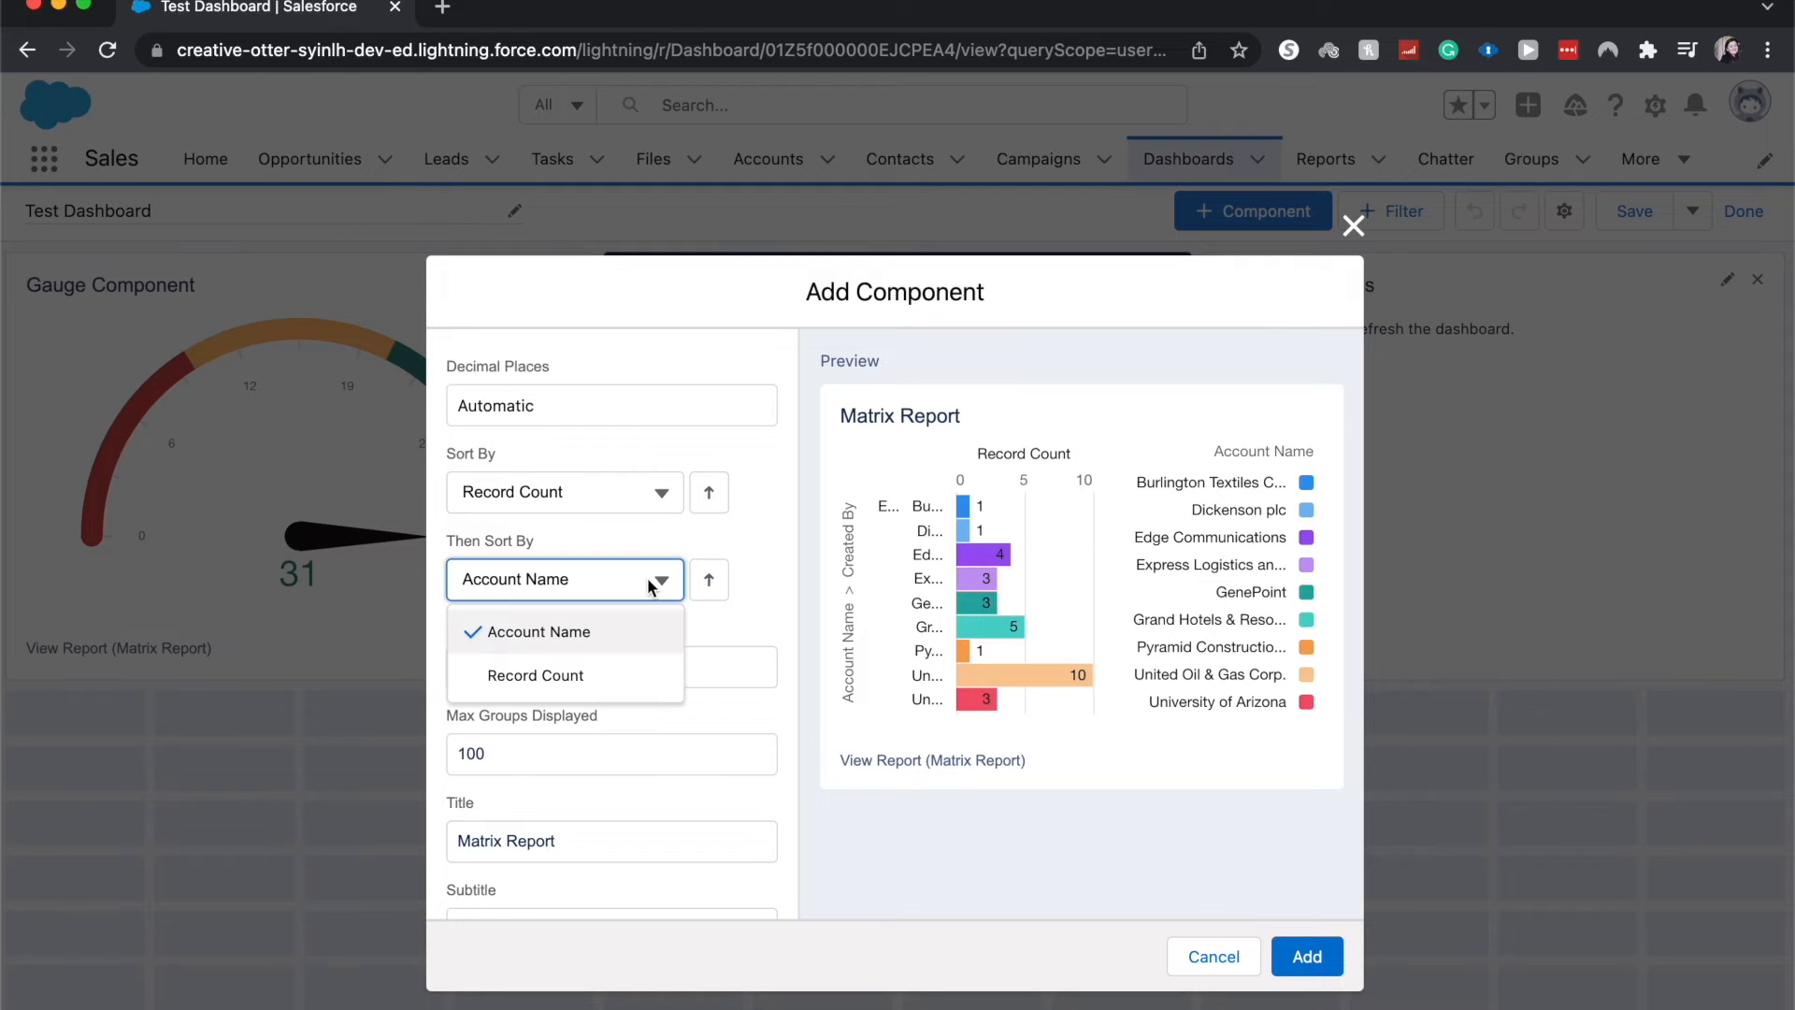
left_click(535, 631)
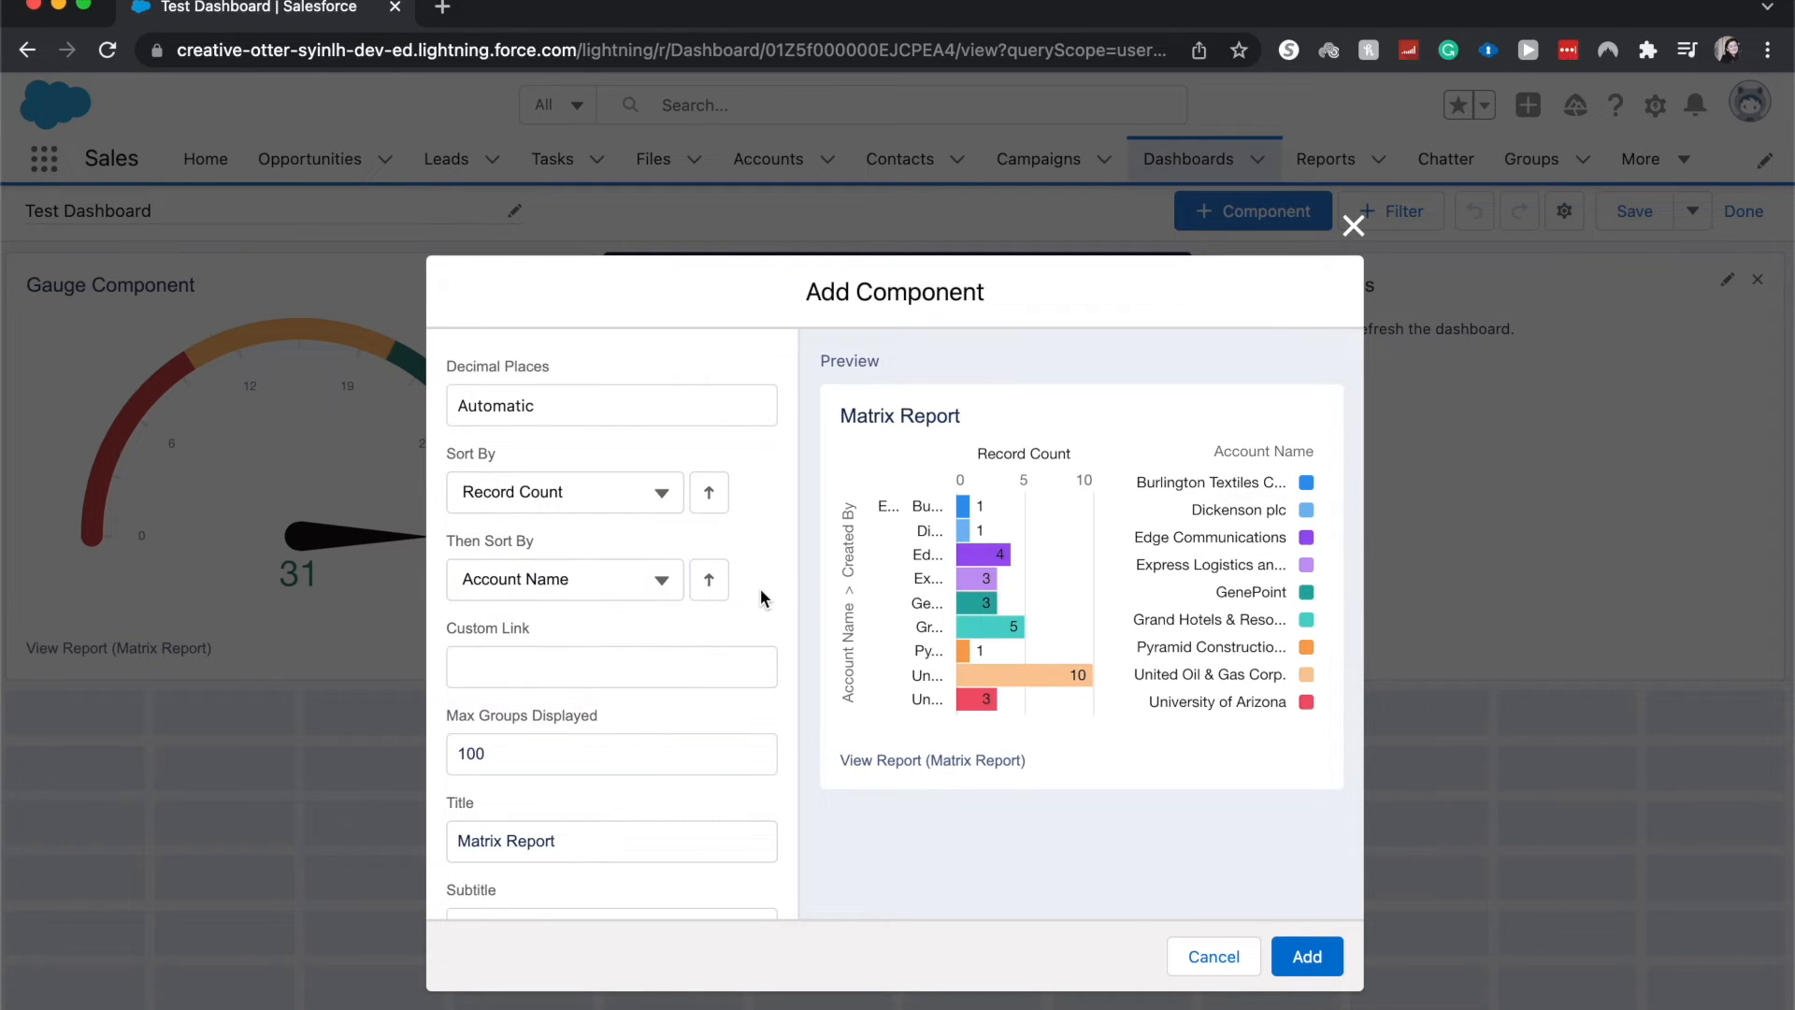
left_click(707, 578)
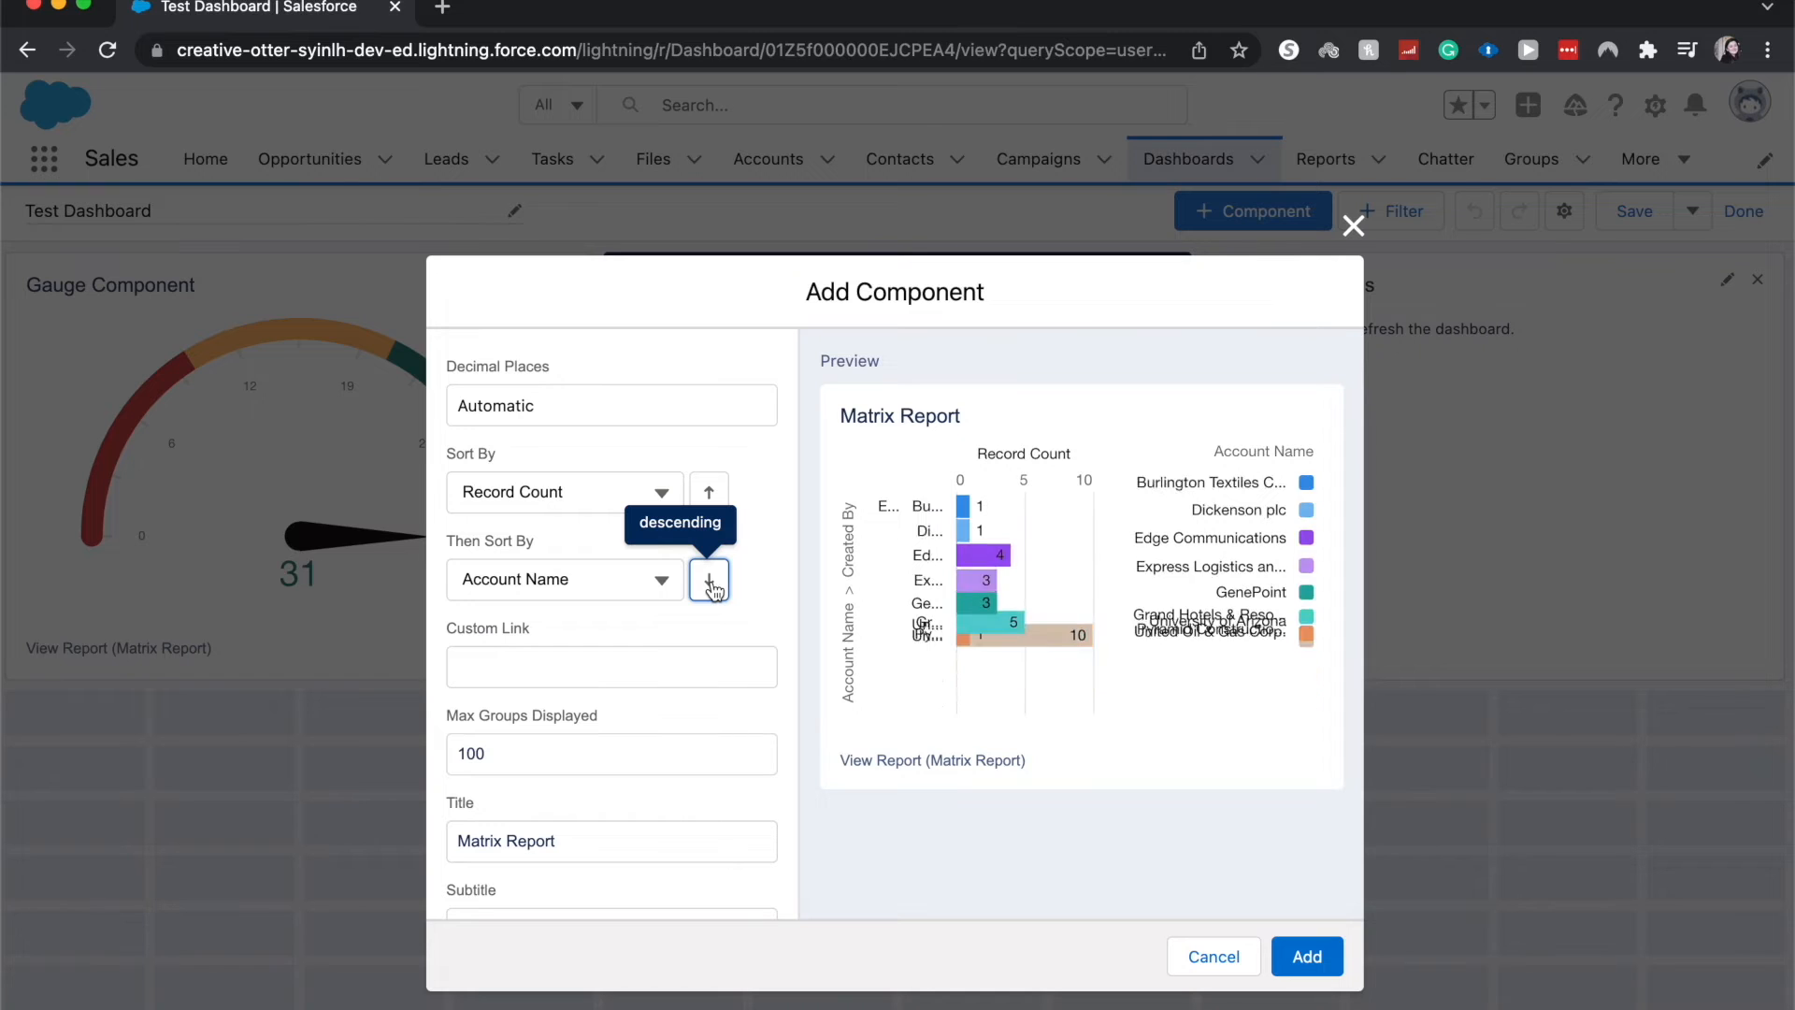
left_click(708, 577)
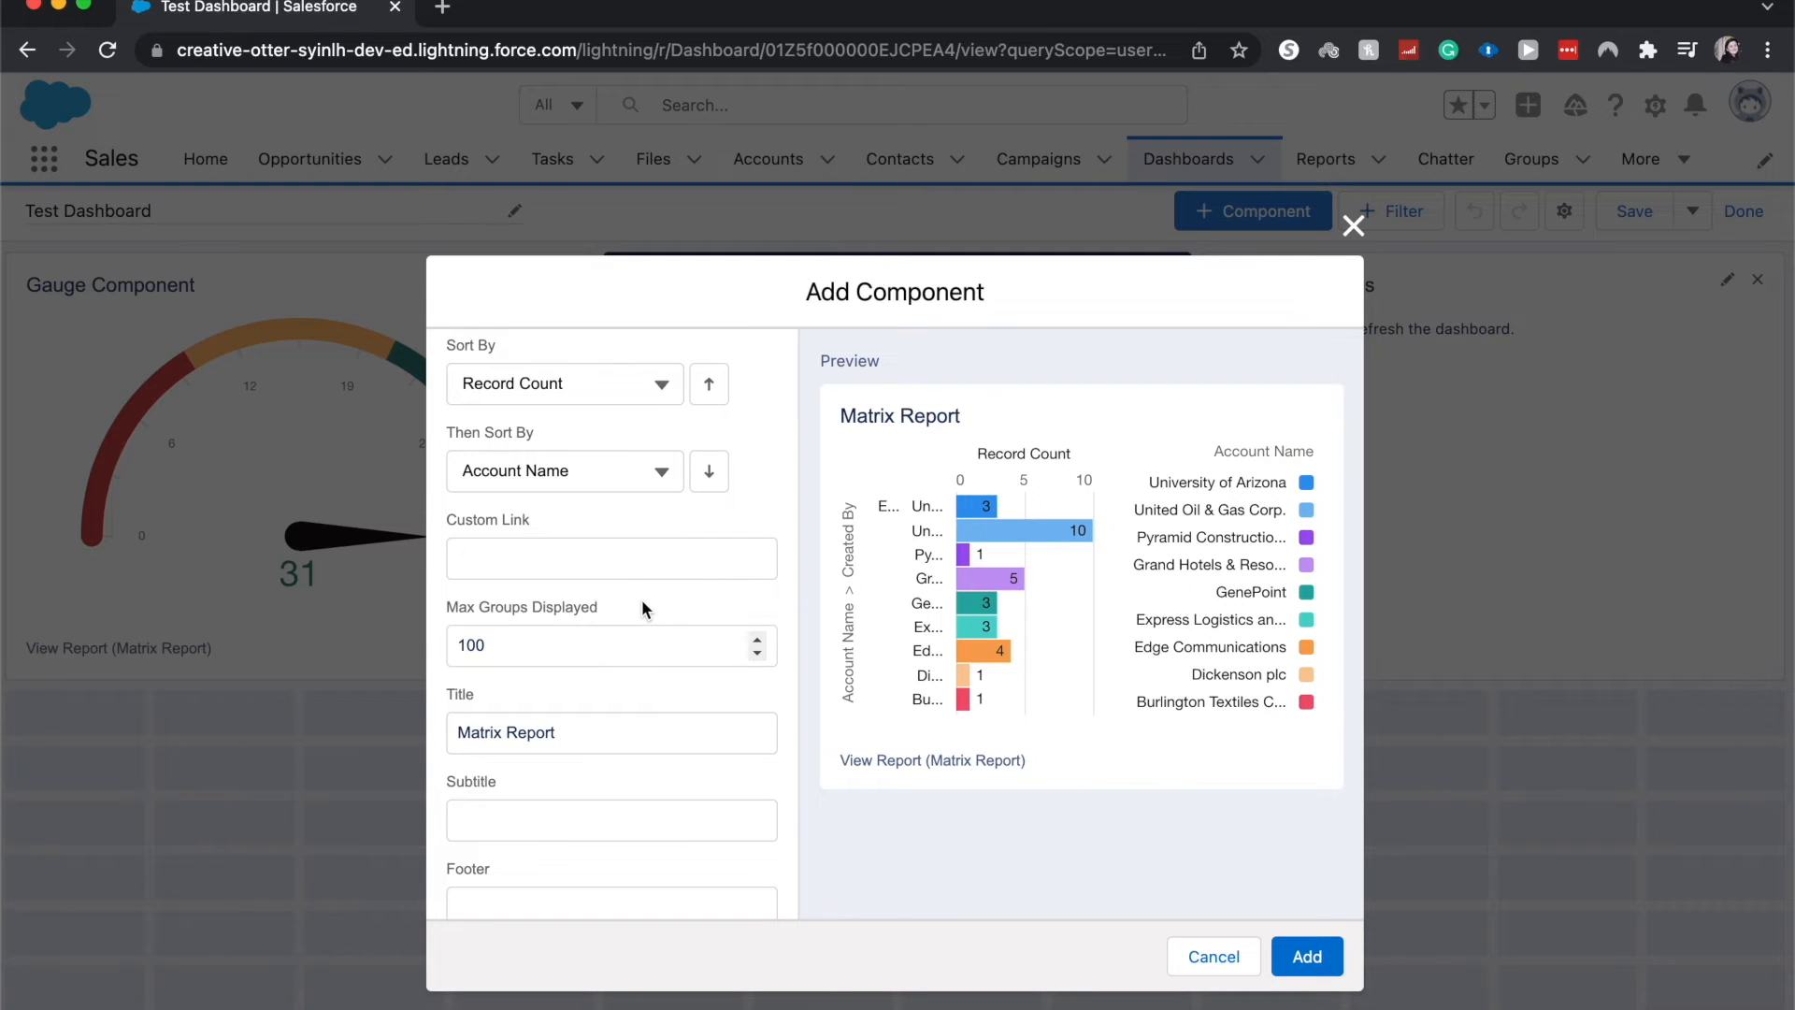
scroll("down", 3)
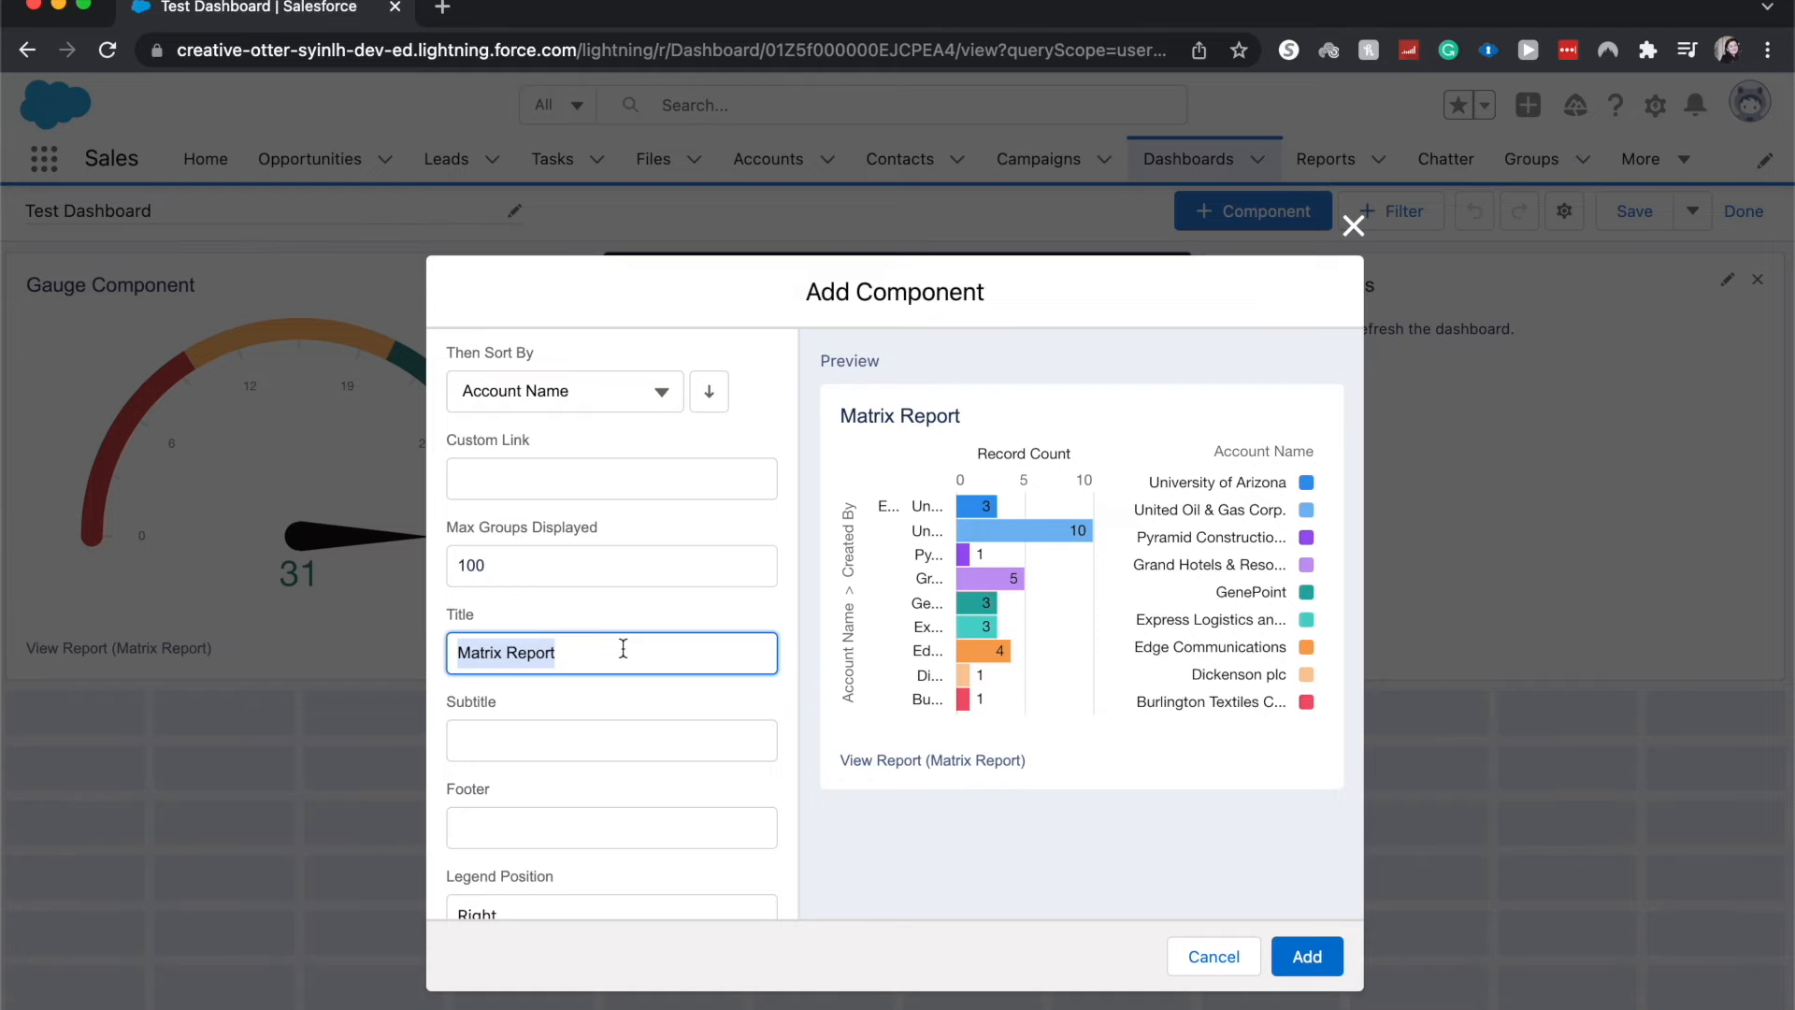
Title the component 'Horizontal Bar Chart'.
type("Horiz")
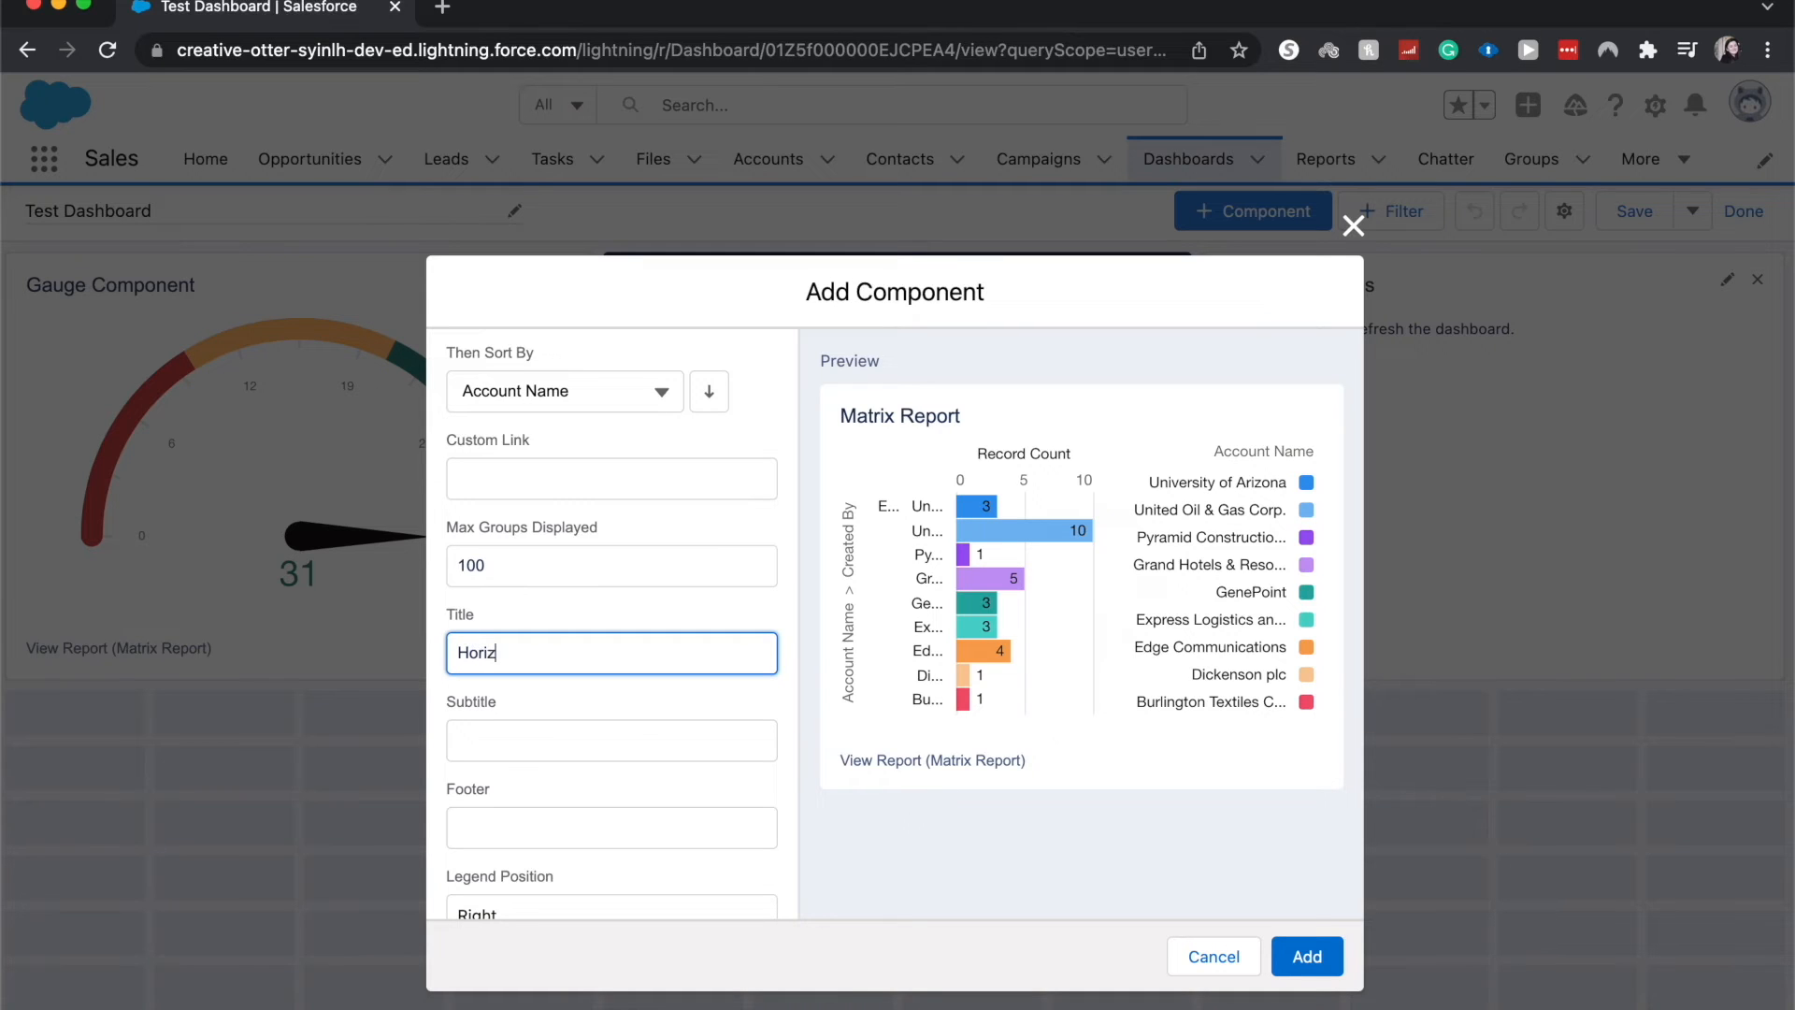
type("ontal")
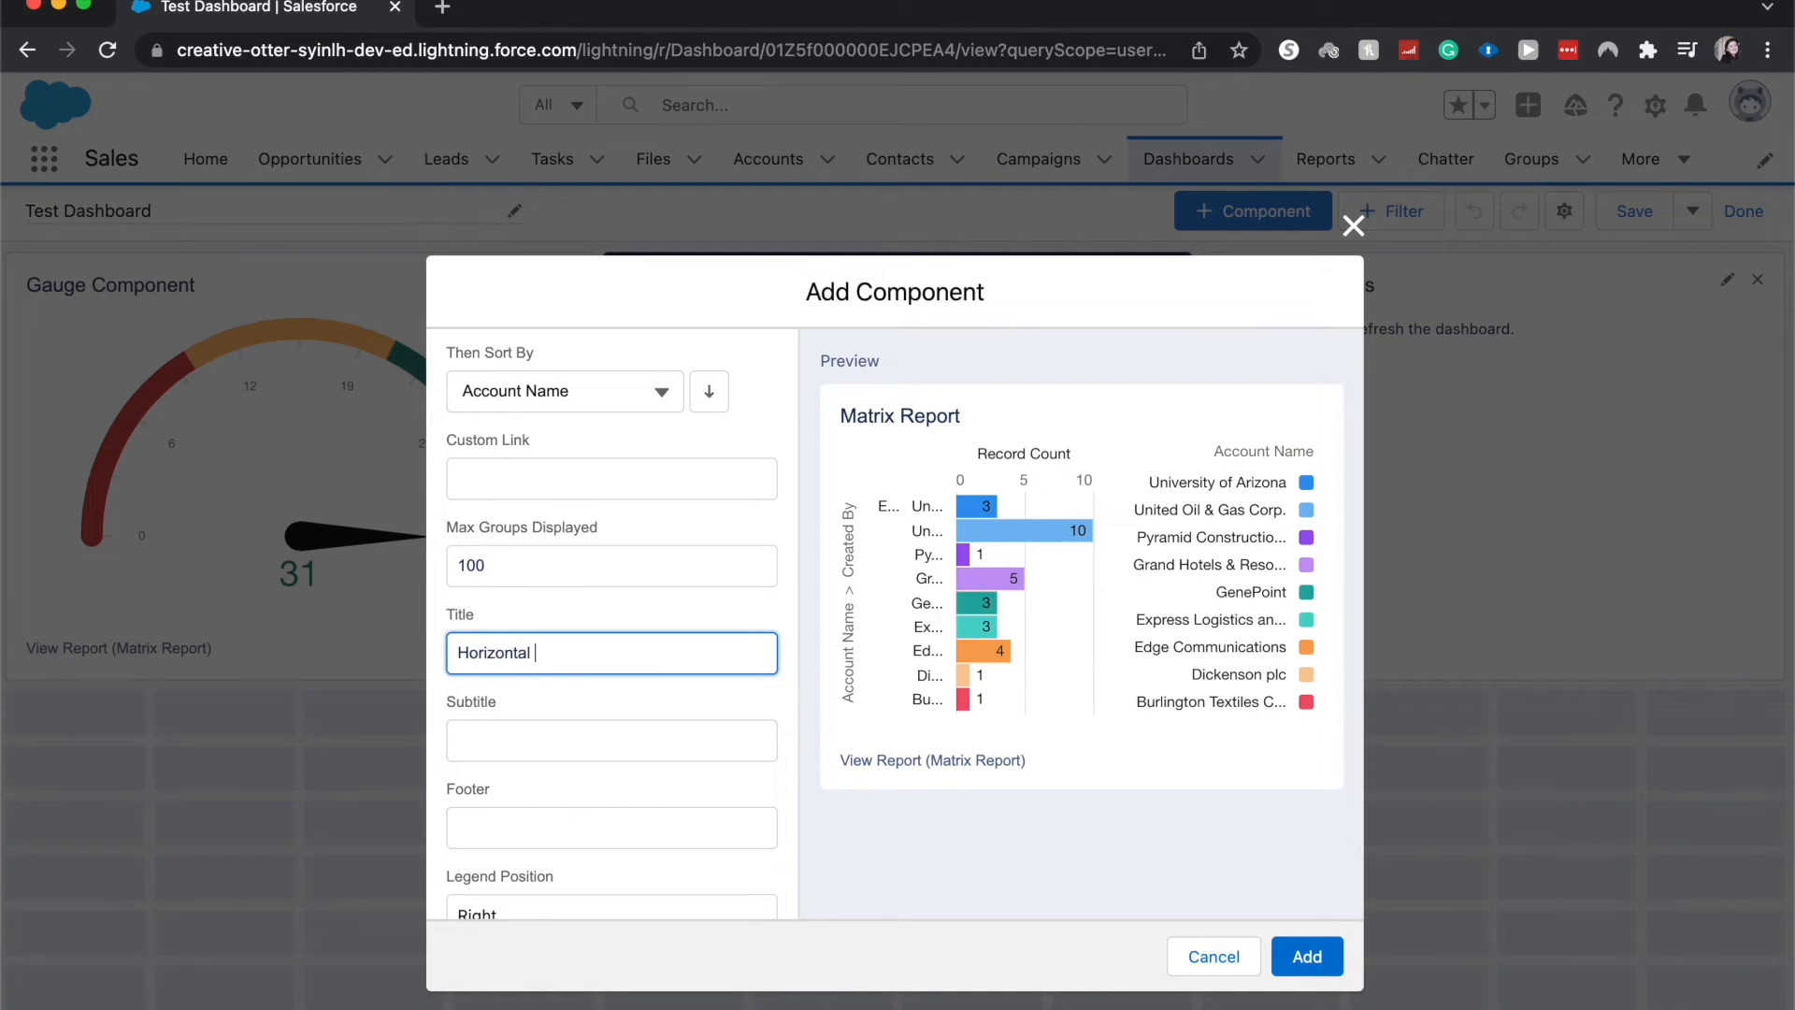
type("Bar Chart")
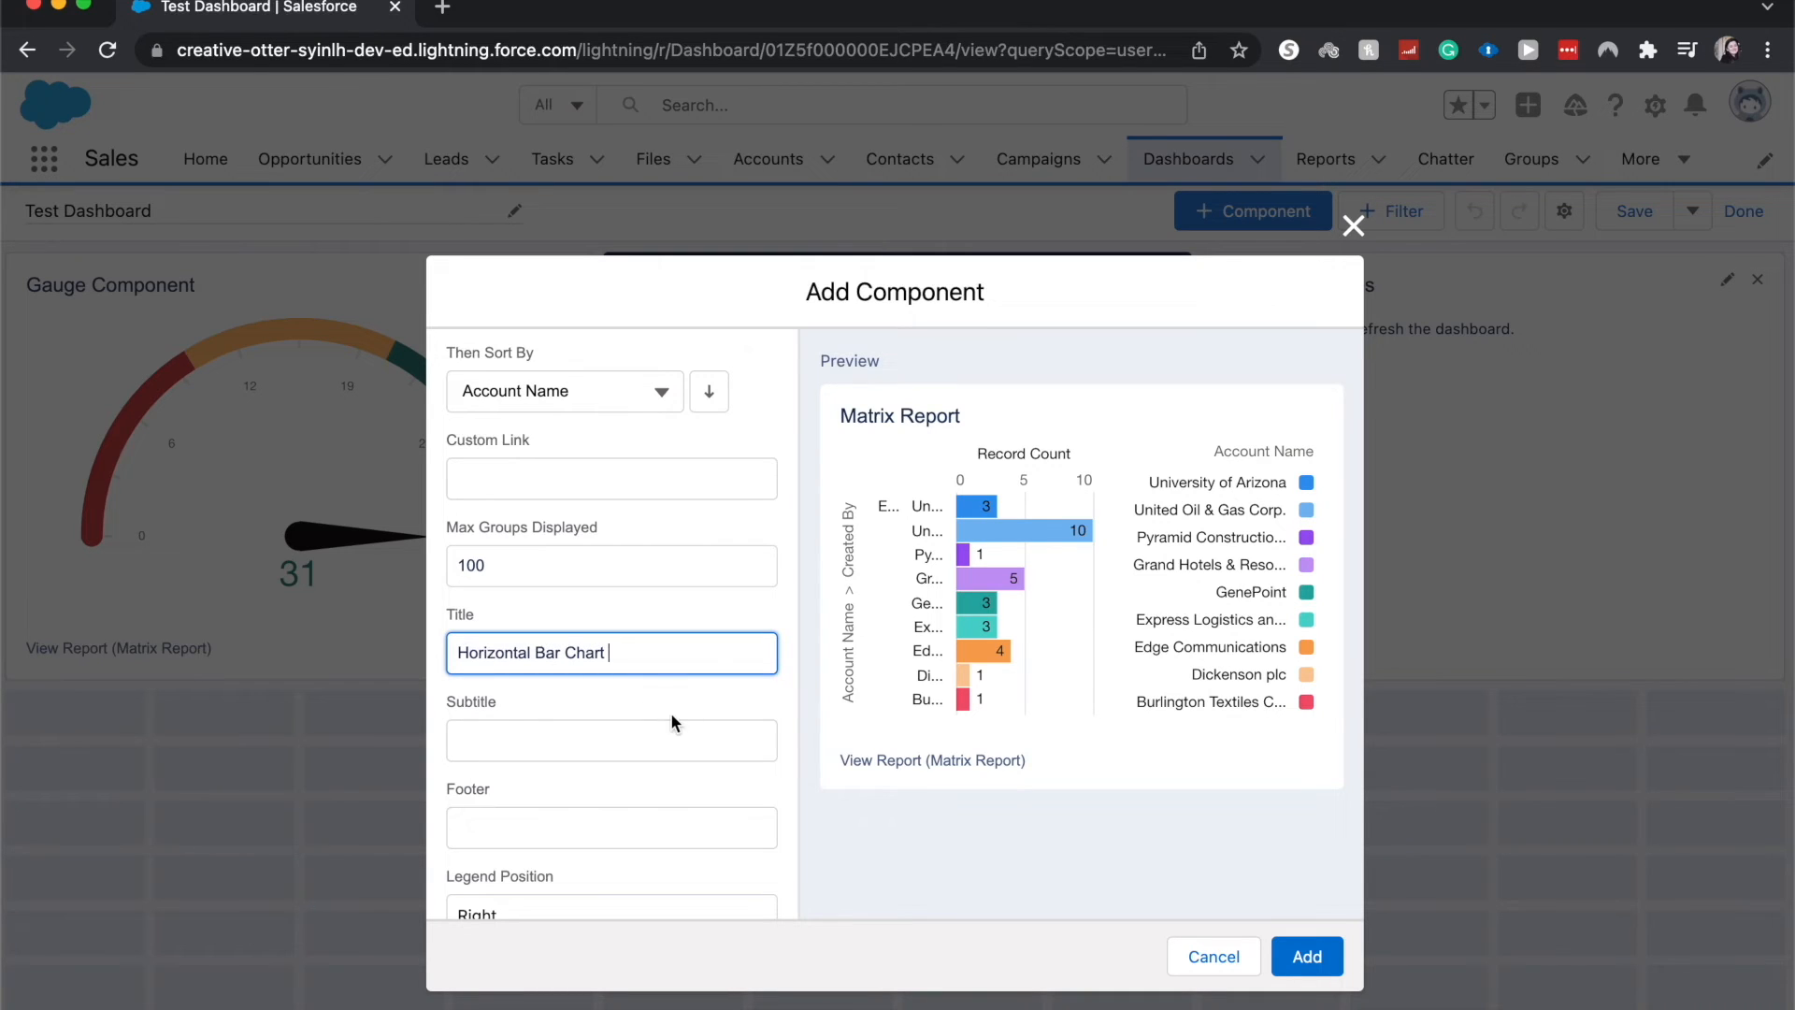
left_click(611, 739)
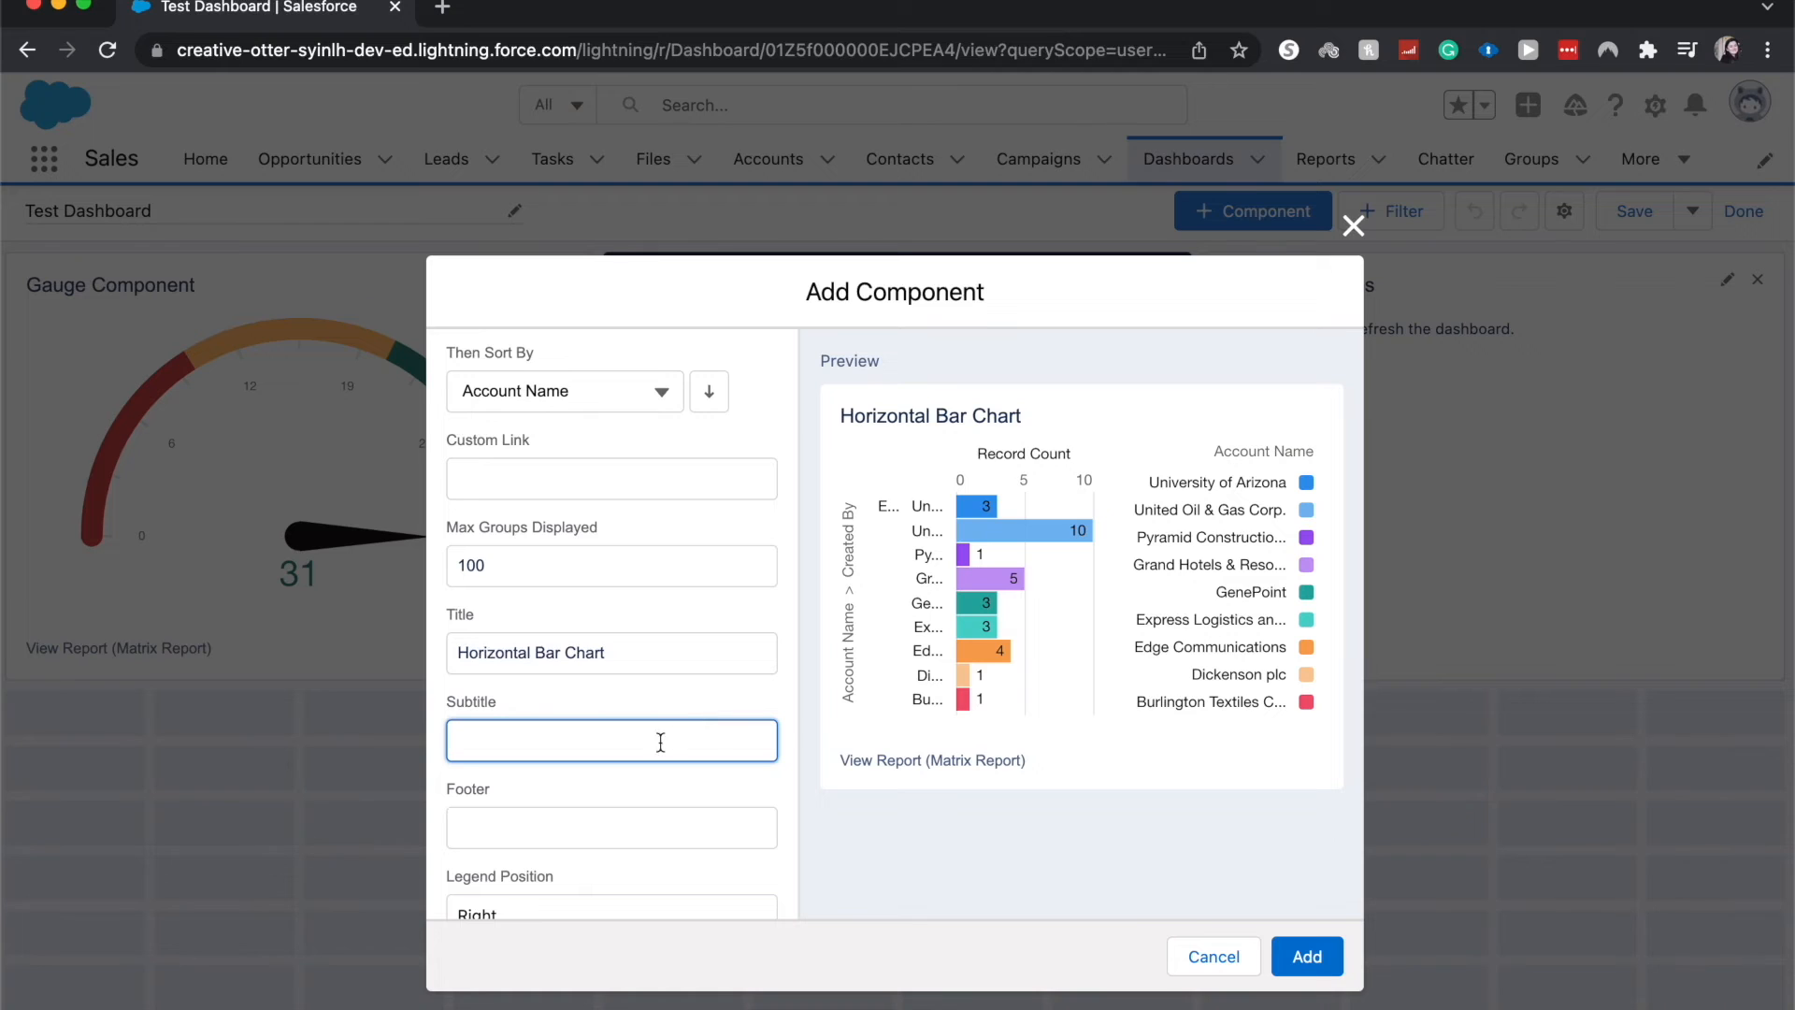
Choose the Dark component theme and add the chart to the dashboard.
scroll("down", 3)
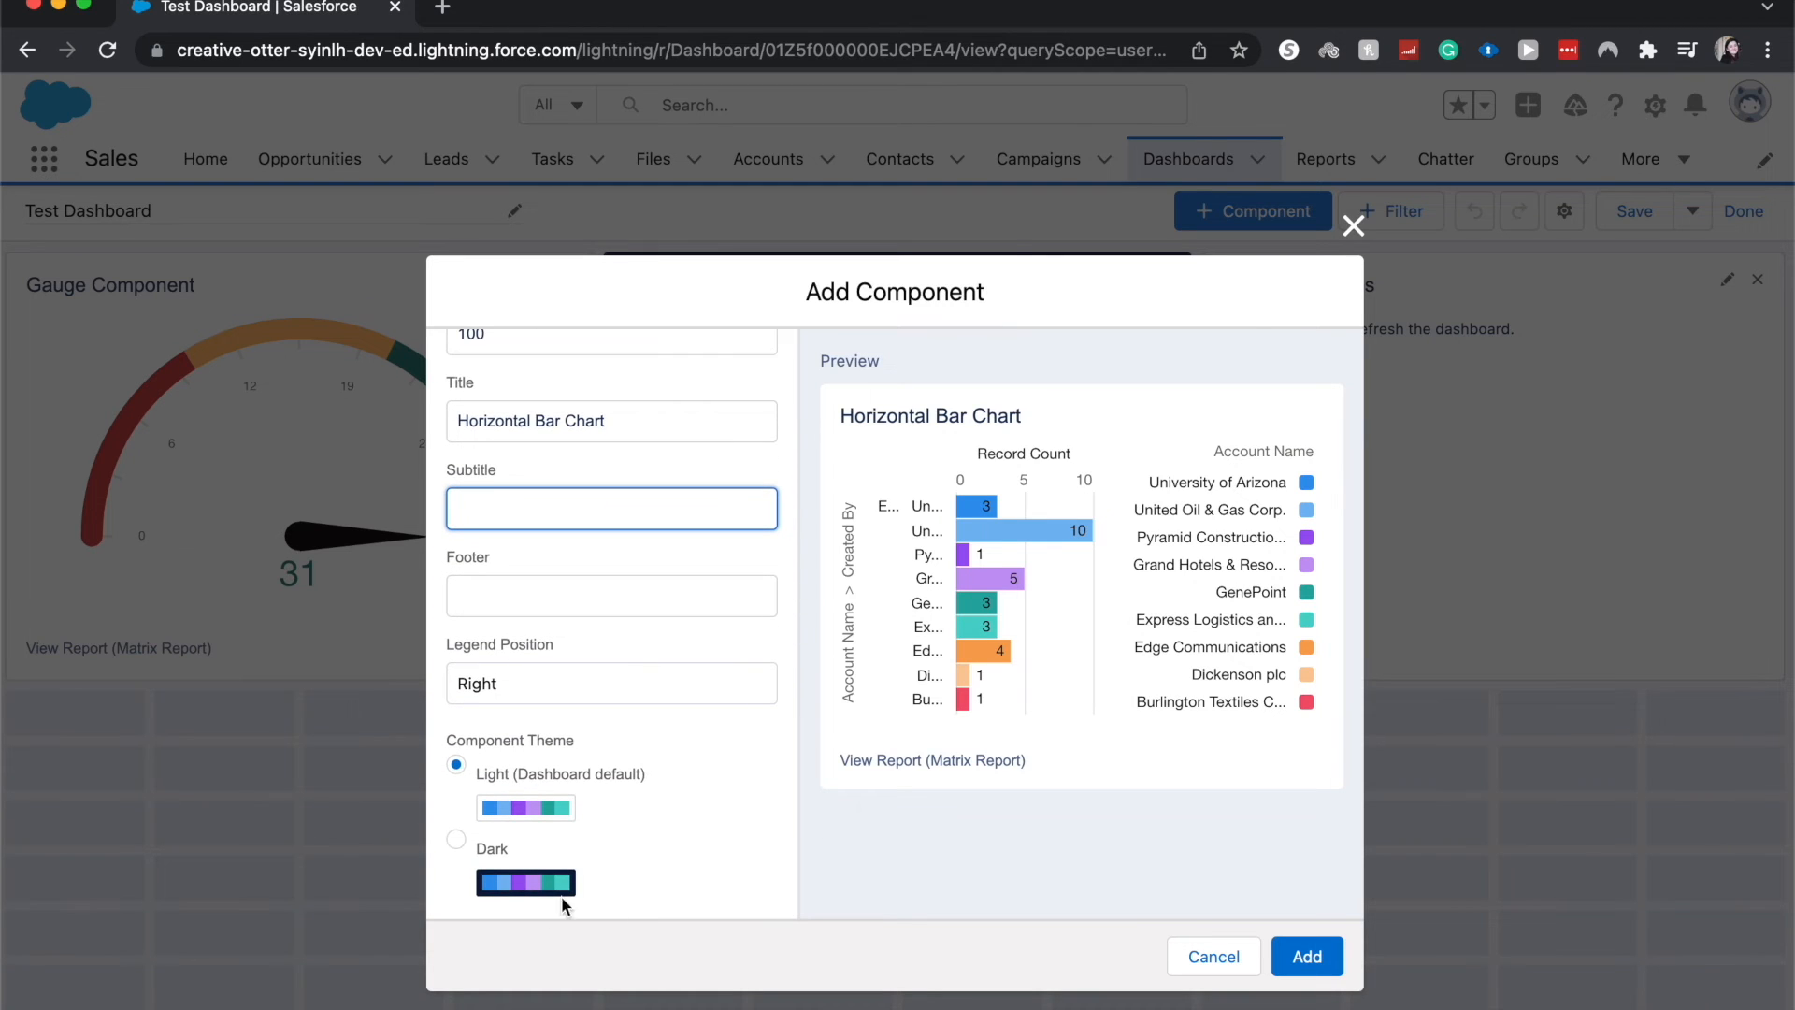
left_click(455, 840)
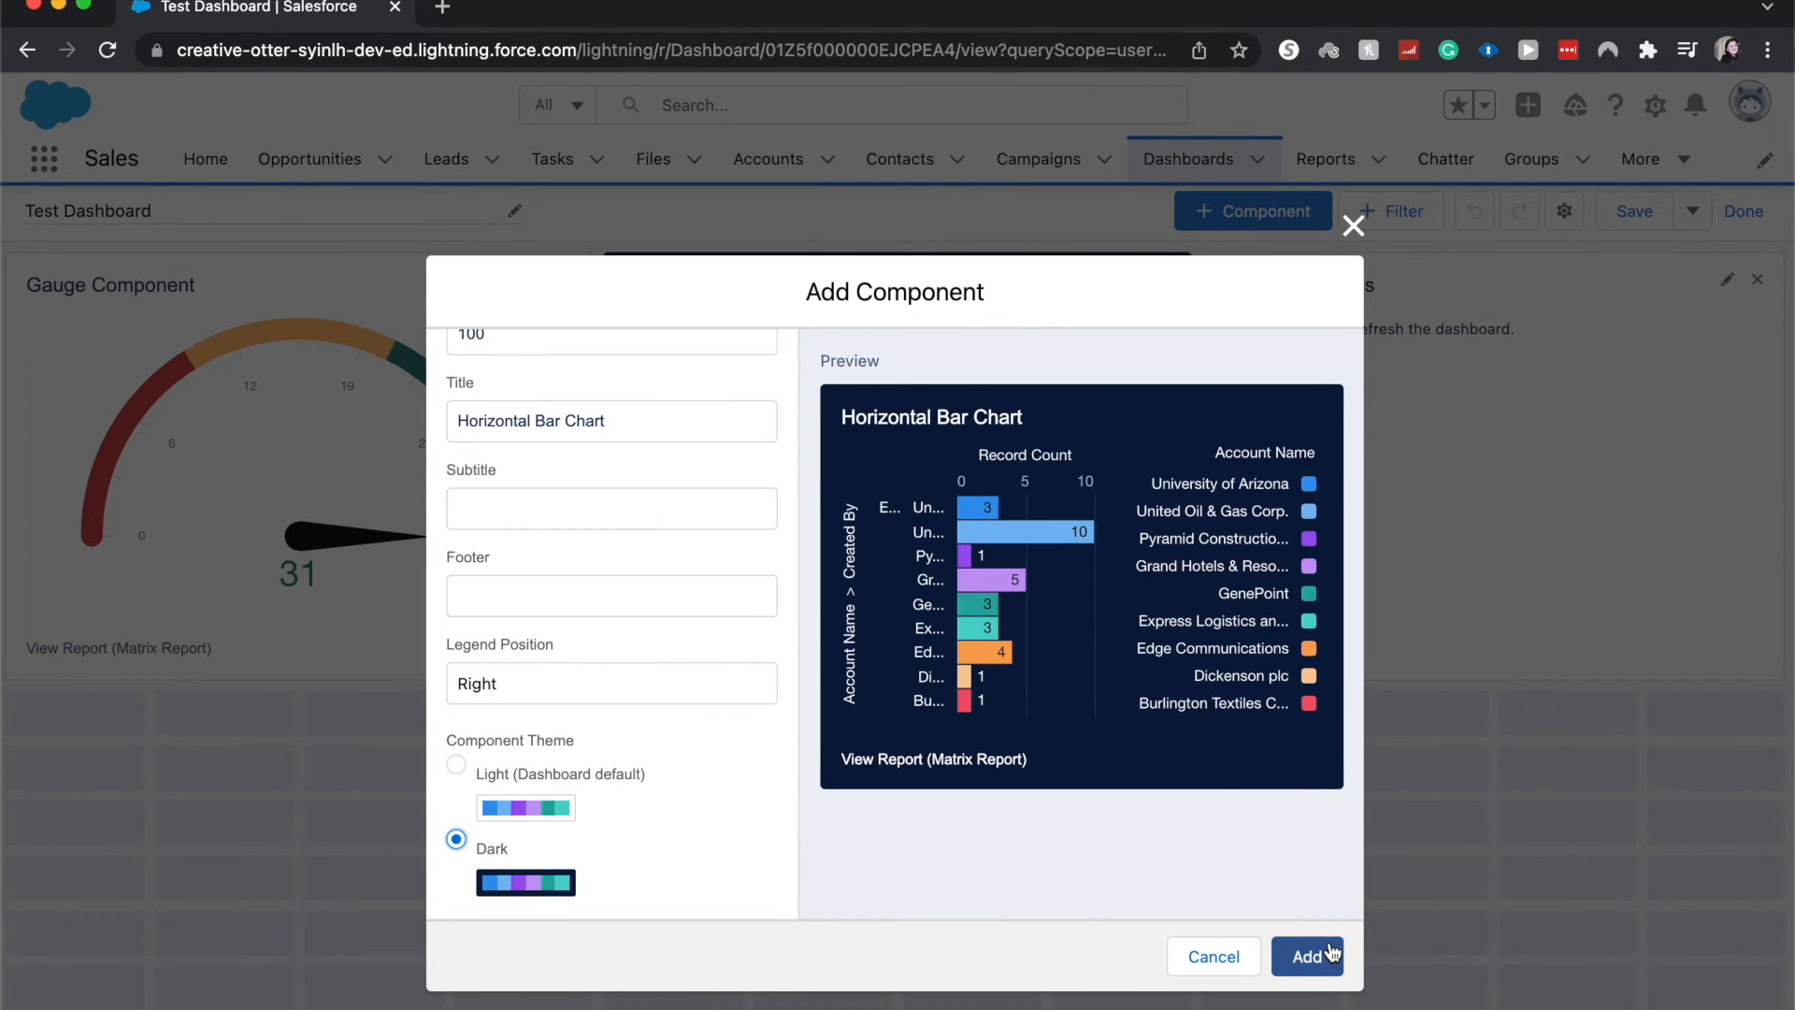
left_click(1307, 956)
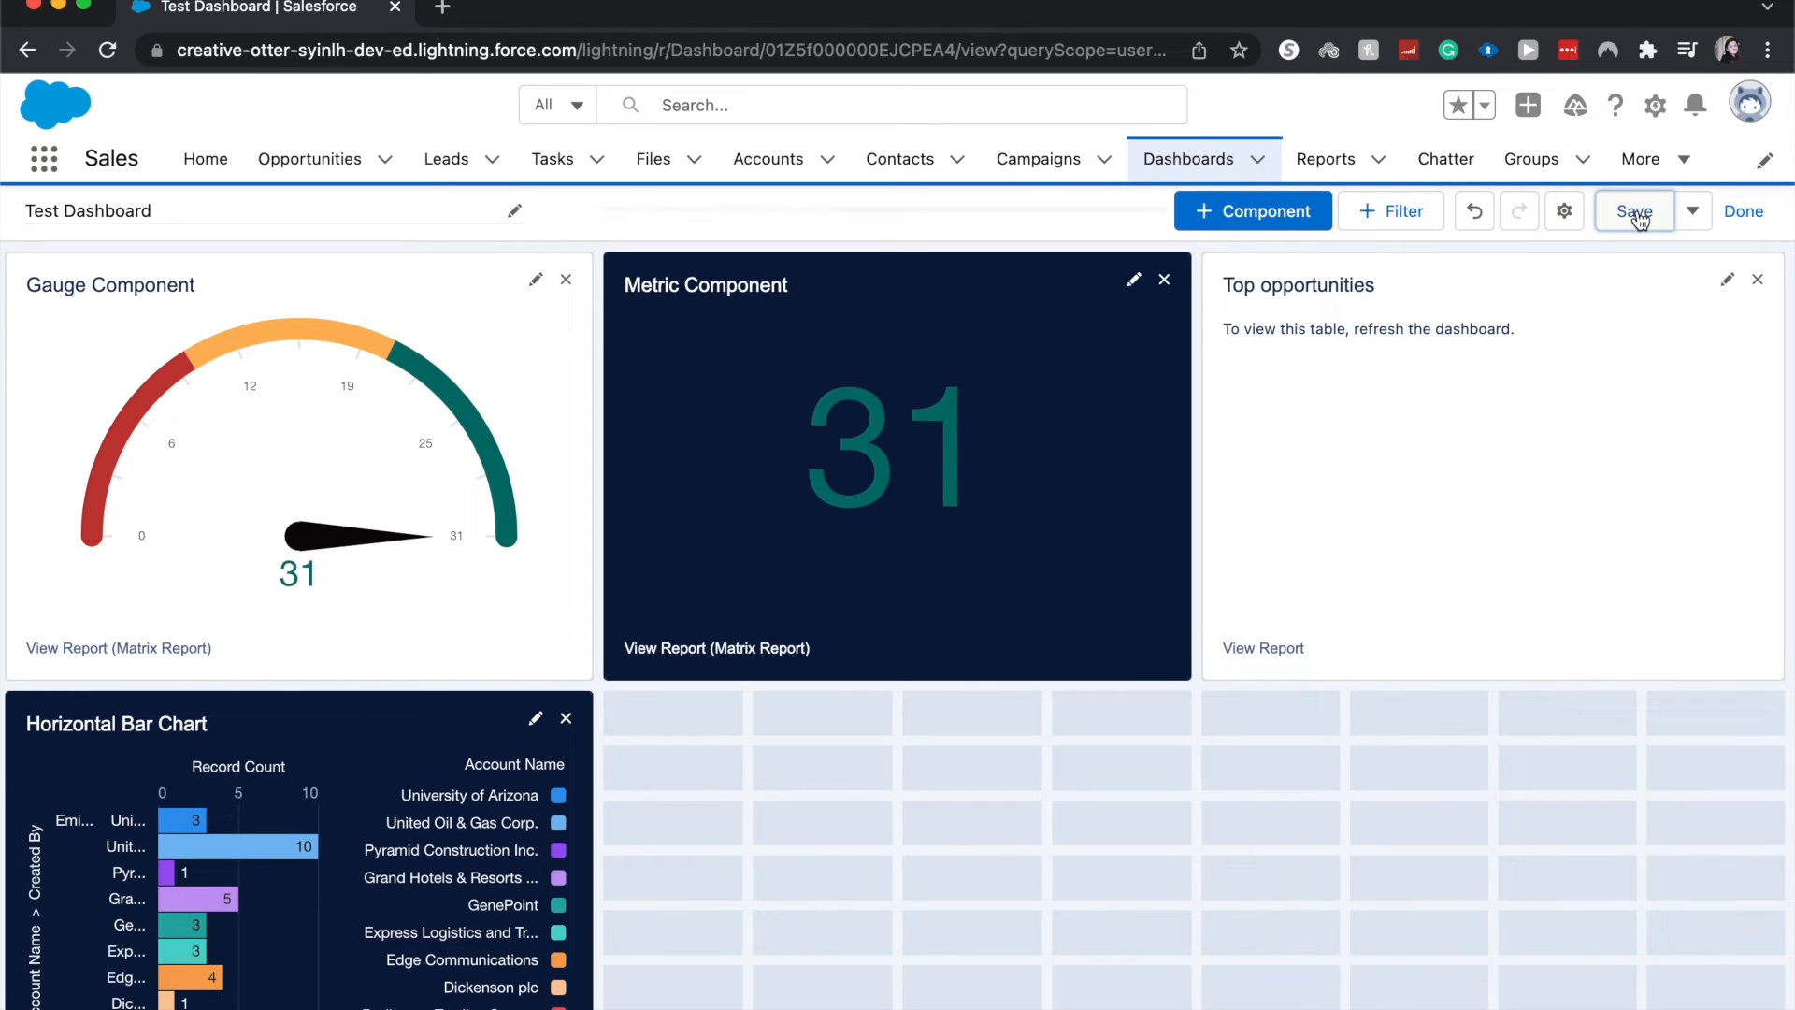
Save Test Dashboard, then open the Matrix Report through View Report.
left_click(1633, 210)
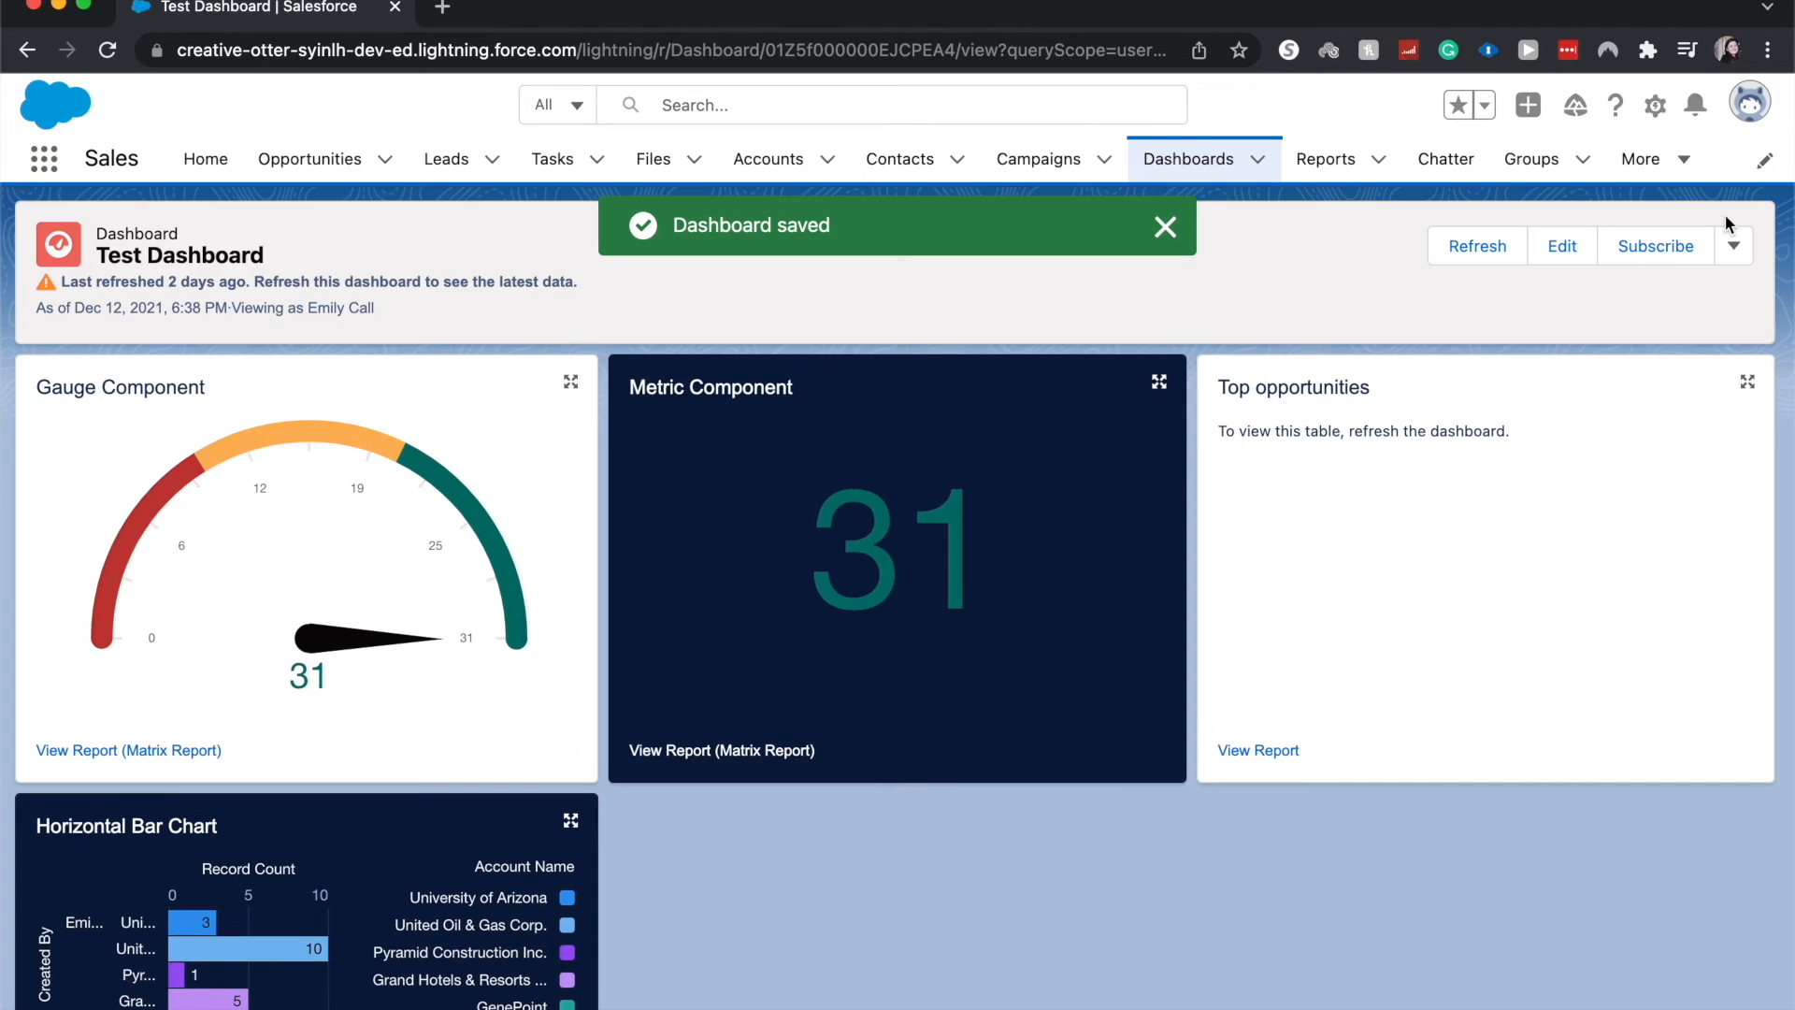
scroll("down", 3)
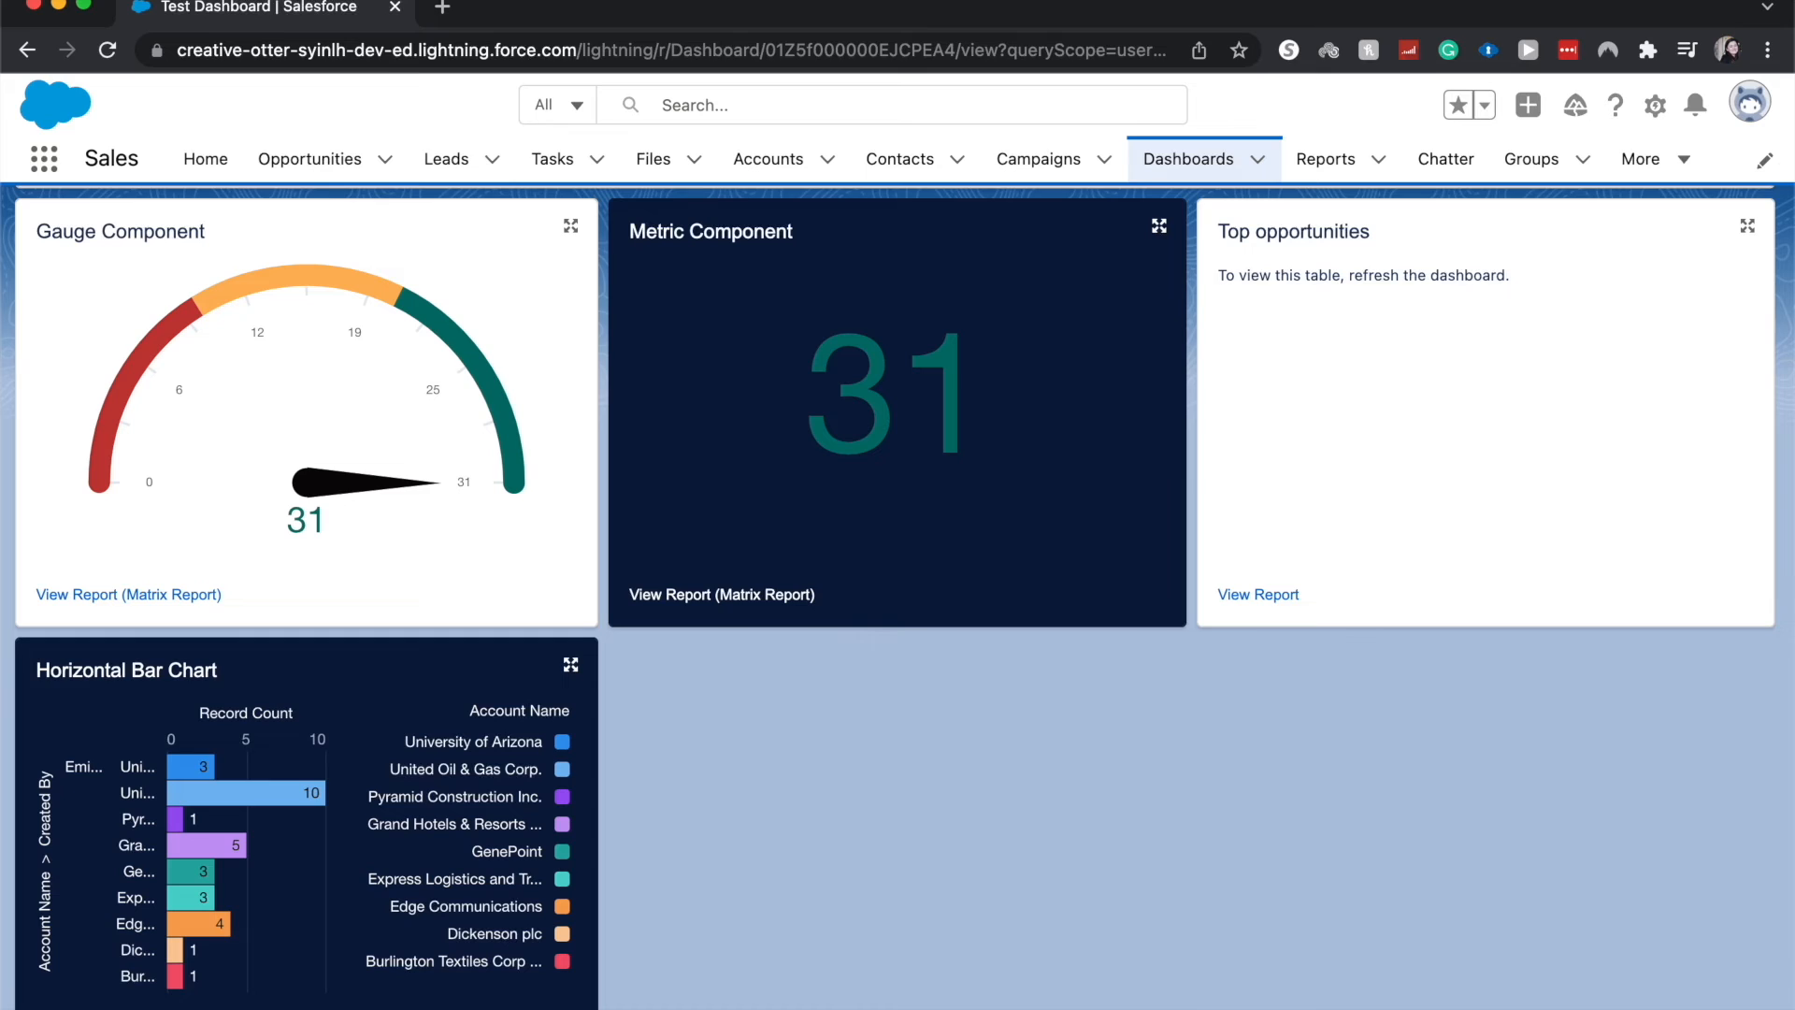
left_click(128, 595)
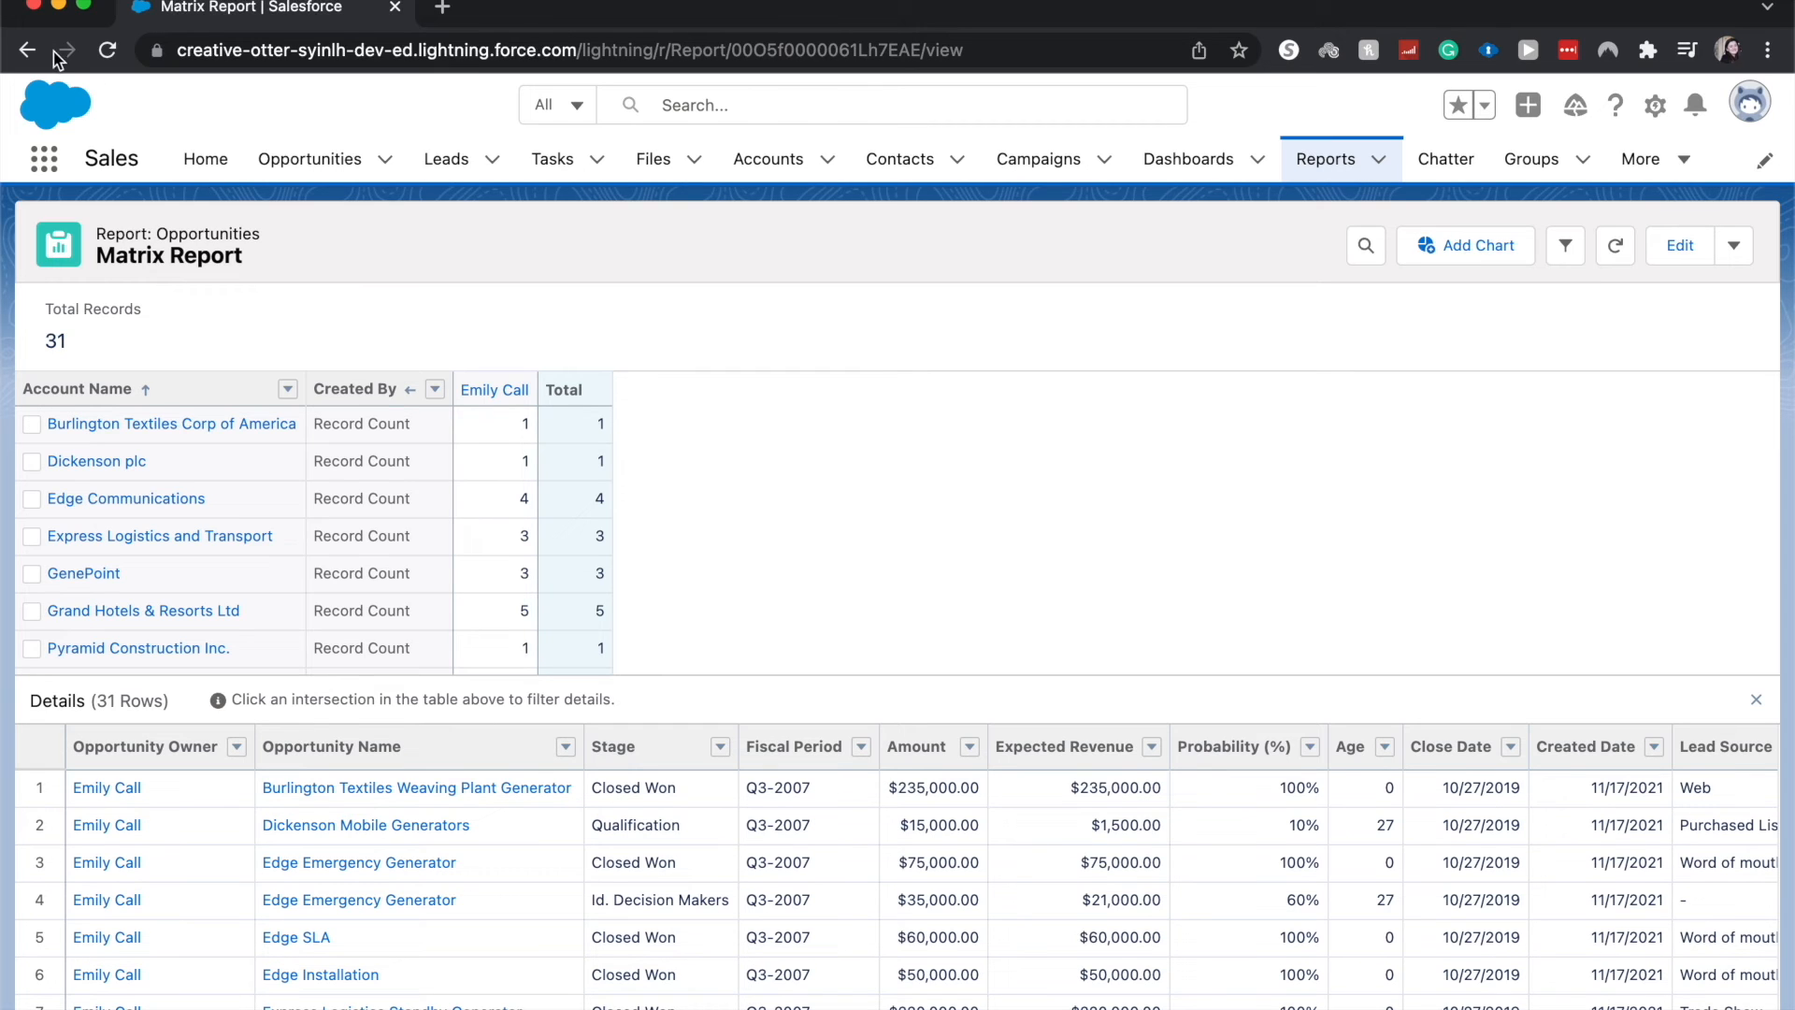
Go back to Test Dashboard, refresh it, and check the Subscribe dropdown actions.
left_click(1187, 158)
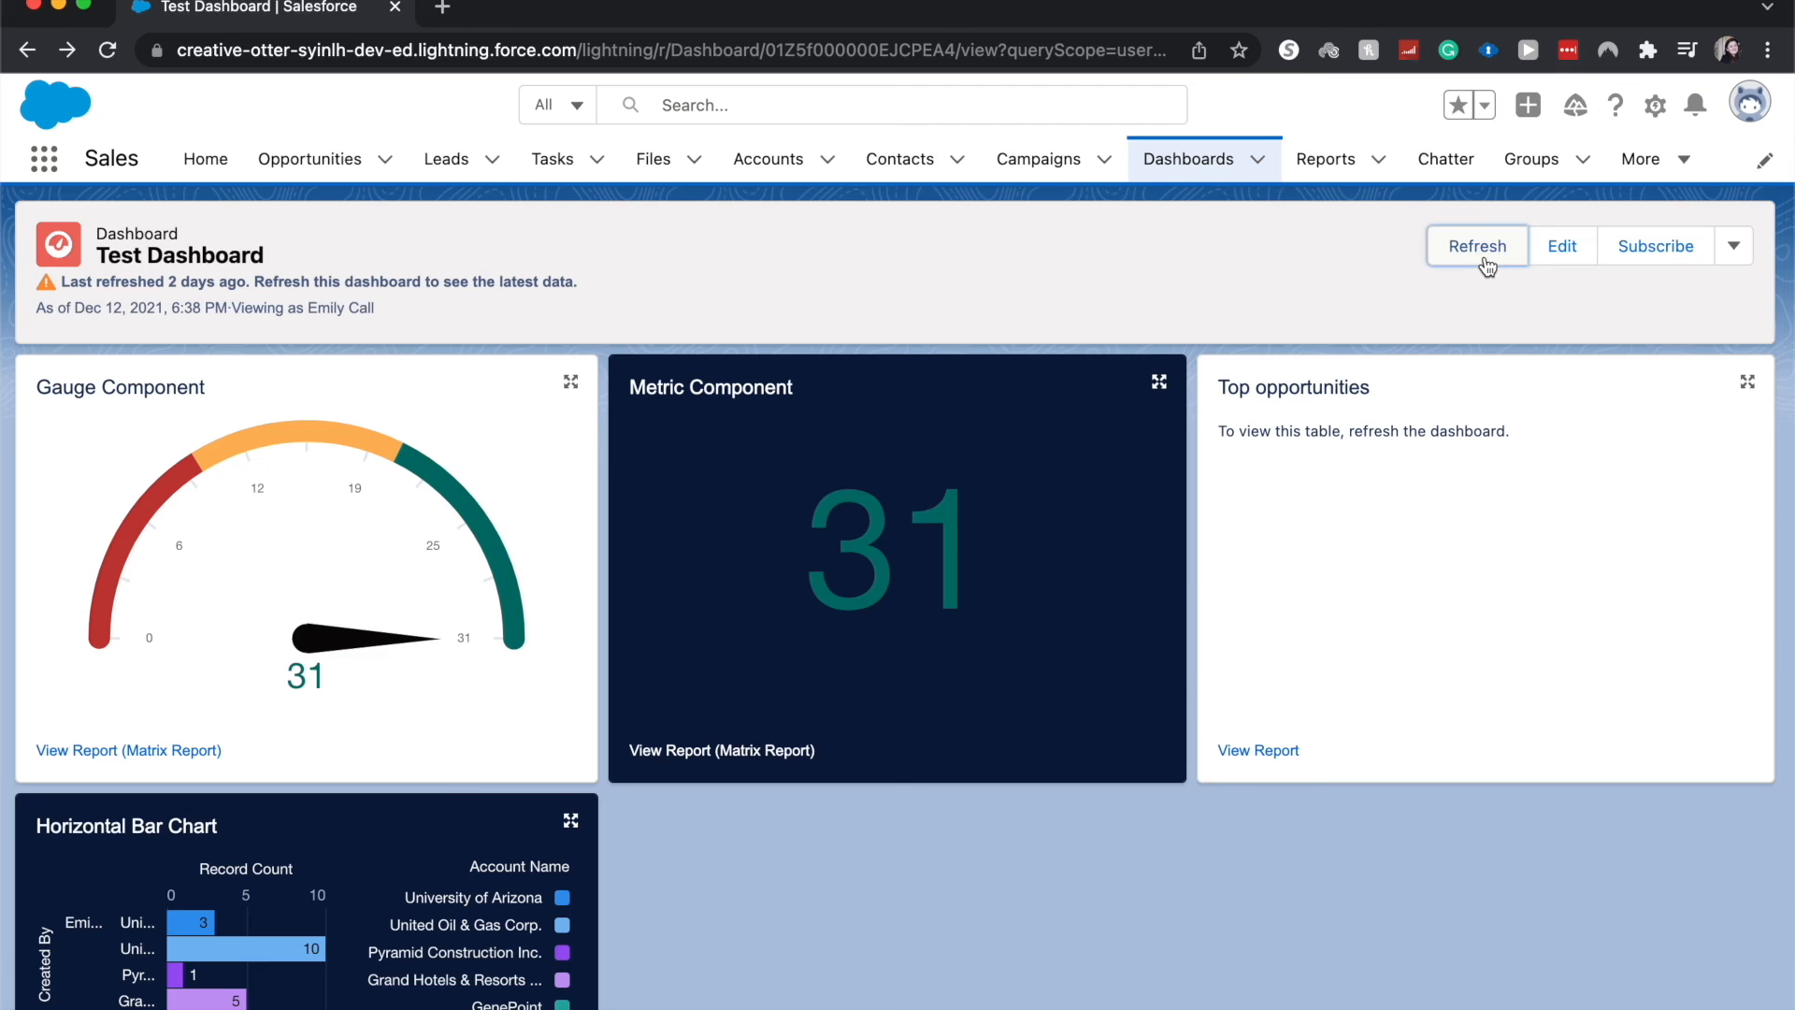
left_click(1477, 245)
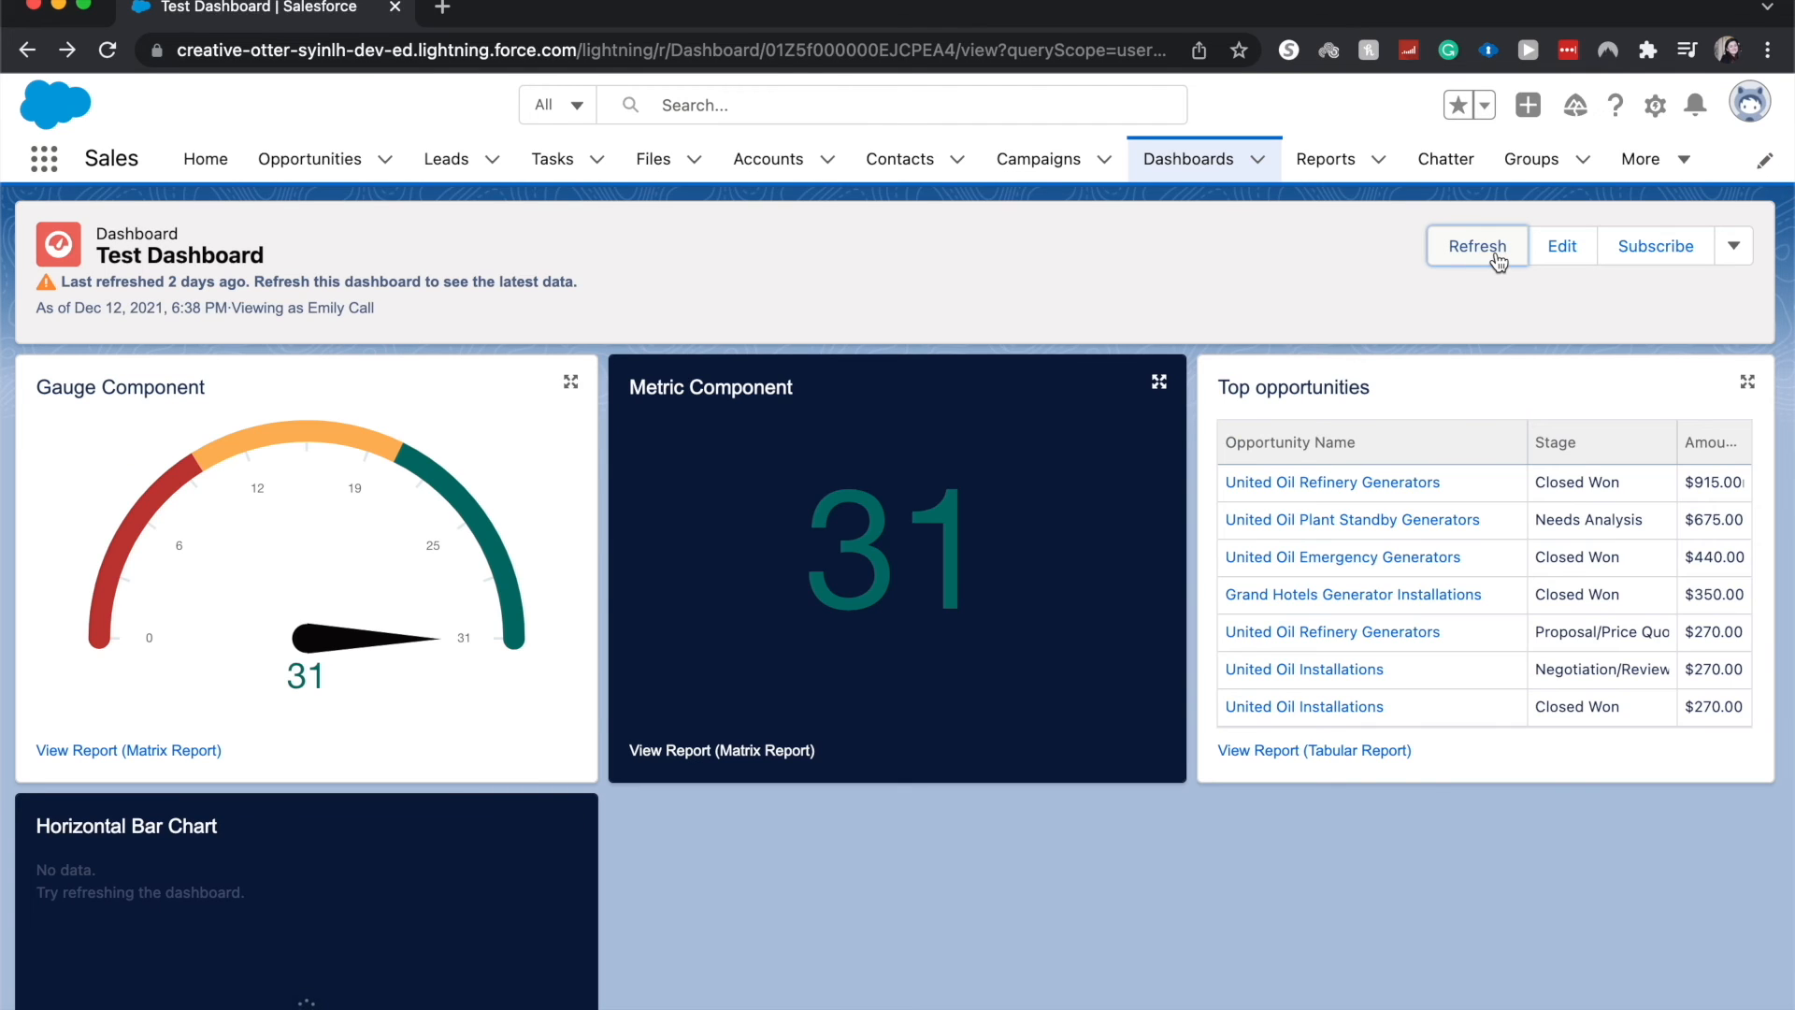
mouse_move(1738, 251)
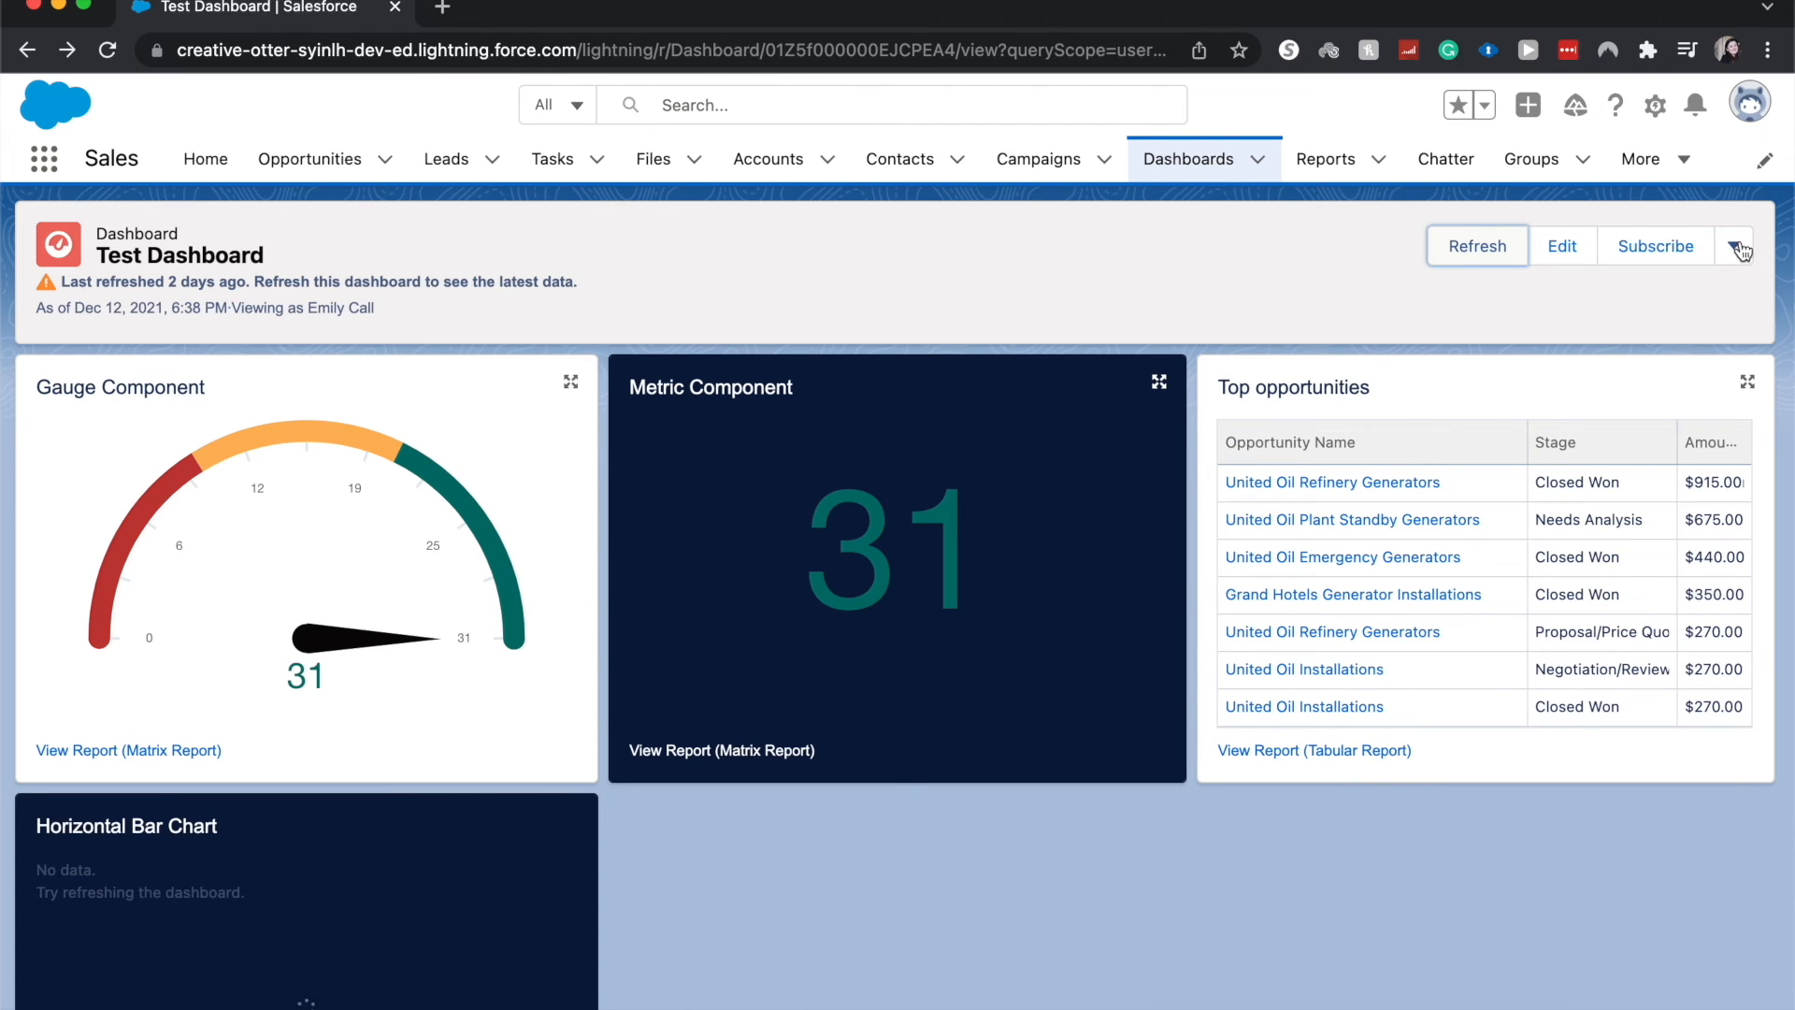
left_click(1733, 245)
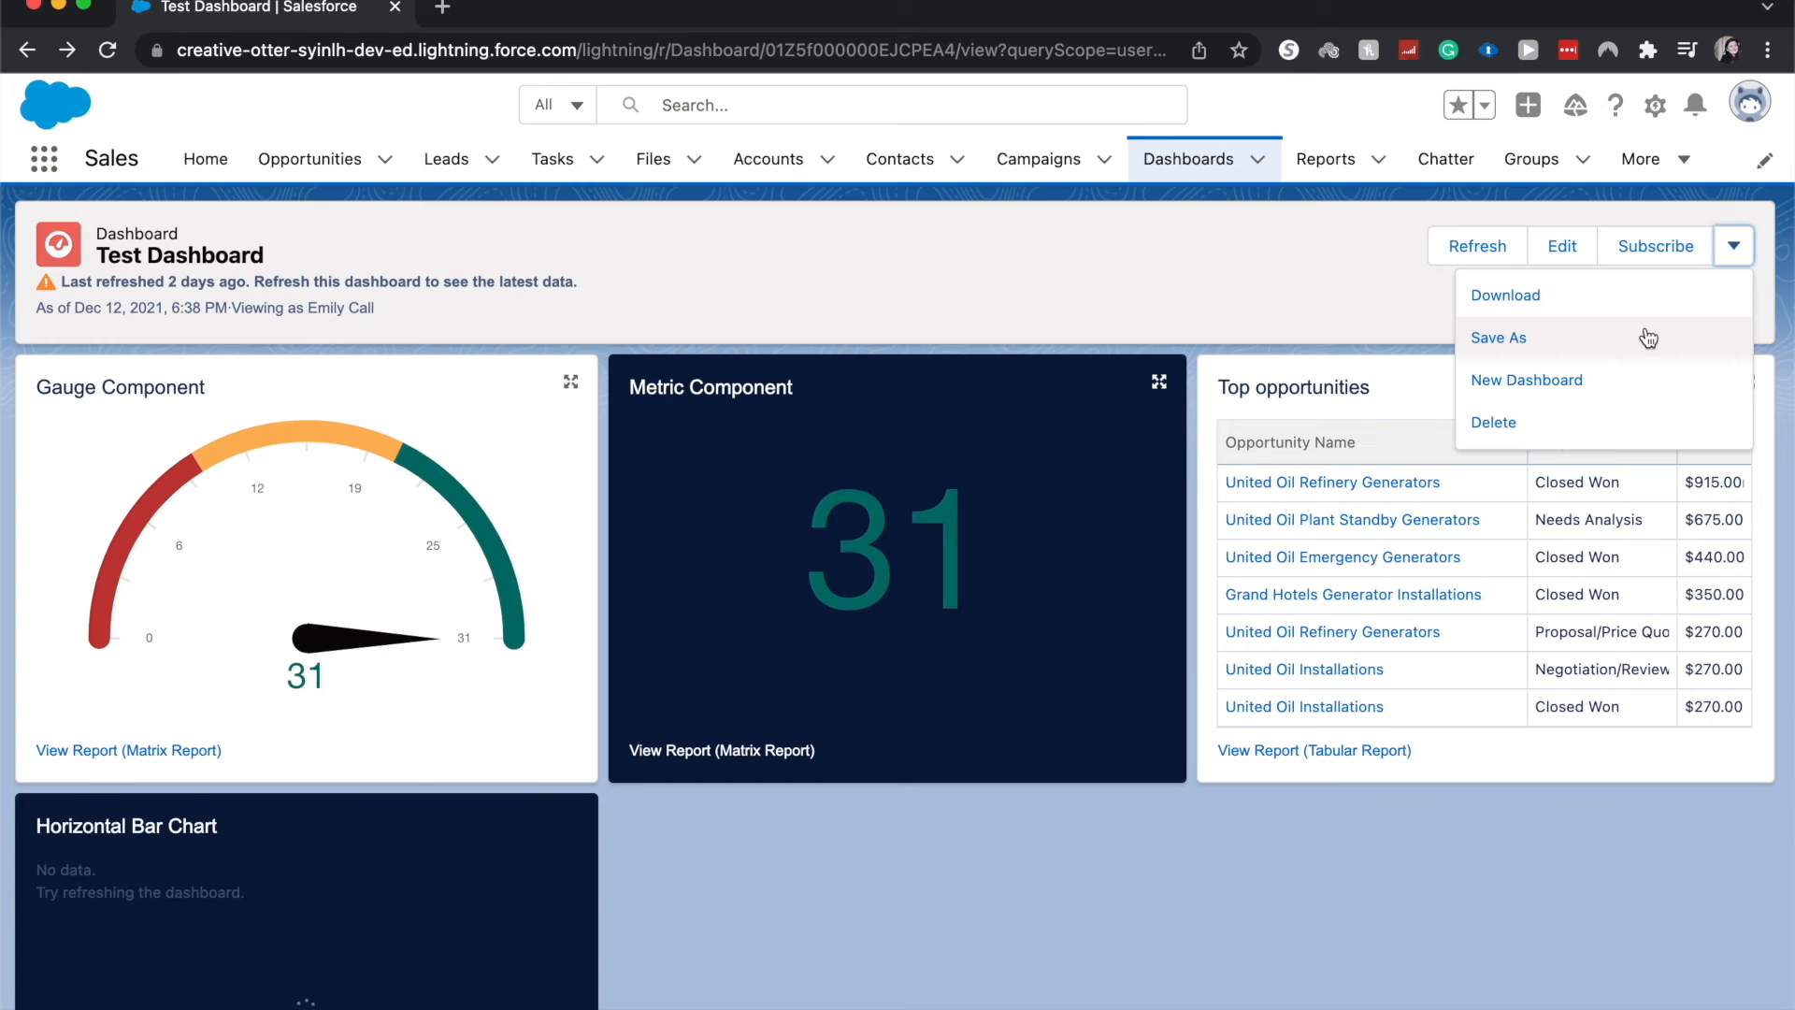
left_click(1477, 245)
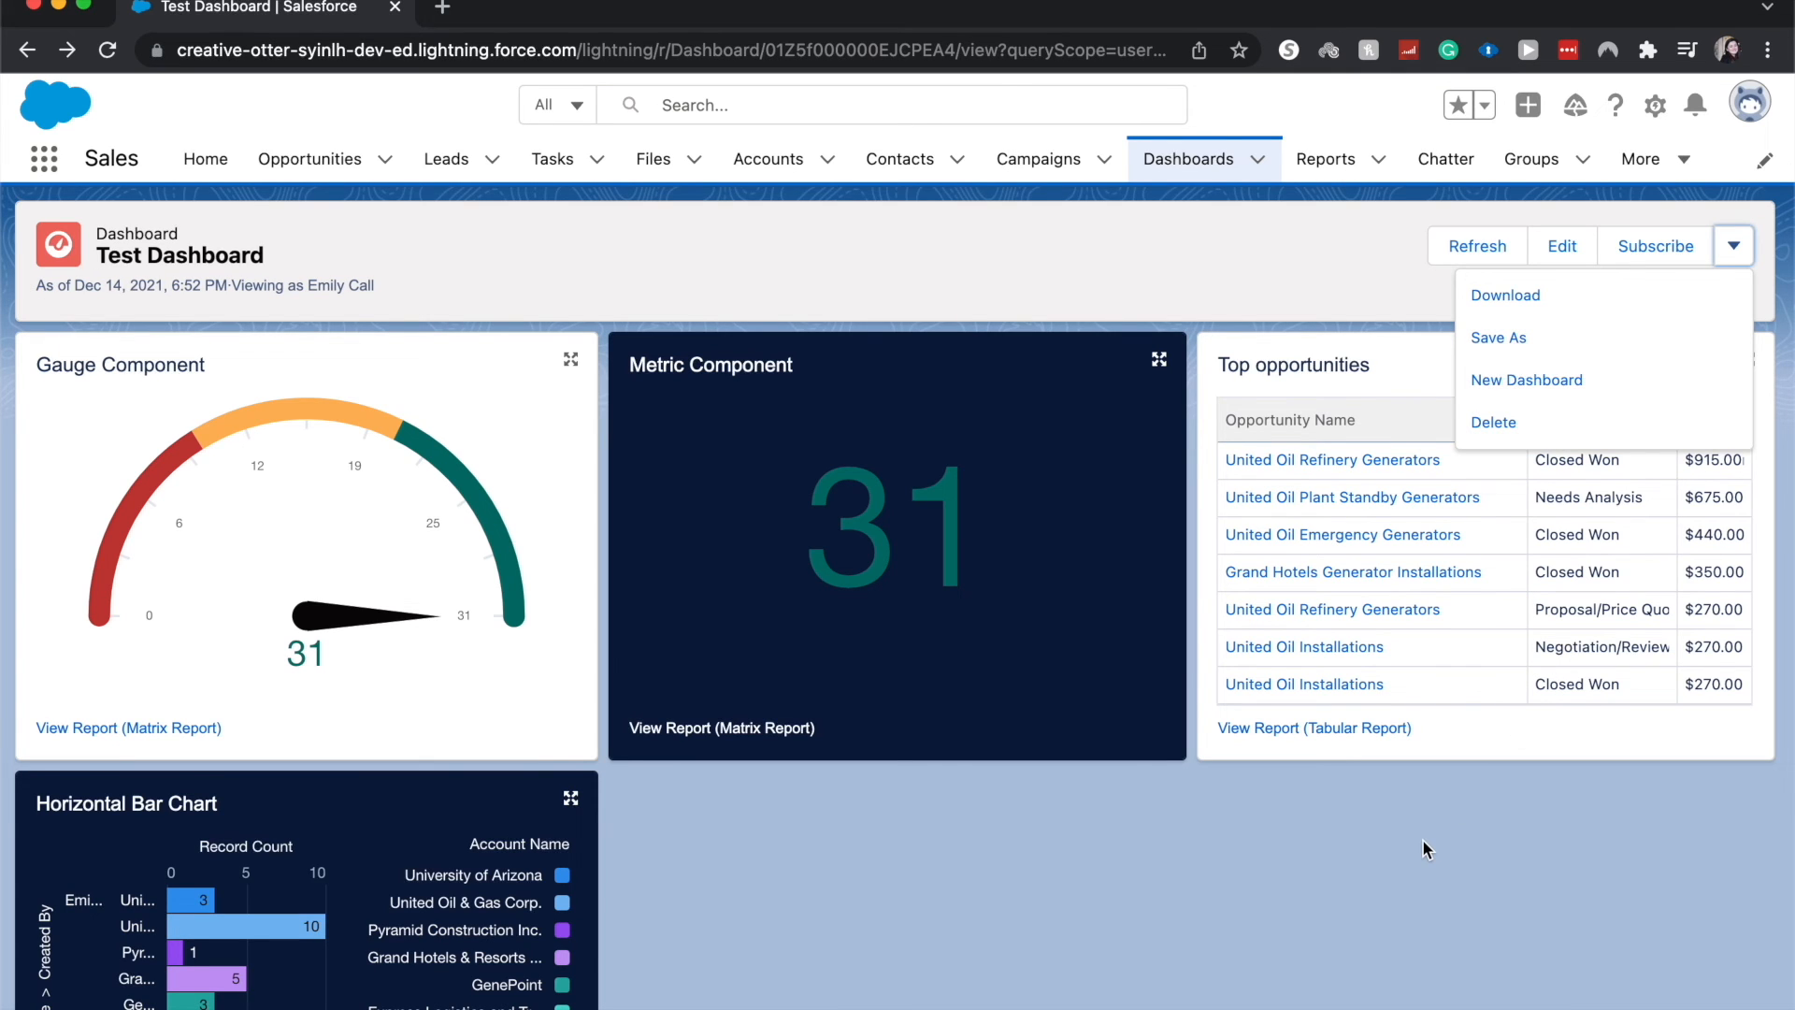